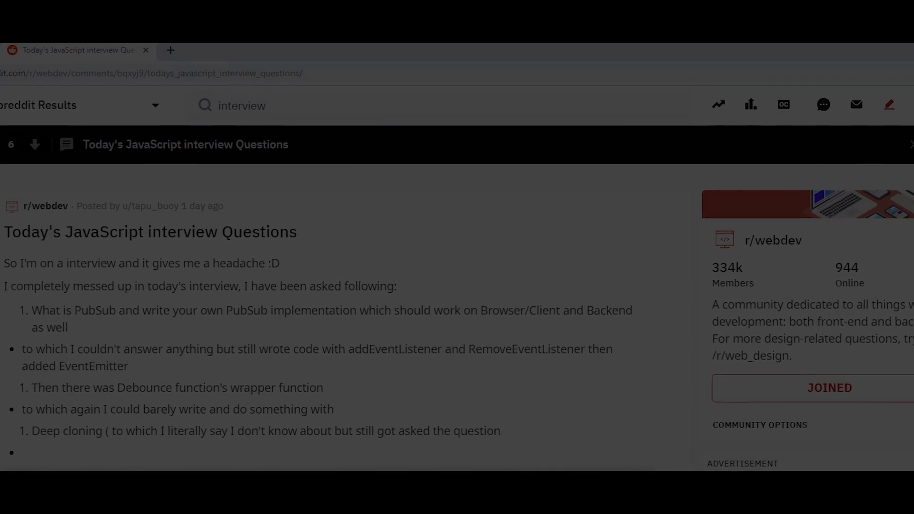
# Switch from the Reddit interview-questions post to the code-interview StackBlitz tab.
pyautogui.click(58, 8)
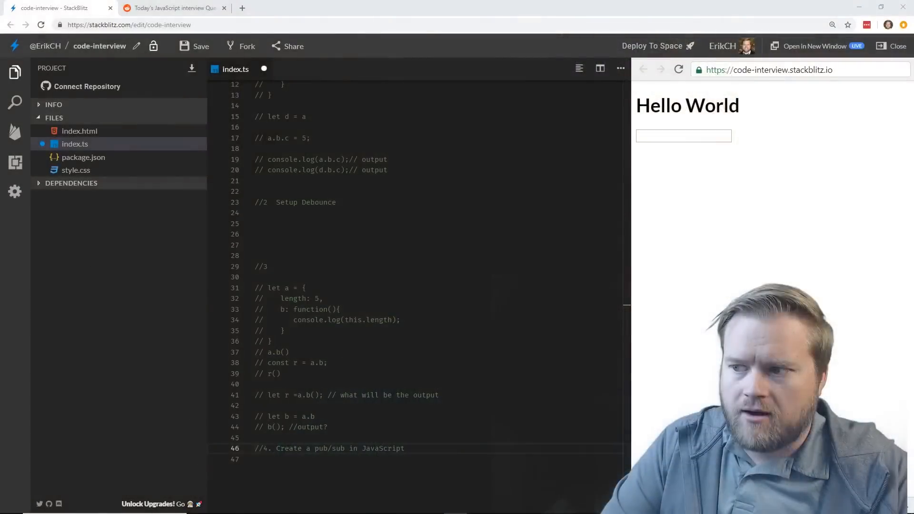
# Scroll index.ts to the top, collapse the project file sidebar, and return to Reddit.
pyautogui.scroll(3)
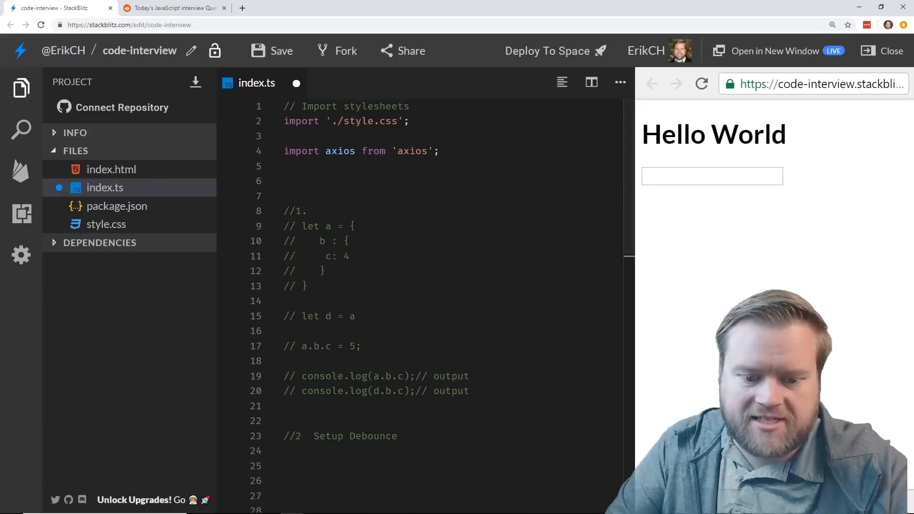
pyautogui.click(286, 300)
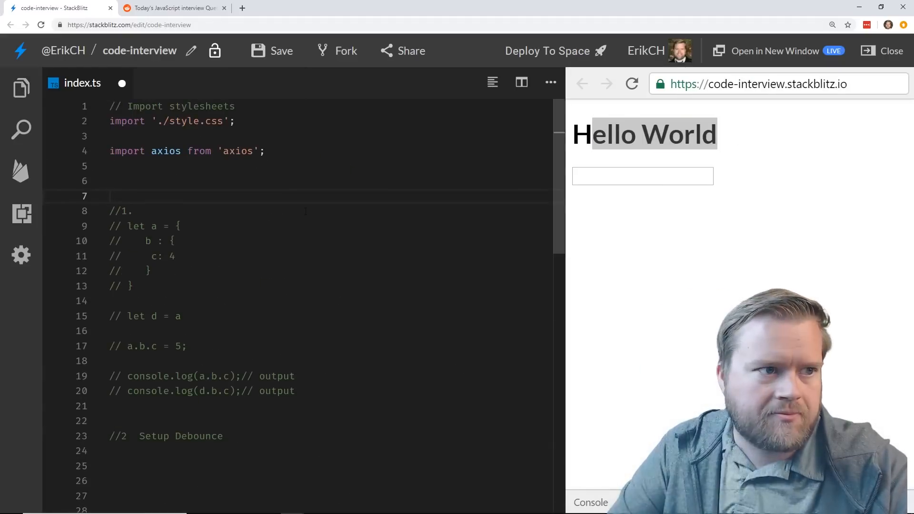
pyautogui.click(171, 7)
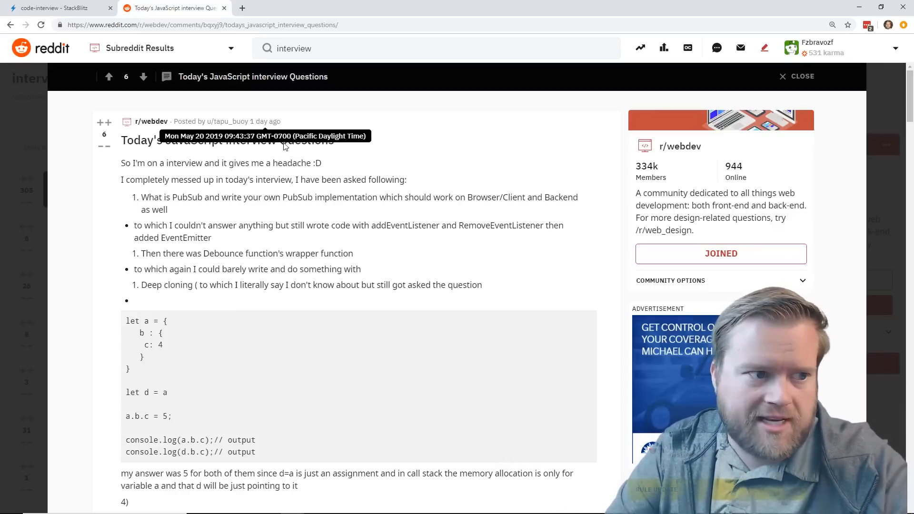
pyautogui.moveTo(423, 277)
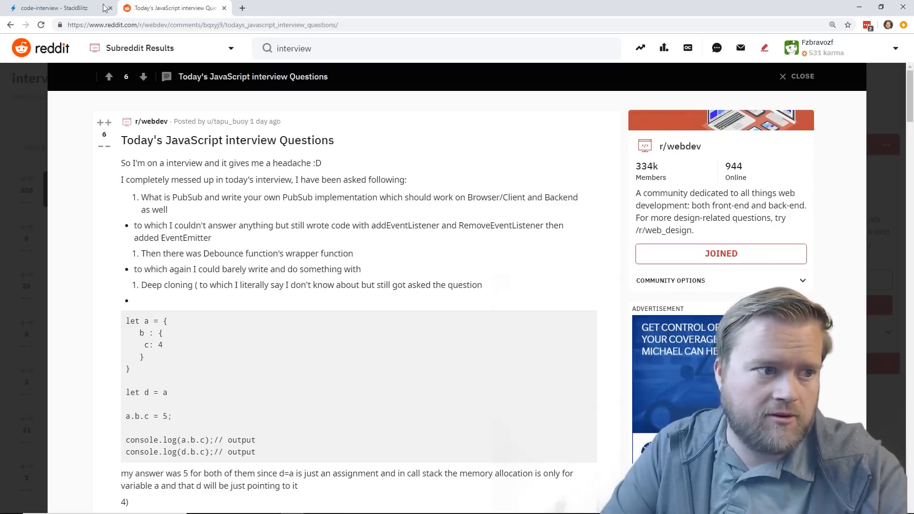
# Return from the Reddit object-reference snippet to the code-interview StackBlitz tab.
pyautogui.click(52, 8)
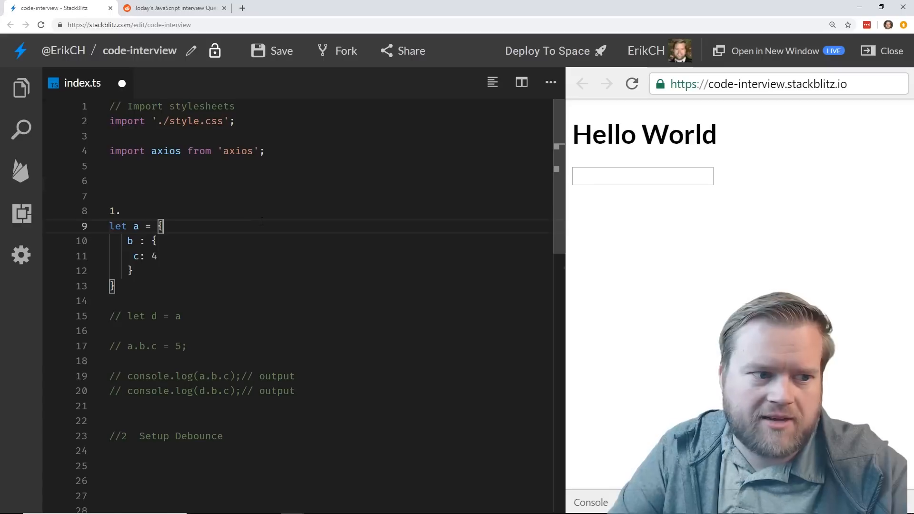
# Open the preview Console and clear the debounce error.
pyautogui.scroll(-3)
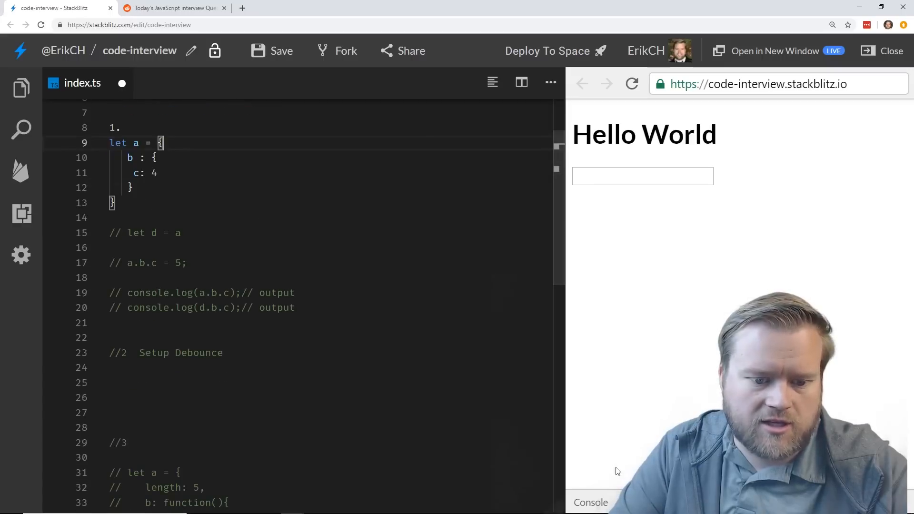
pyautogui.click(590, 501)
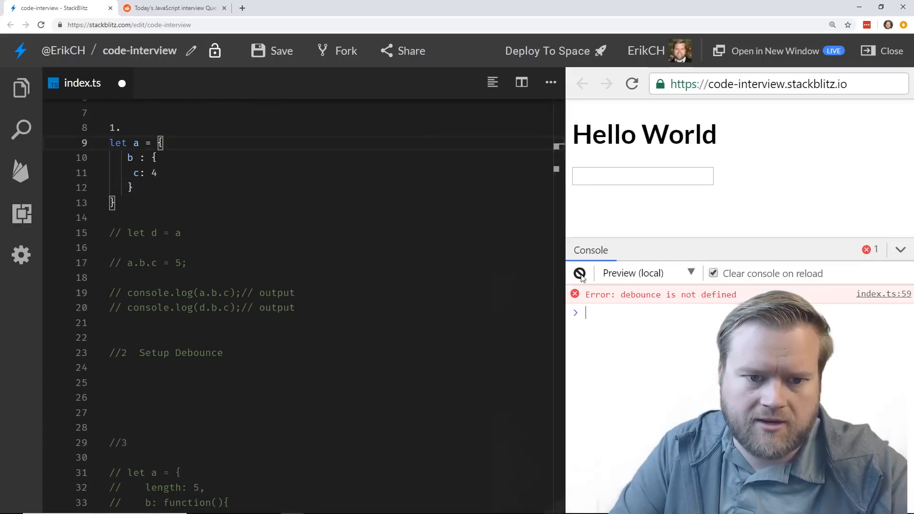
pyautogui.click(579, 273)
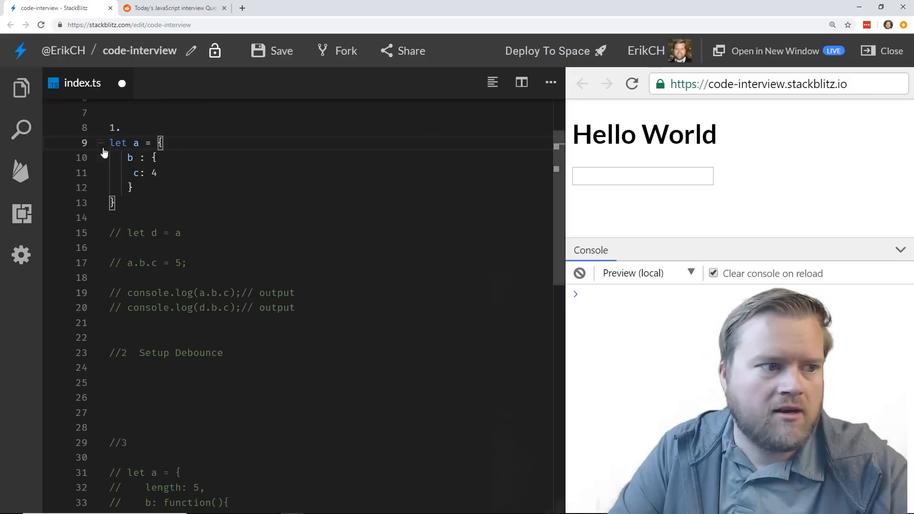
# Uncomment question 1's object, let d = a, and a.b.c = 5.
pyautogui.scroll(3)
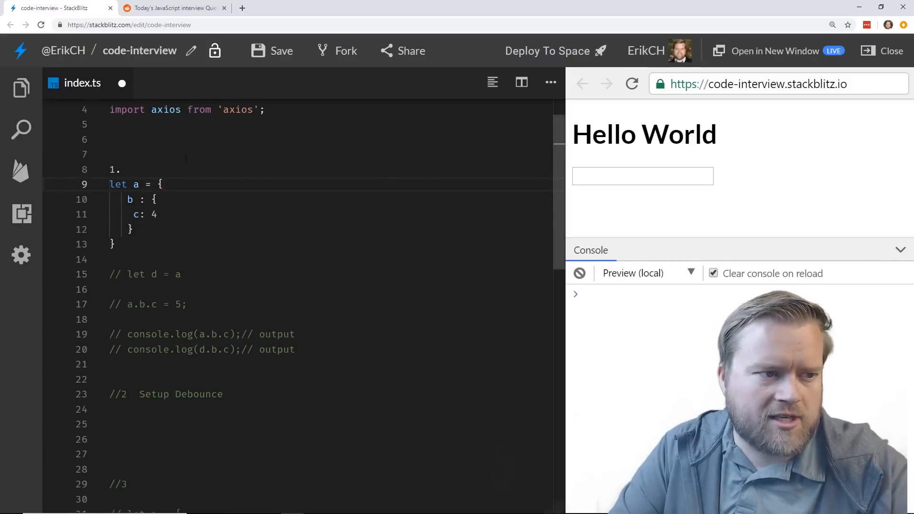
pyautogui.write('//')
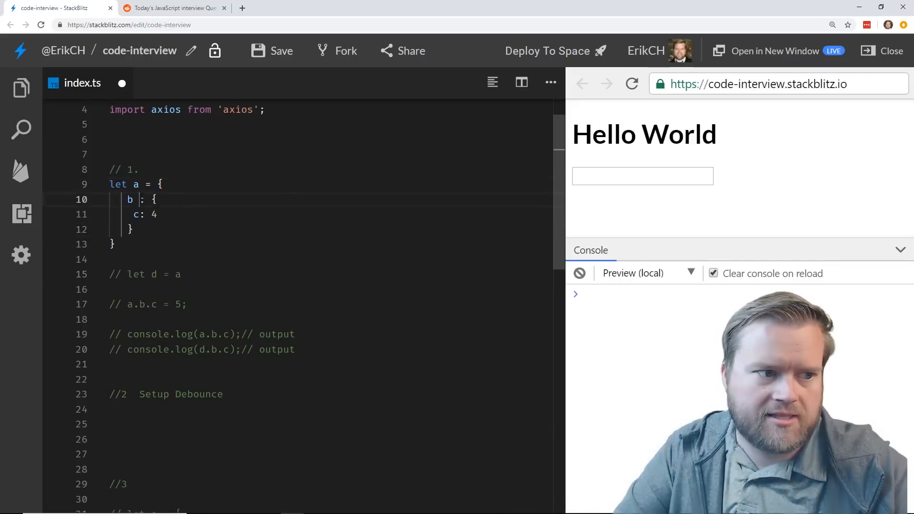
pyautogui.doubleClick(135, 199)
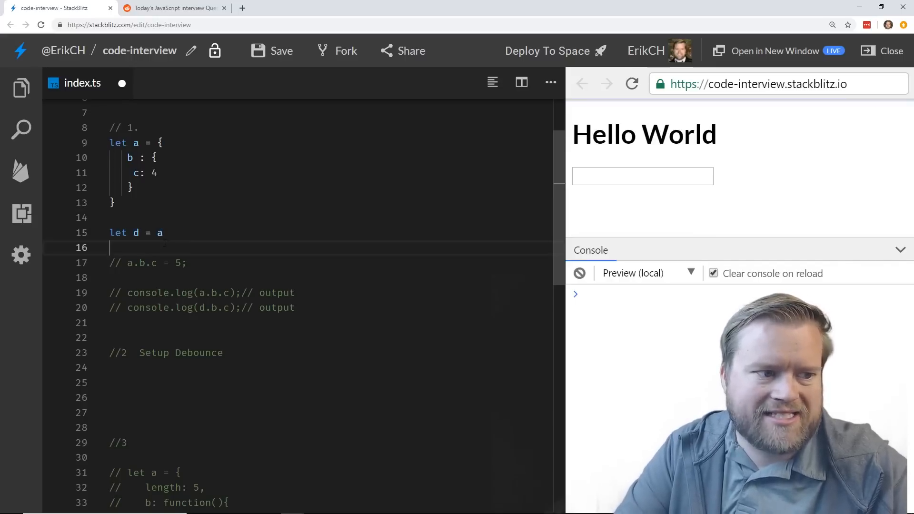
pyautogui.moveTo(159, 233)
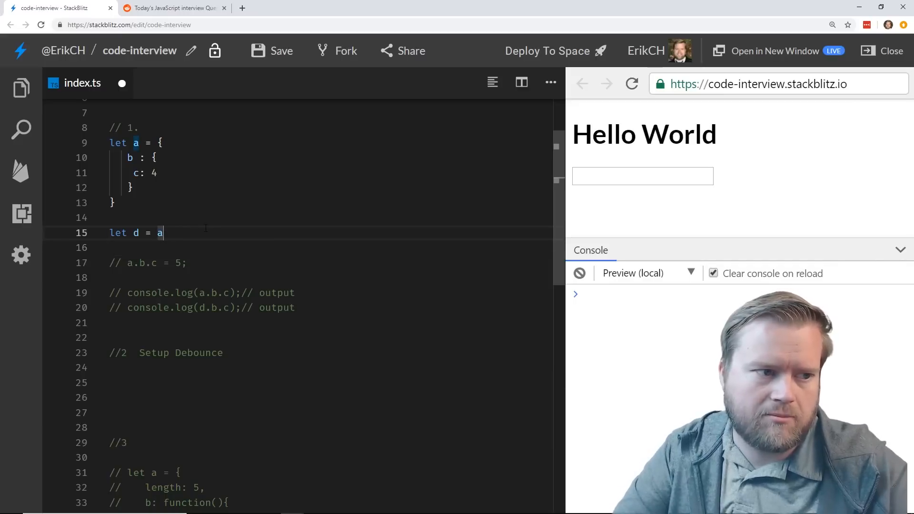
pyautogui.click(187, 263)
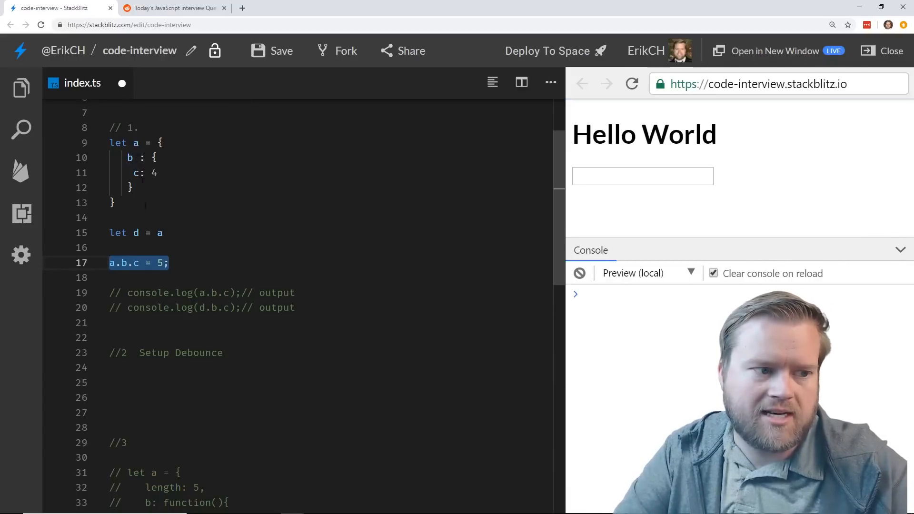
pyautogui.click(138, 172)
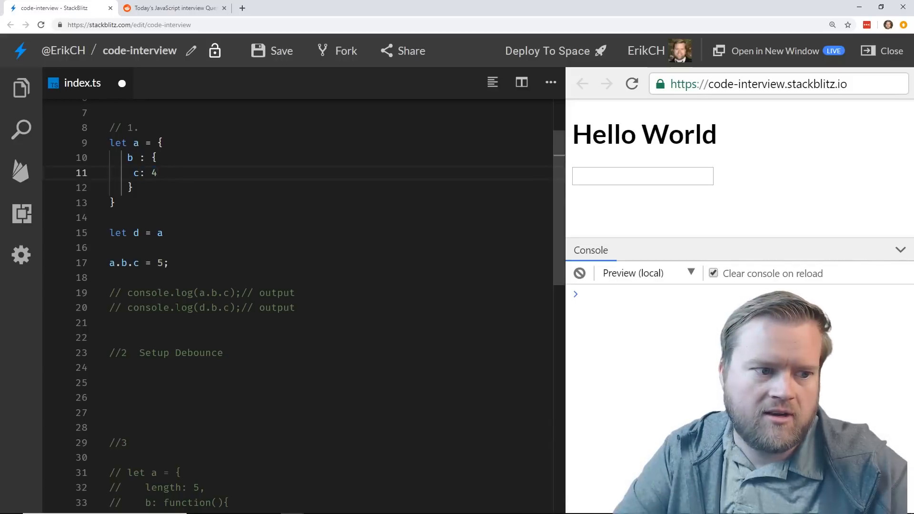
pyautogui.scroll(-3)
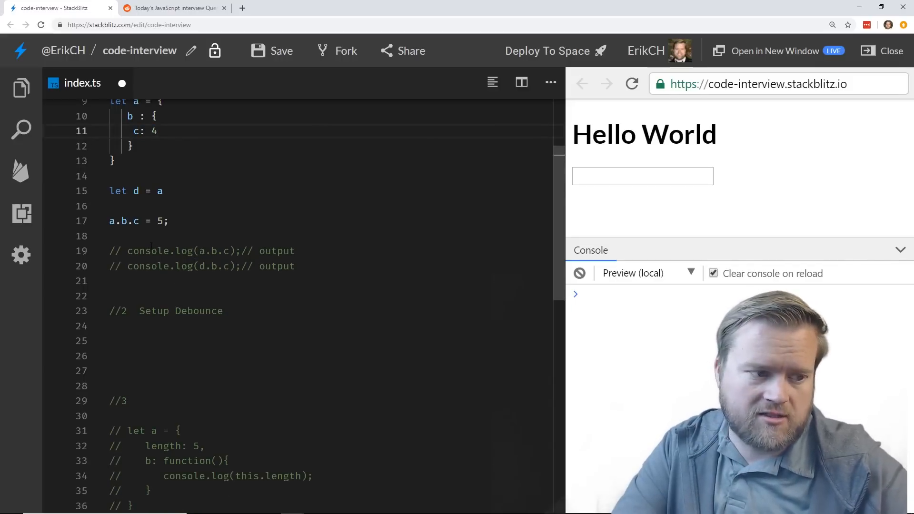
pyautogui.click(175, 250)
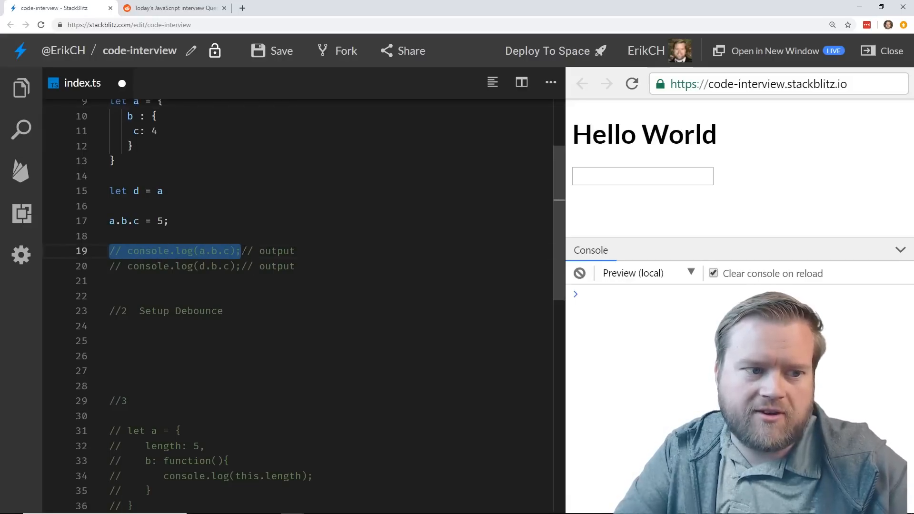
# Uncomment console.log(a.b.c) and console.log(d.b.c), confirming both print 5.
pyautogui.scroll(3)
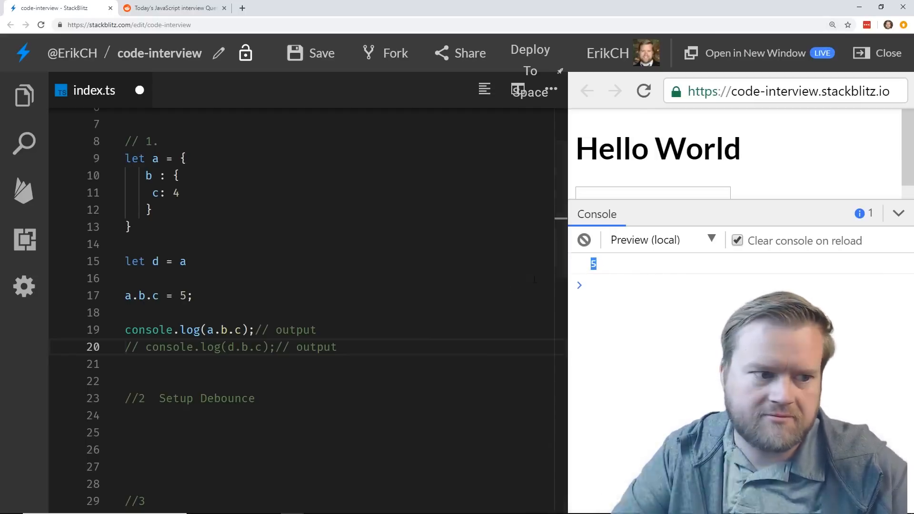
pyautogui.scroll(-3)
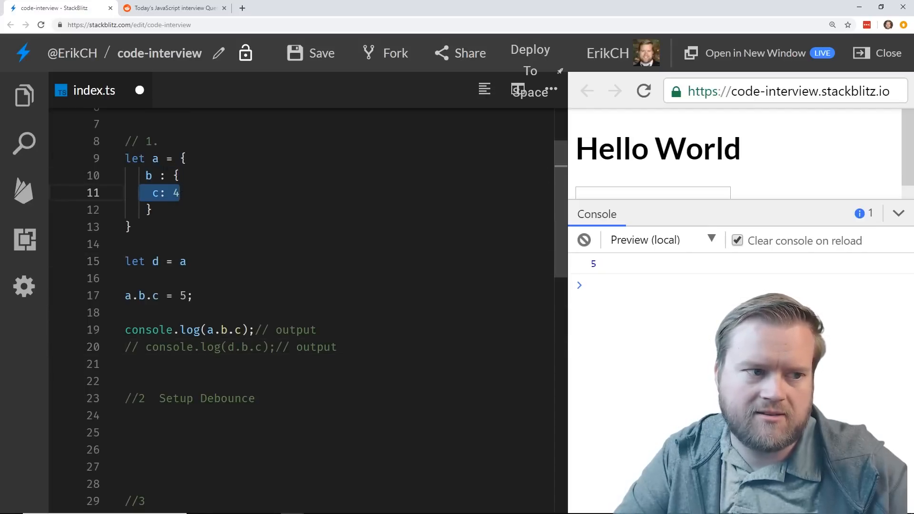
pyautogui.click(337, 347)
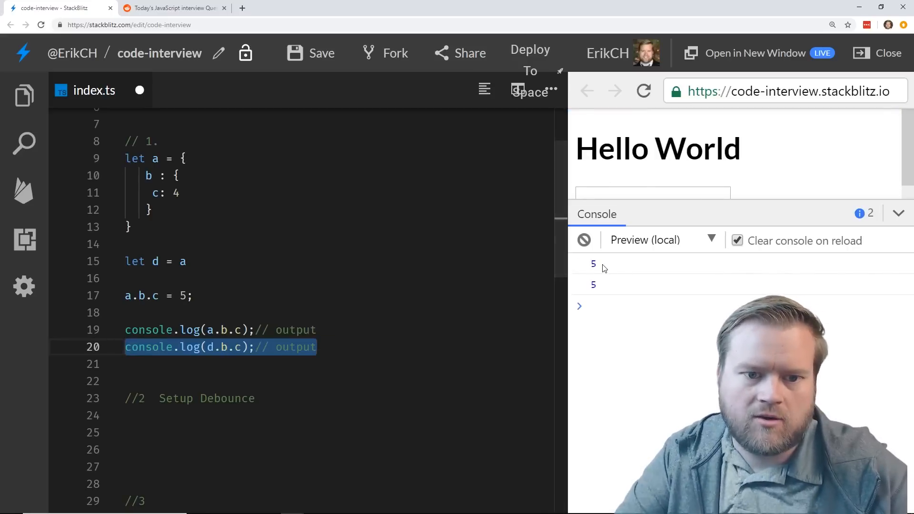
pyautogui.click(318, 330)
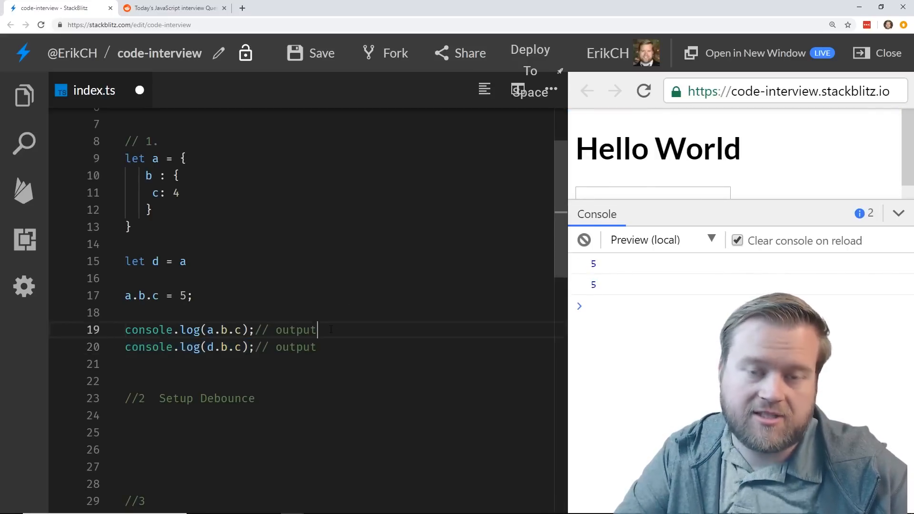
pyautogui.click(181, 193)
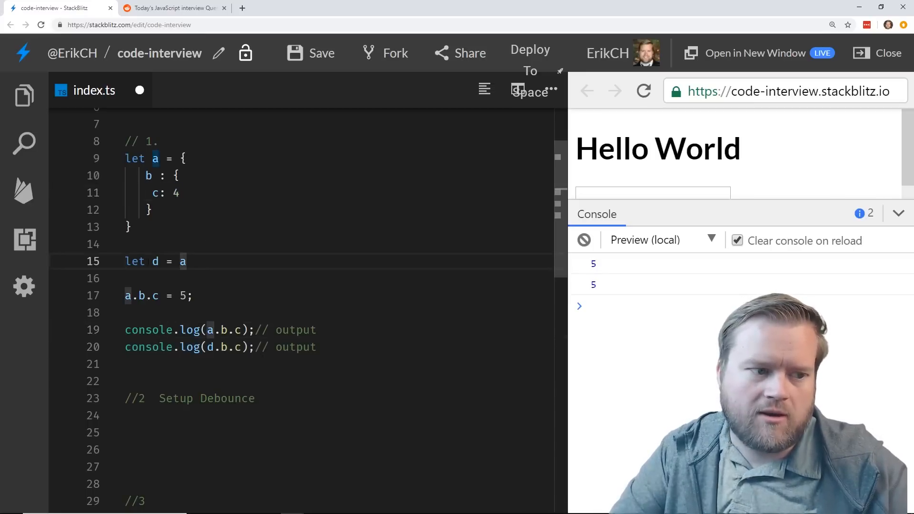
pyautogui.click(155, 261)
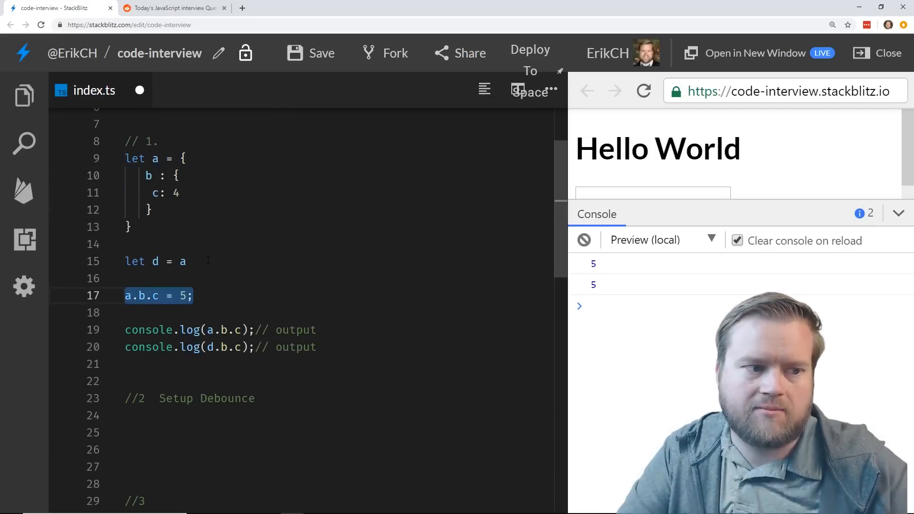
pyautogui.click(128, 227)
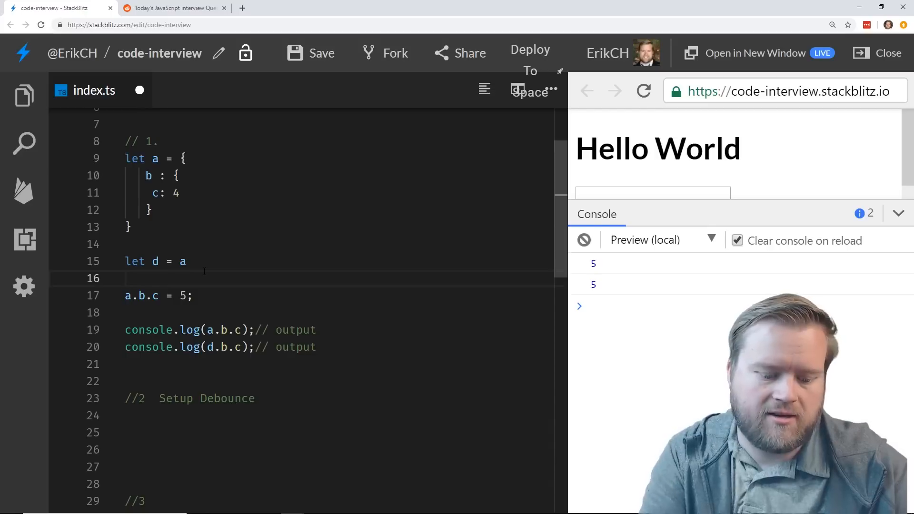
# Type let b = 123, c = b, b = 10, console.log(c); see 123, then delete it.
pyautogui.write('let b =')
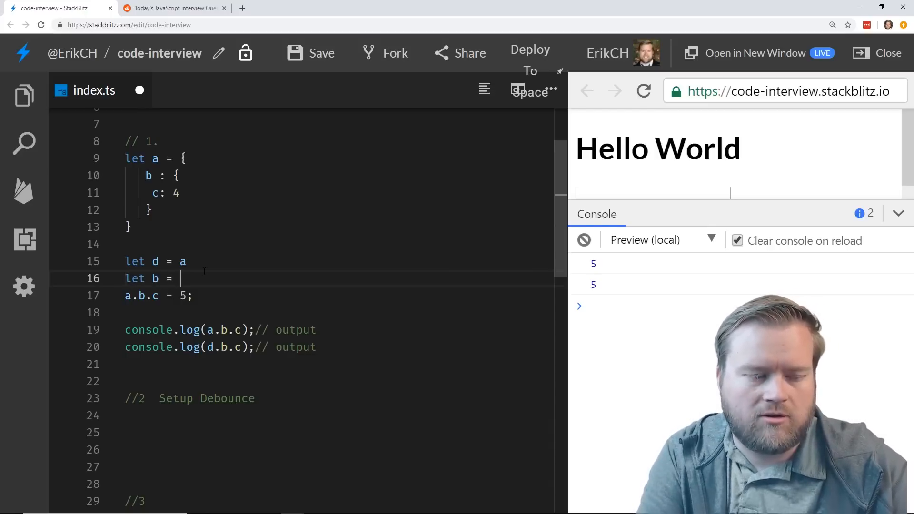
pyautogui.write('123')
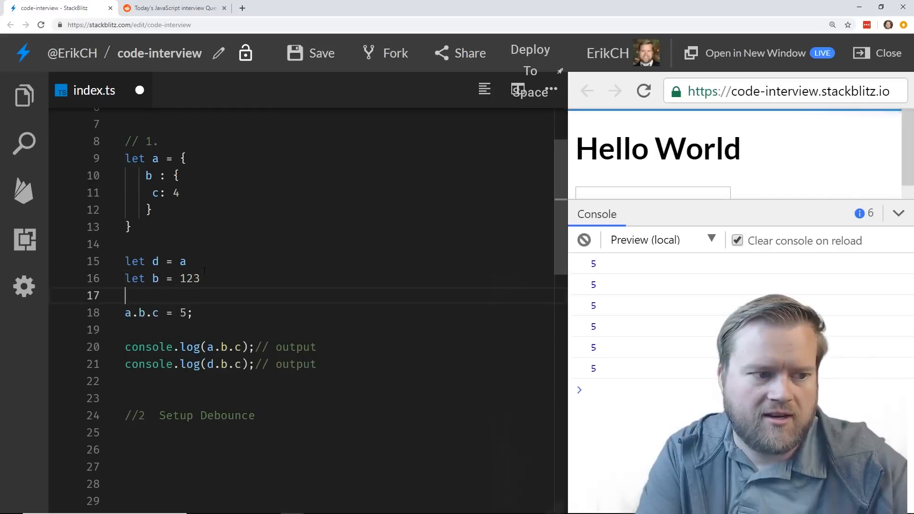
pyautogui.write('c = b =')
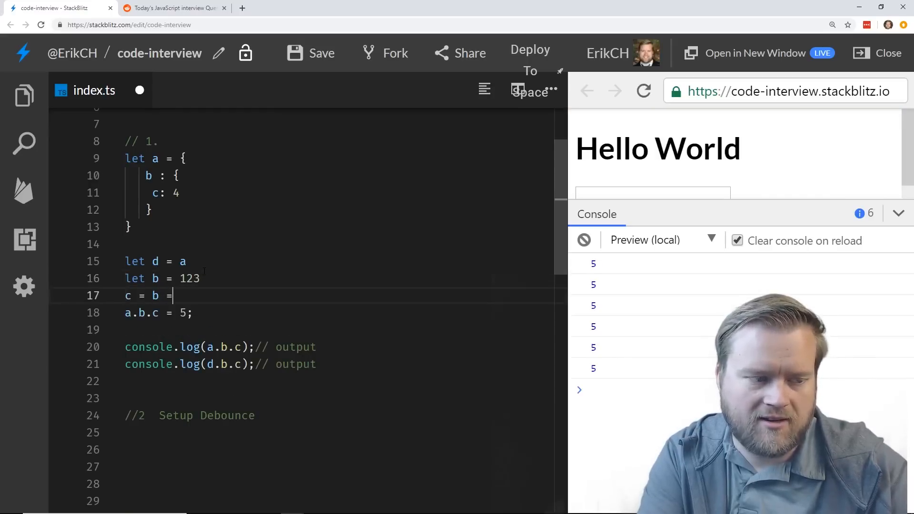
pyautogui.press('Backspace')
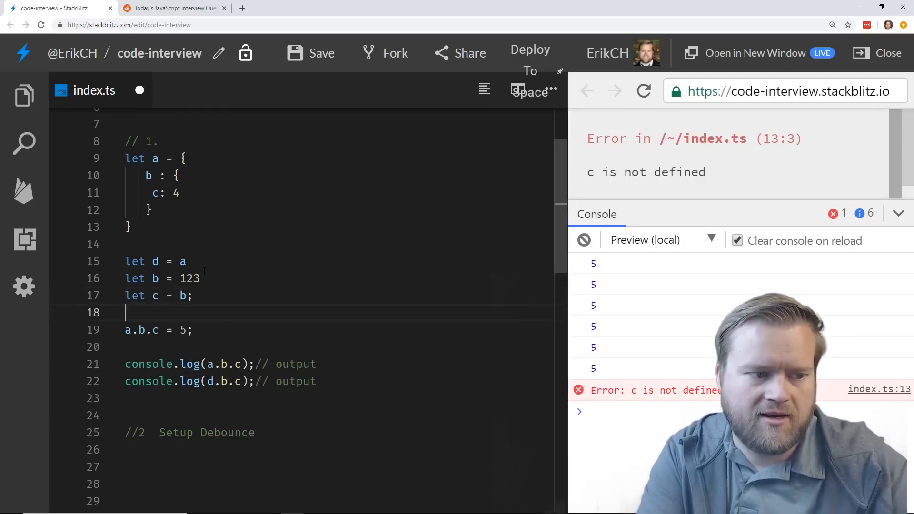
pyautogui.write('b =')
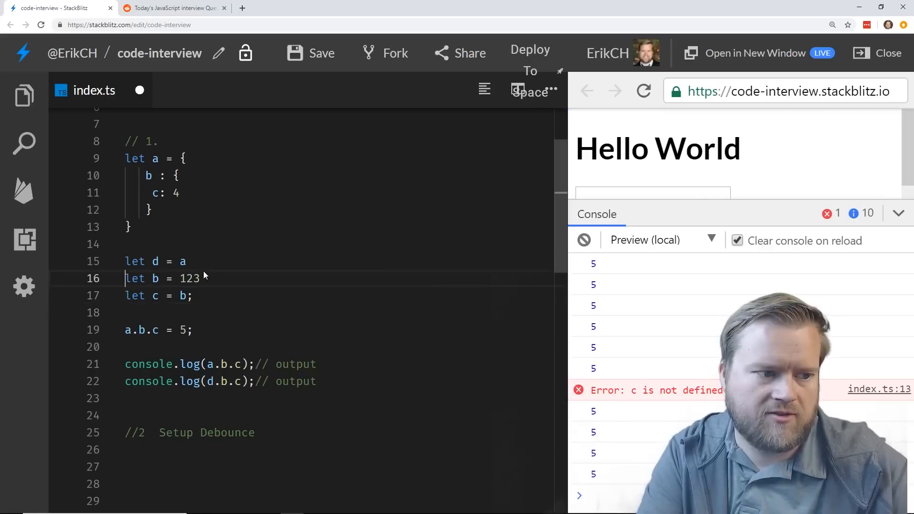
pyautogui.press('enter')
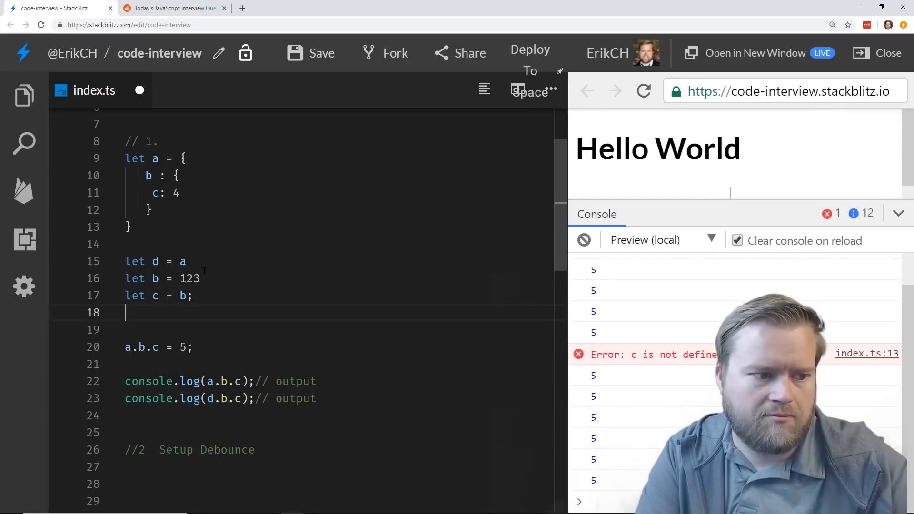
pyautogui.write('b= 10;')
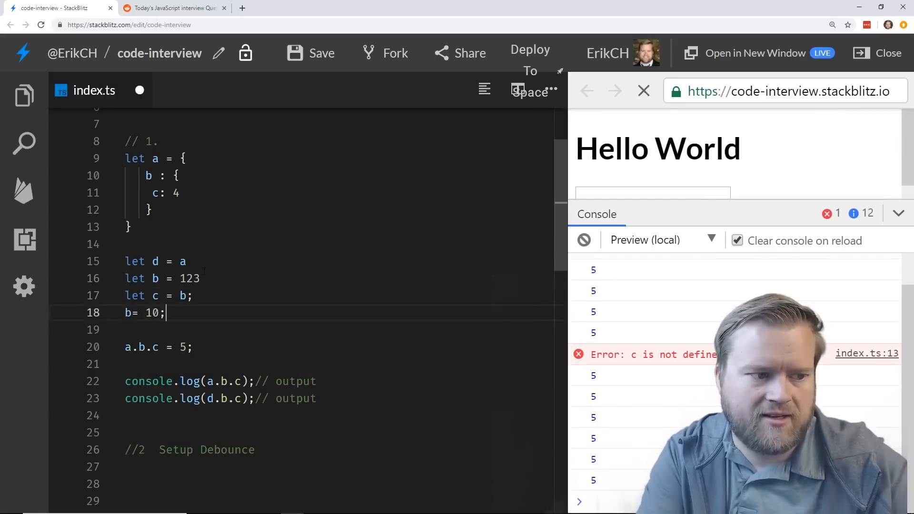
pyautogui.press('enter')
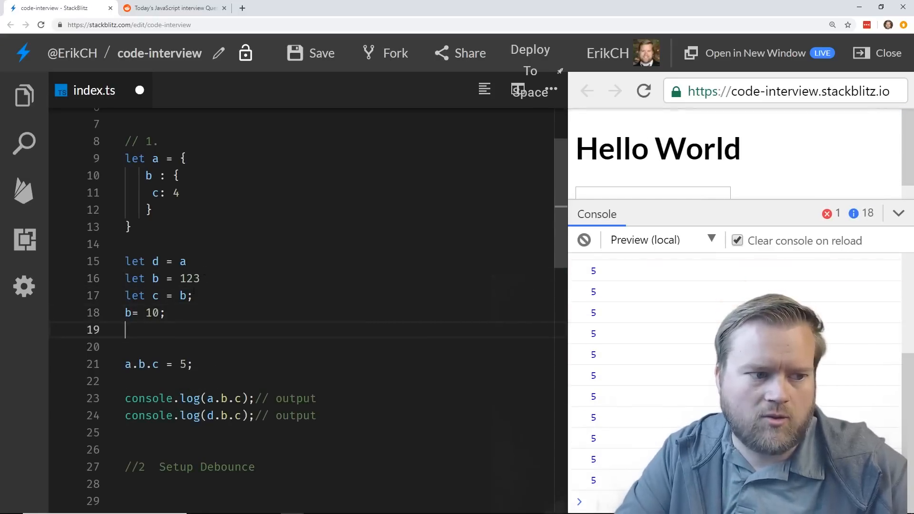
pyautogui.write('console.log')
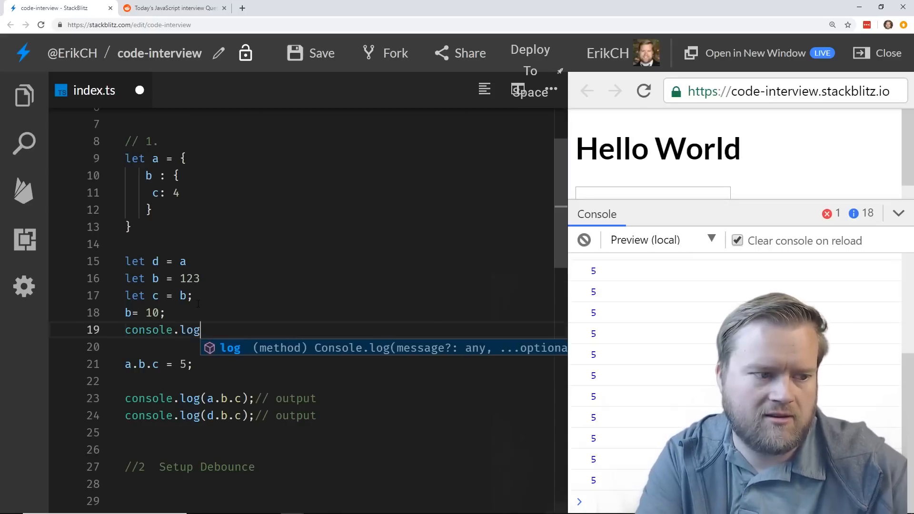
pyautogui.write('(c')
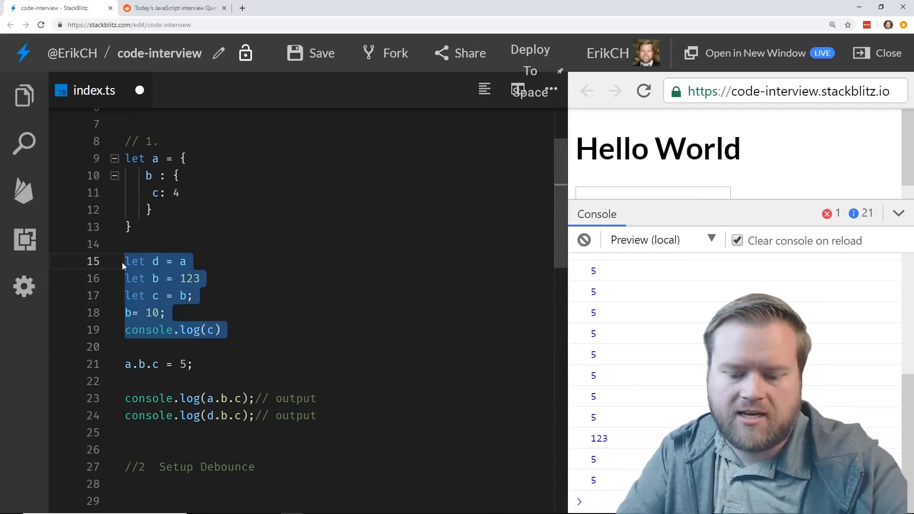
pyautogui.press('Delete')
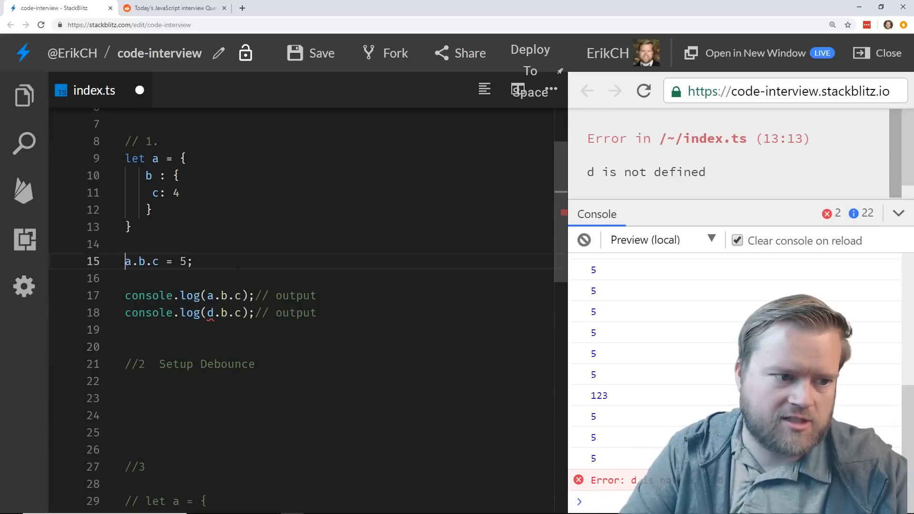
# Restore the deleted let d = a line and clear the console output.
pyautogui.press('enter')
pyautogui.write('let d = a')
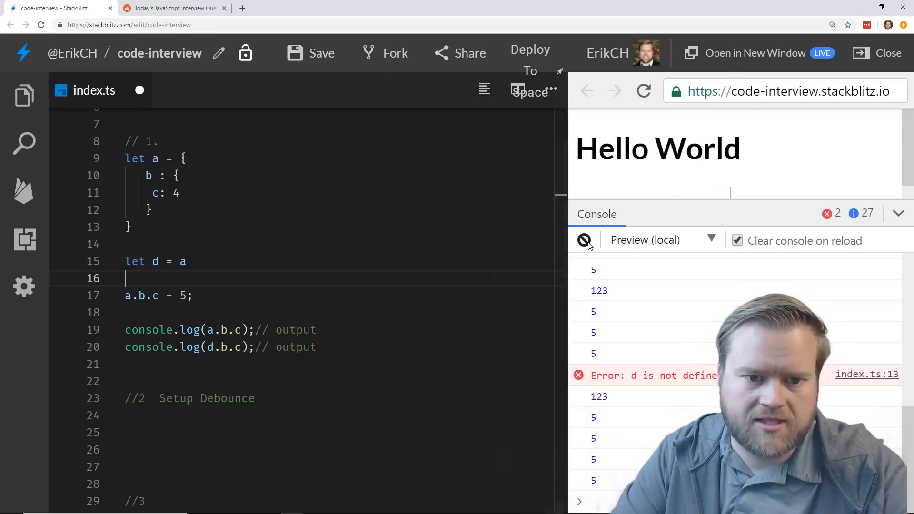
pyautogui.click(583, 240)
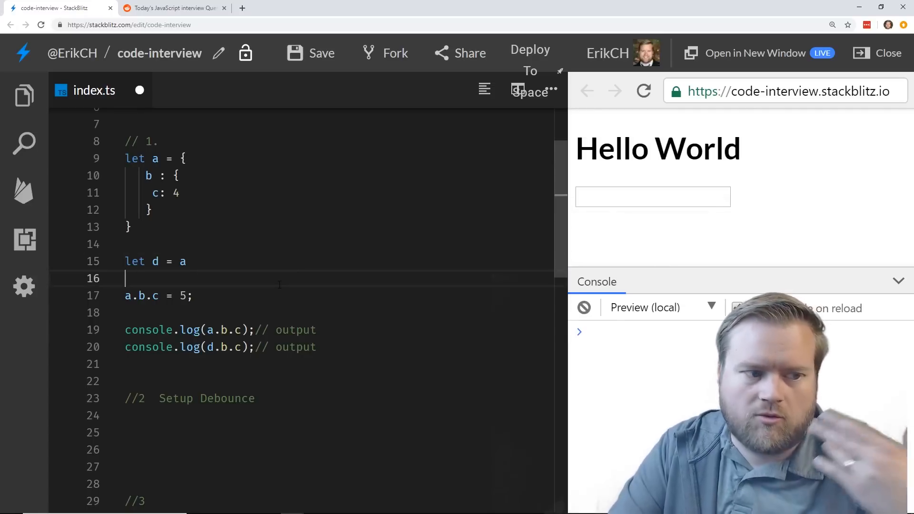
pyautogui.click(736, 307)
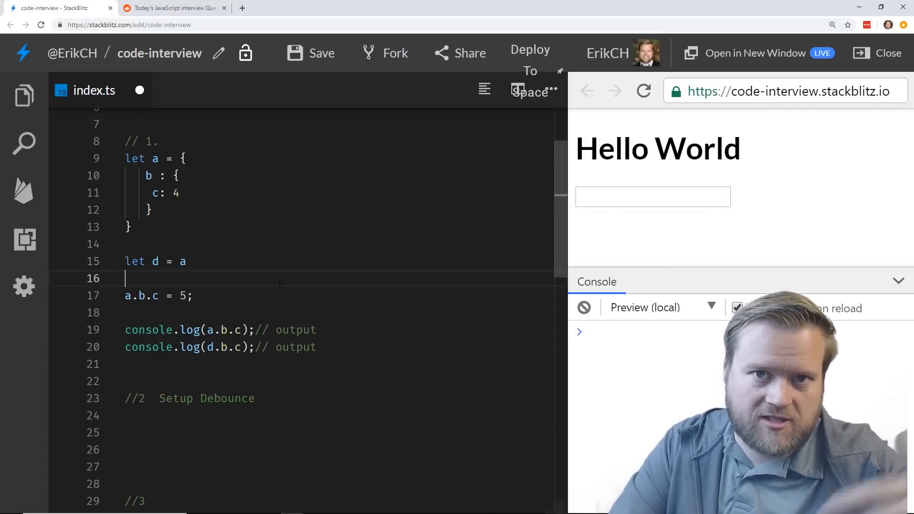
pyautogui.click(185, 261)
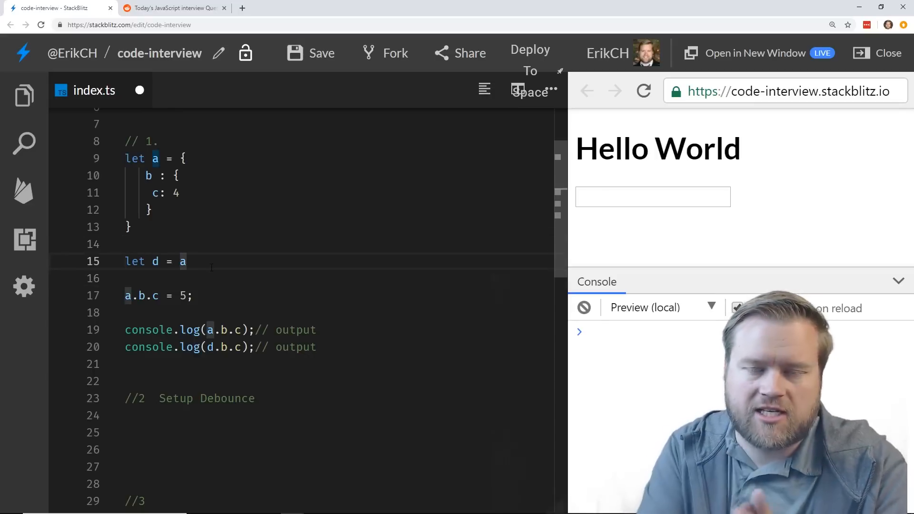
# Scroll to the debounce section and type 'dfasdf' into the preview input box.
pyautogui.scroll(-3)
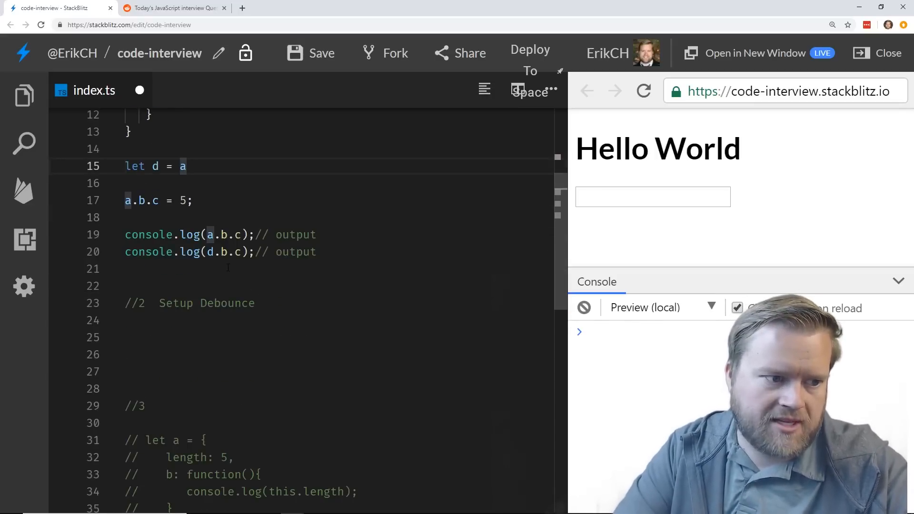
pyautogui.scroll(-3)
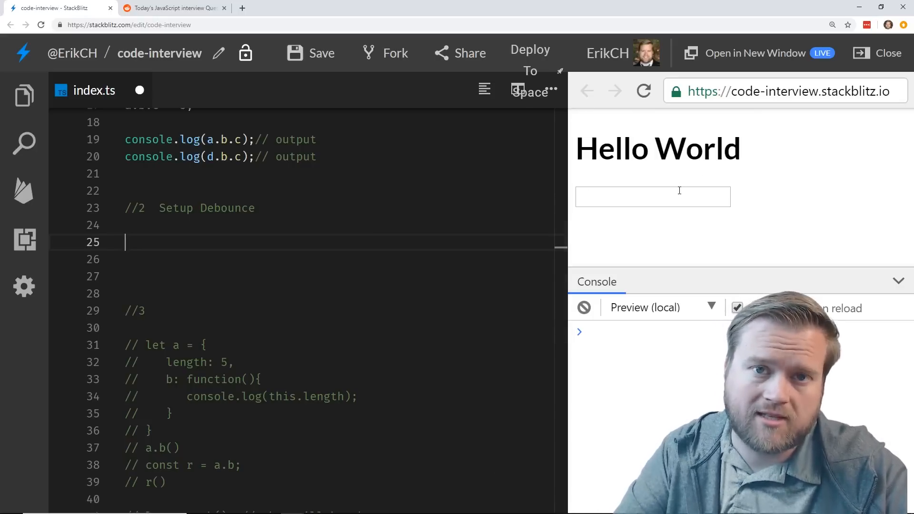
pyautogui.write('dfasdf')
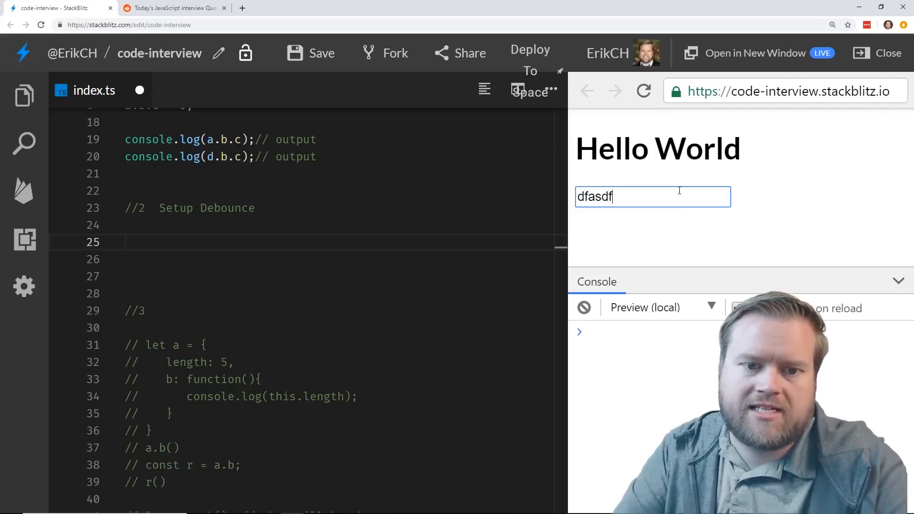
pyautogui.click(737, 308)
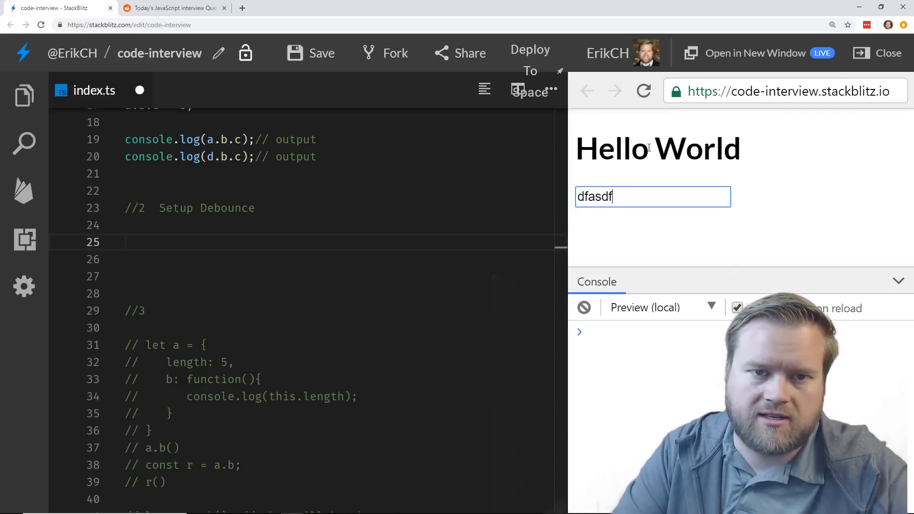
pyautogui.moveTo(533, 152)
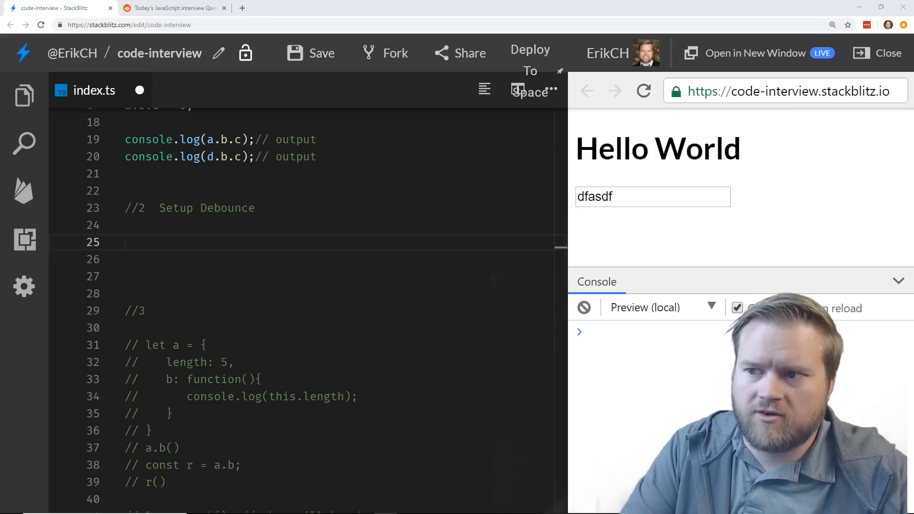
pyautogui.click(205, 226)
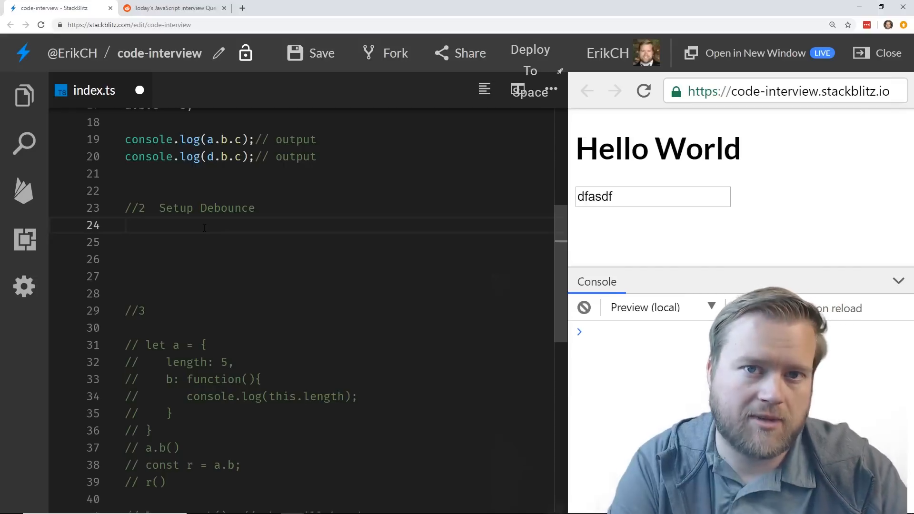
pyautogui.click(737, 308)
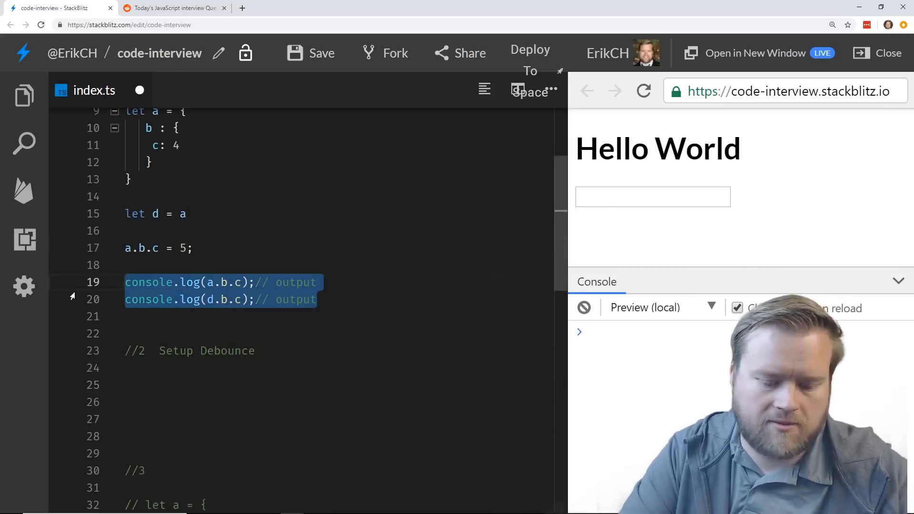
# Comment out the output logs and add const input = document.querySelector('input').
pyautogui.press('ctrl+/')
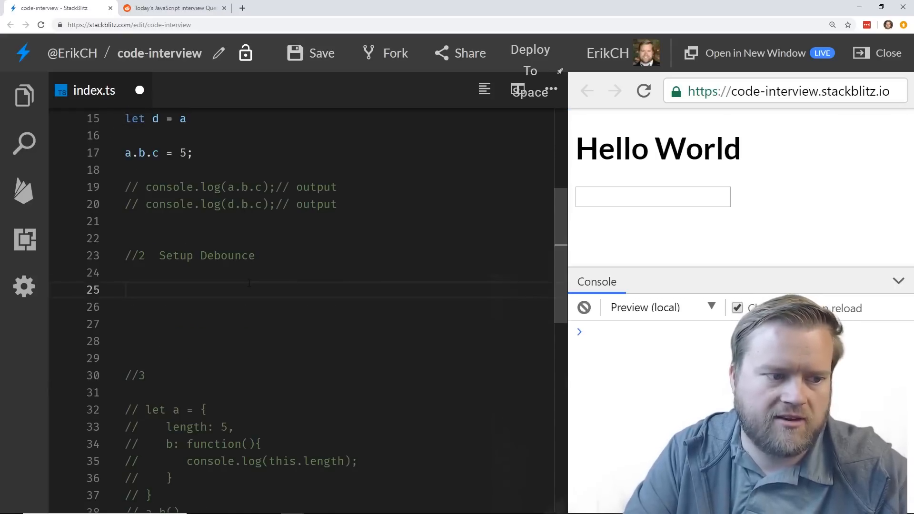
pyautogui.click(652, 196)
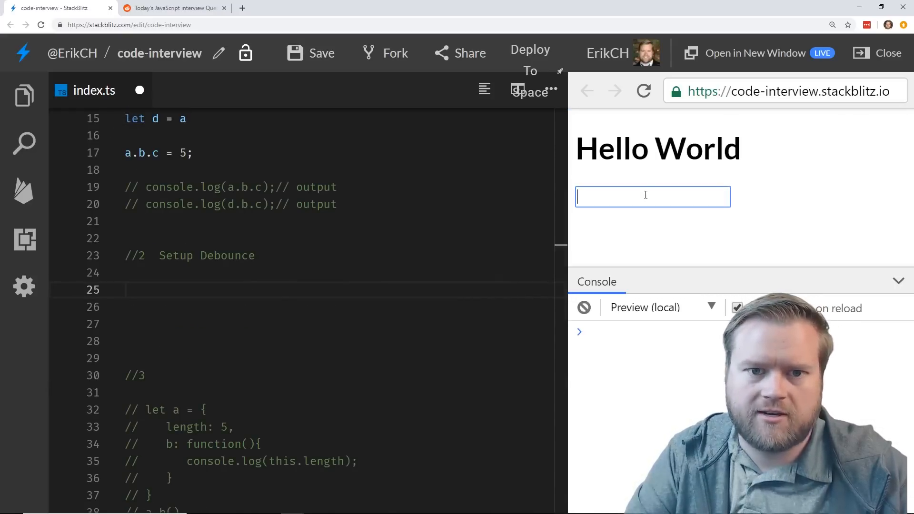
pyautogui.click(239, 285)
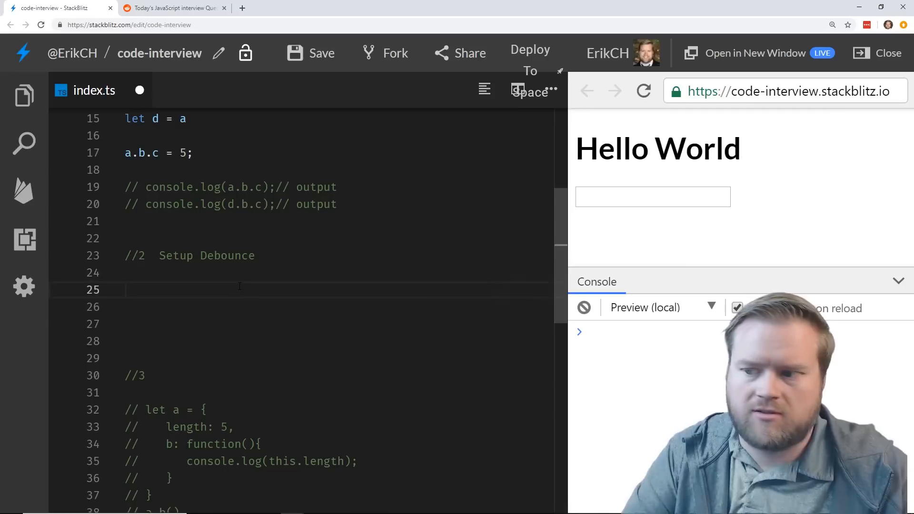
pyautogui.write('const input')
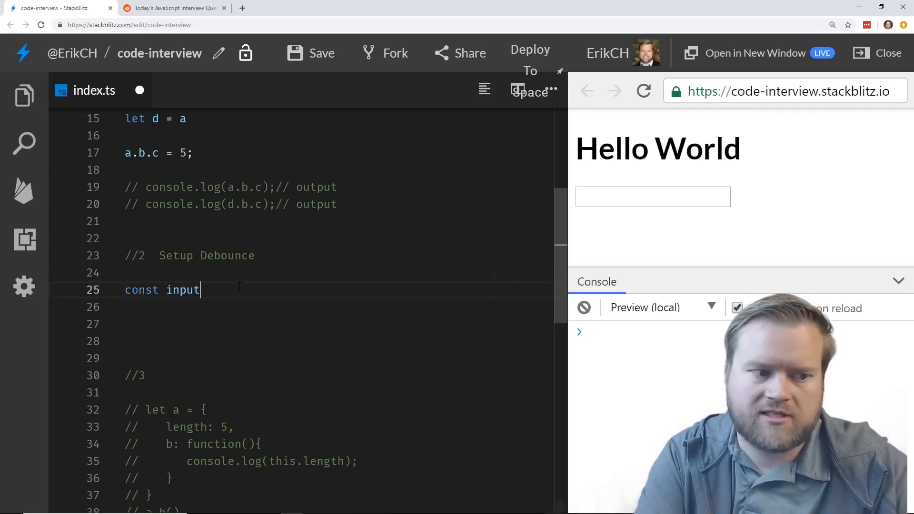
pyautogui.write('= document')
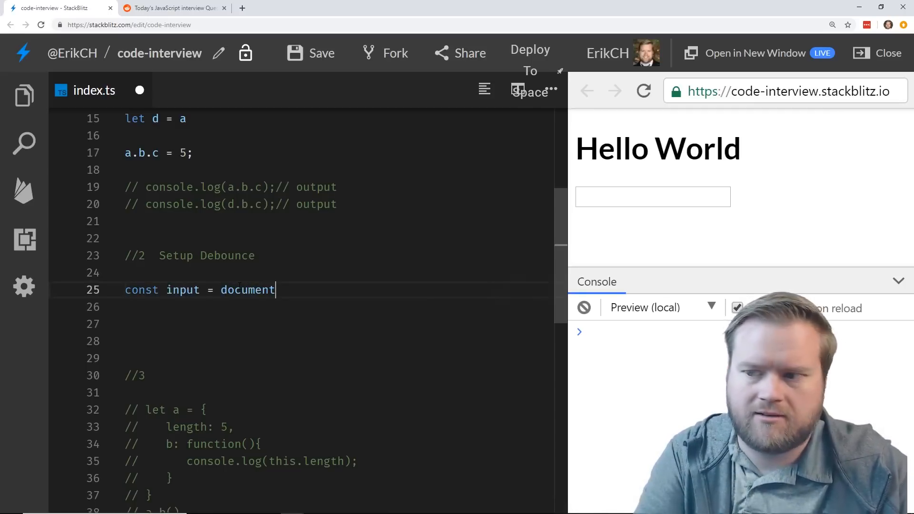
pyautogui.write(".querySelector('")
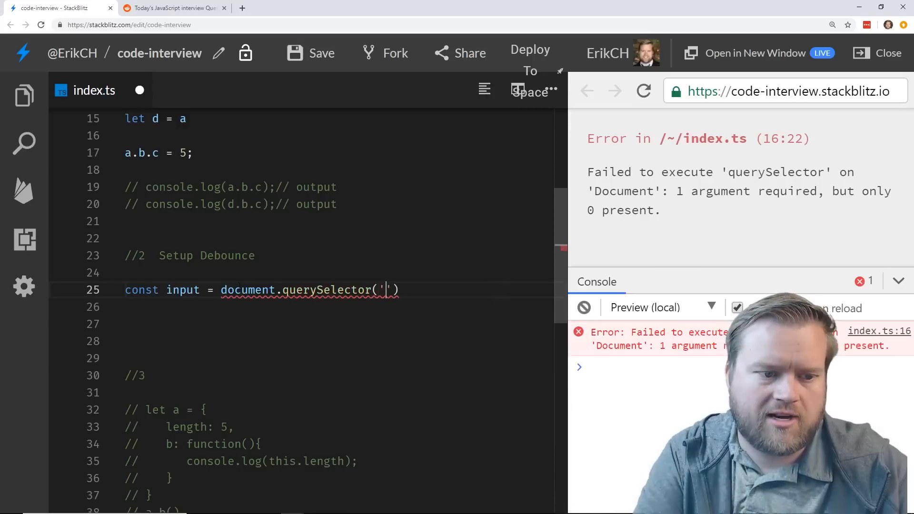
pyautogui.write('input')
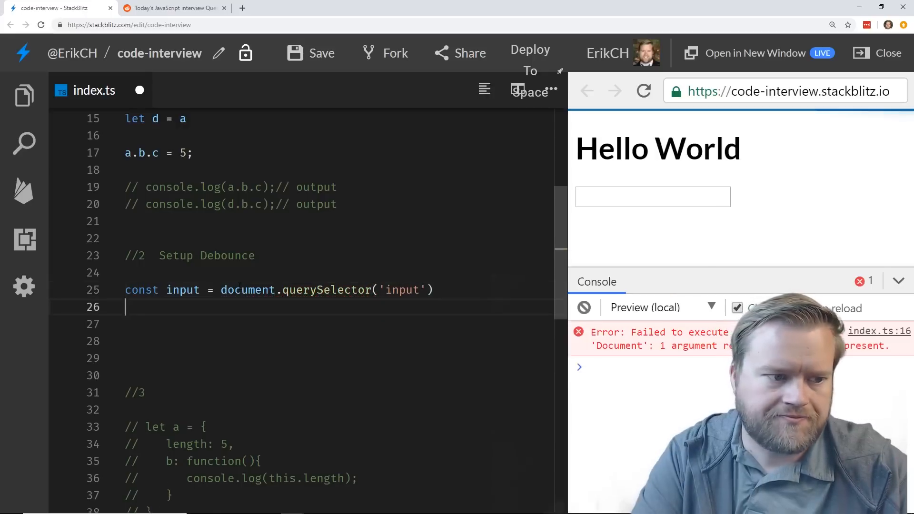
# Add a keyup listener on input that runs console.log(e).
pyautogui.write("input.addEventListener('")
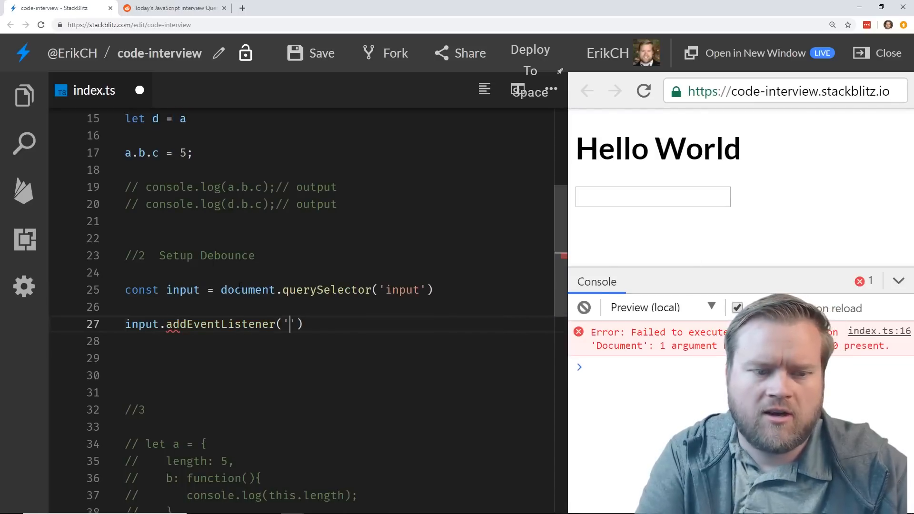
pyautogui.write('keyup')
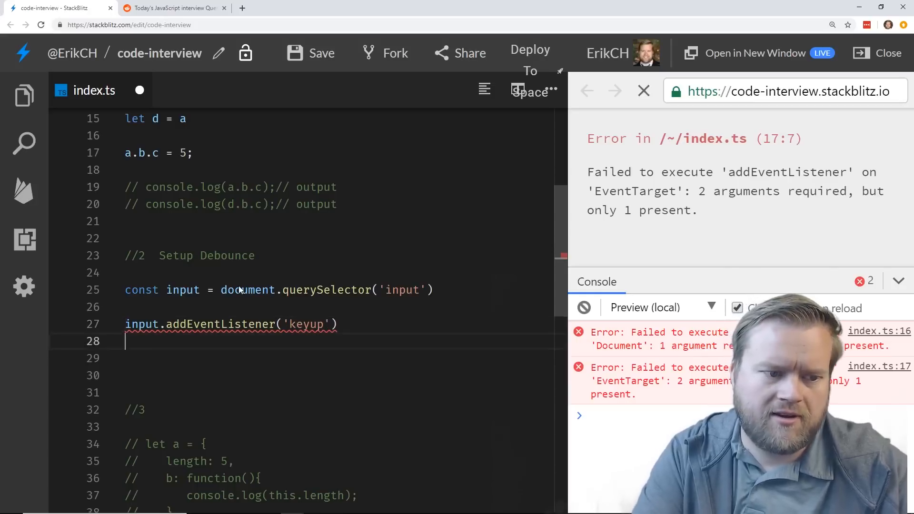
pyautogui.write(',')
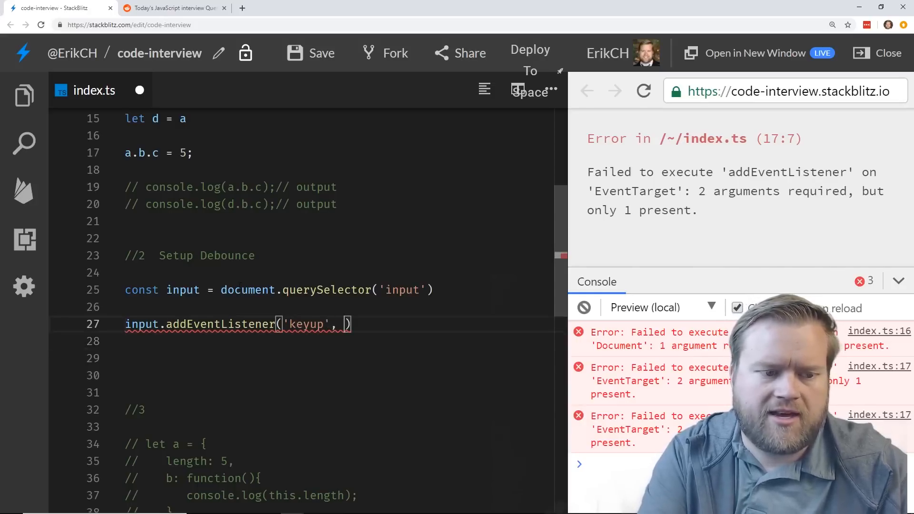
pyautogui.write('()')
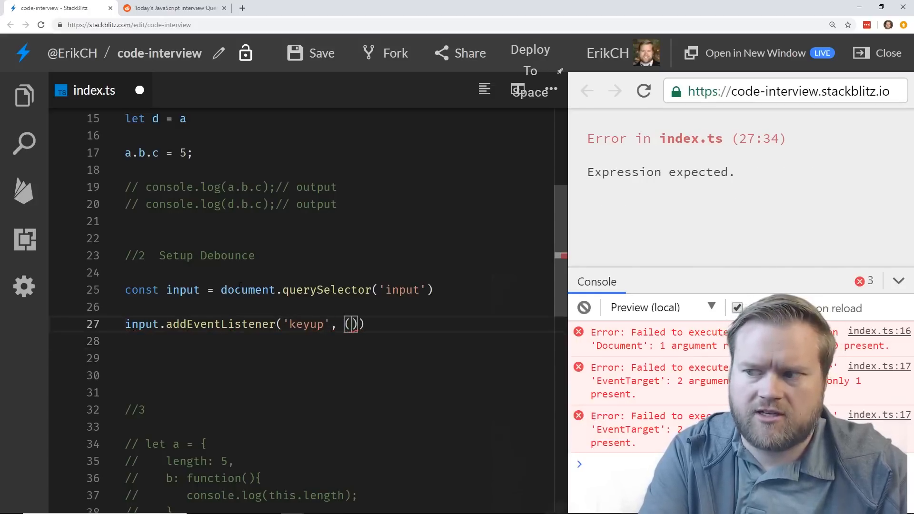
pyautogui.write('(e)=>')
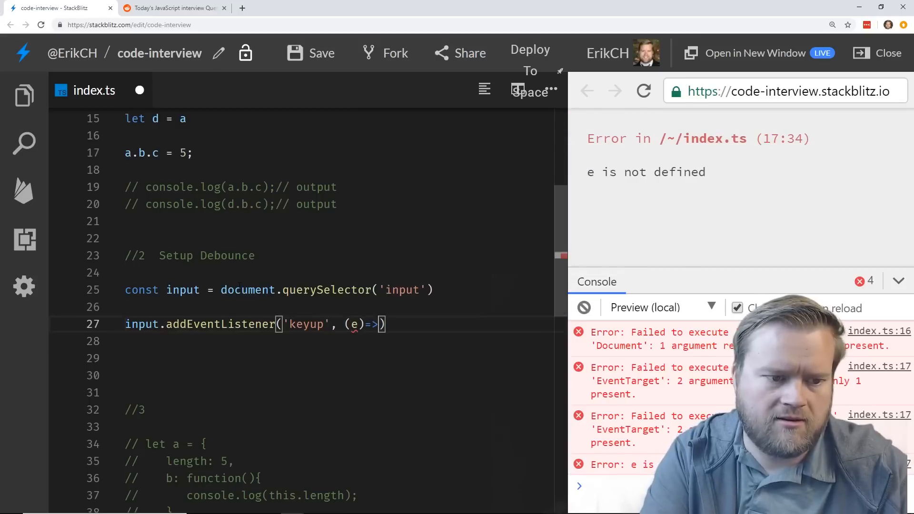
pyautogui.write('{')
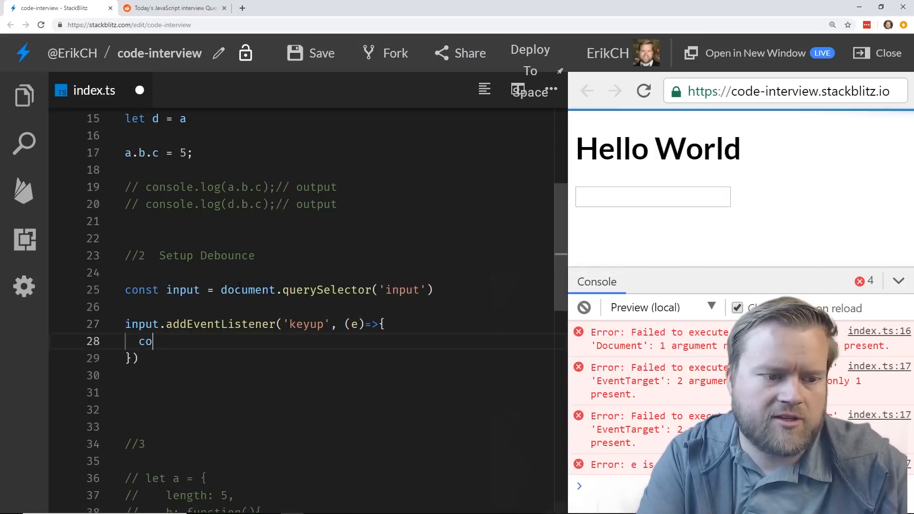
pyautogui.write('nsole.log(e)')
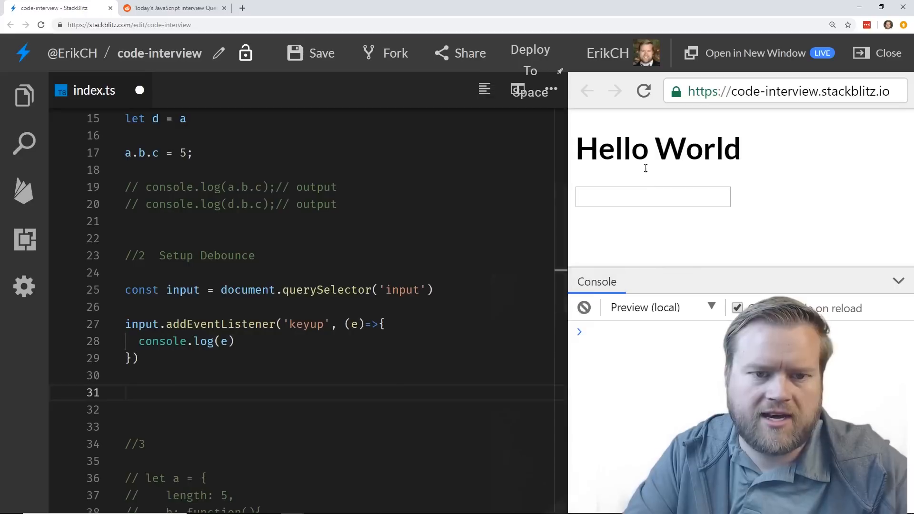
# Type 'adfasdfasdf' in the preview box, watch KeyboardEvents log, then clear the console.
pyautogui.write('adf')
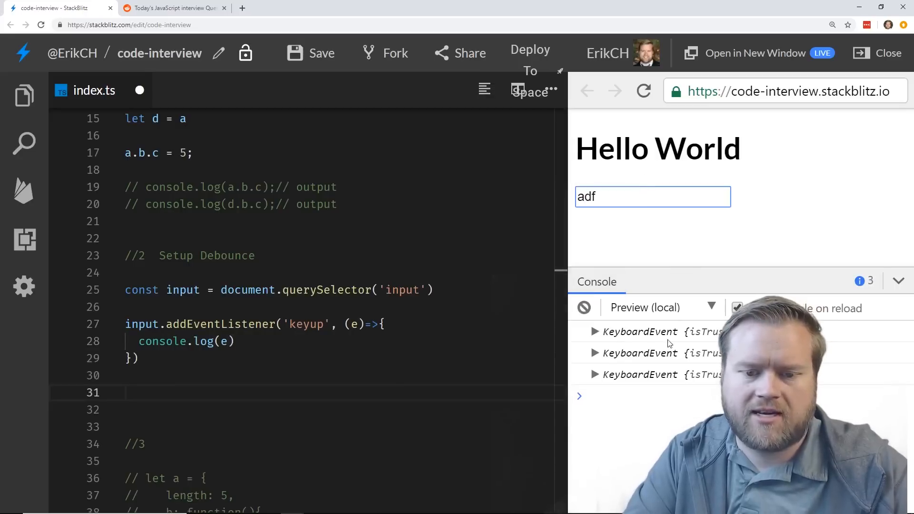
pyautogui.write('asdf')
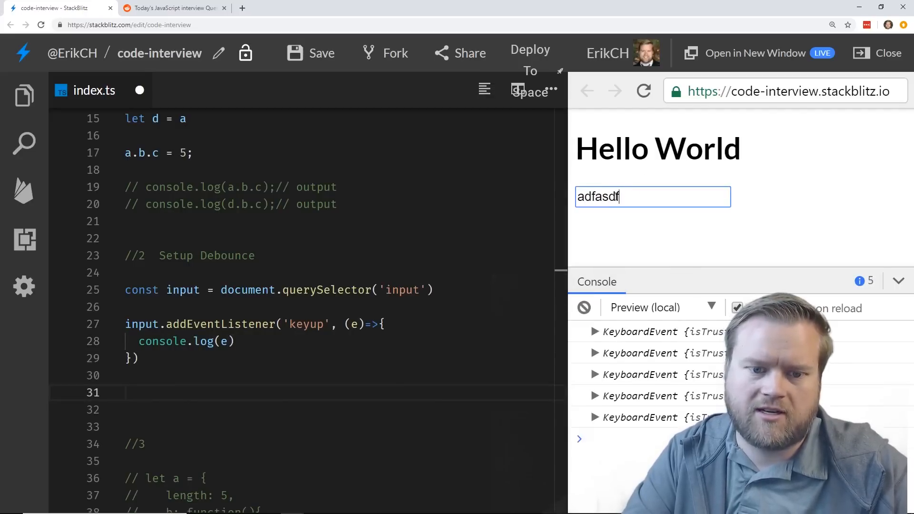
pyautogui.write('asdf')
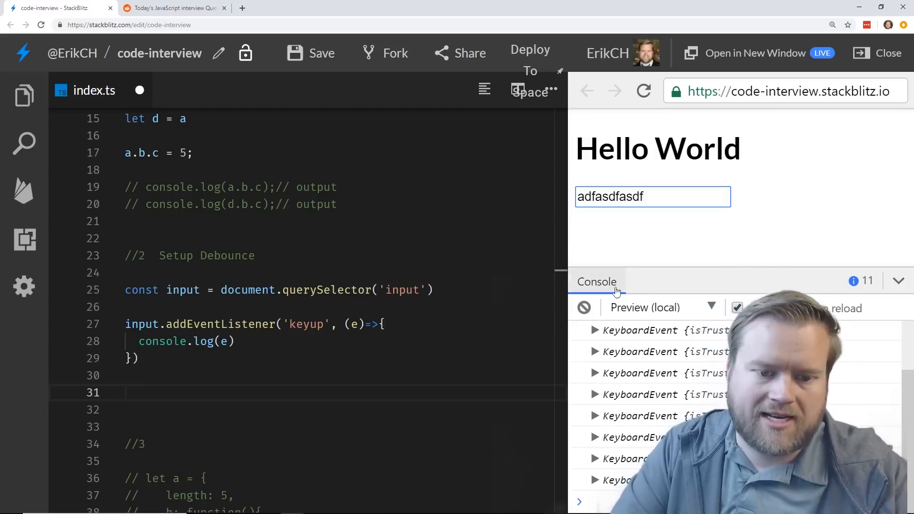
pyautogui.click(583, 307)
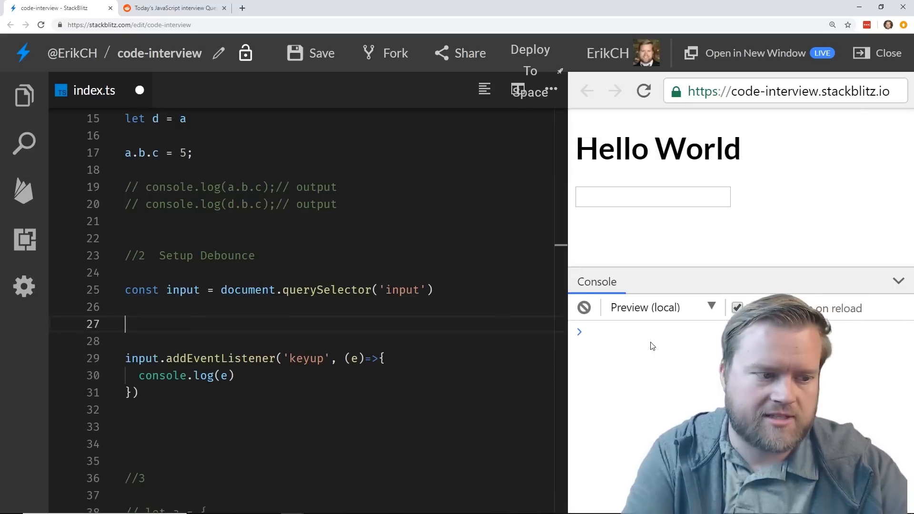
# Begin declaring const debounce = (func, timer) =>.
pyautogui.write('cons')
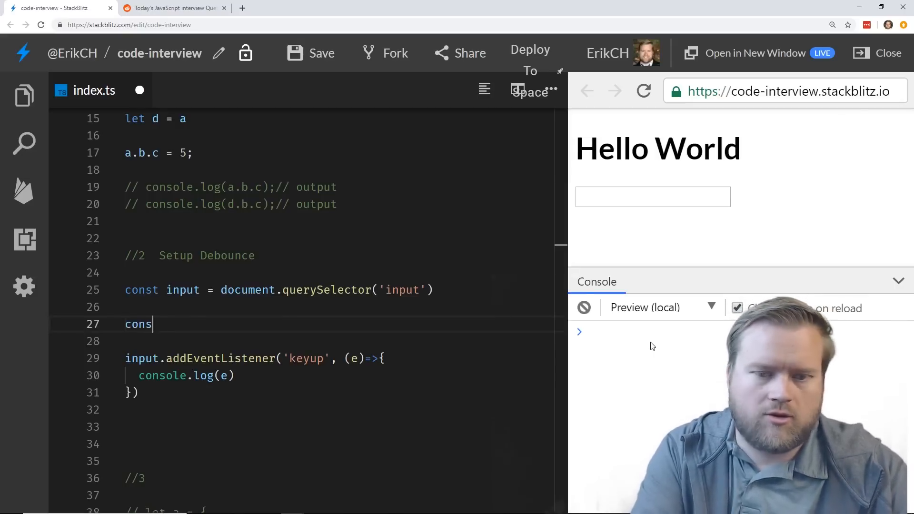
pyautogui.write('debounce')
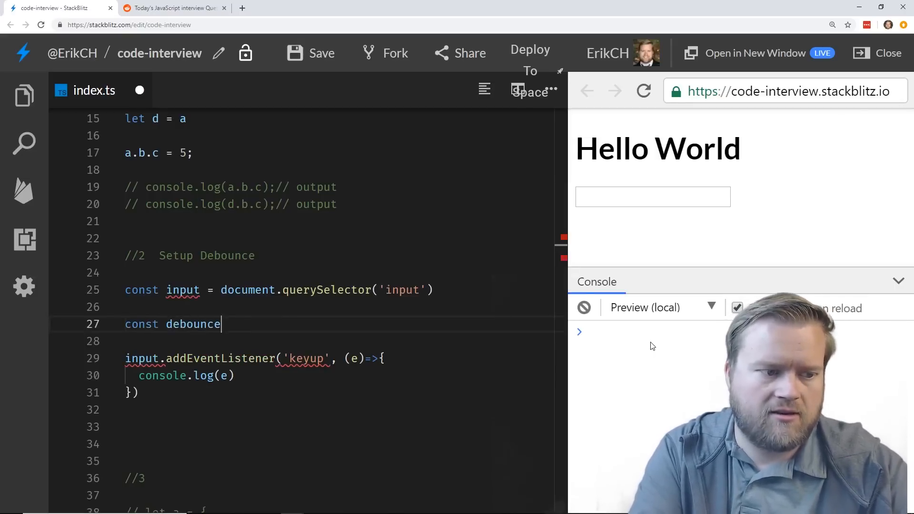
pyautogui.write('= (fu')
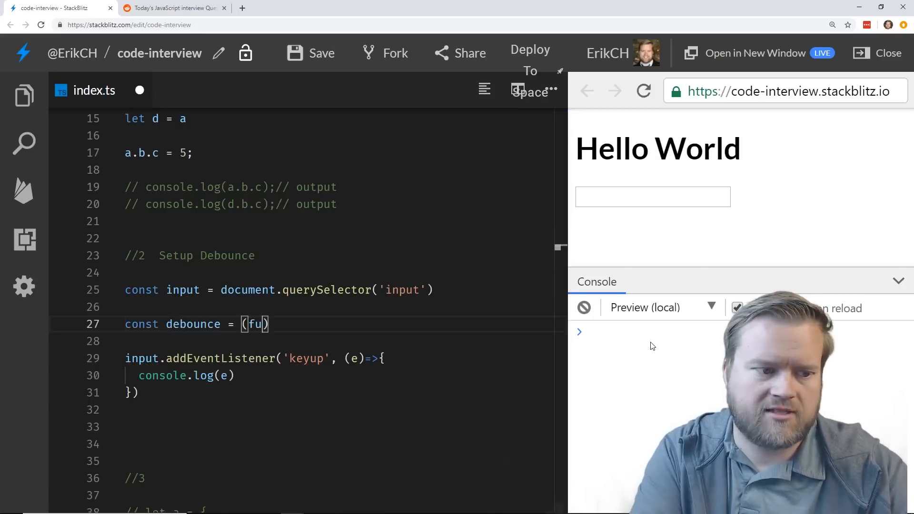
pyautogui.write('nc,')
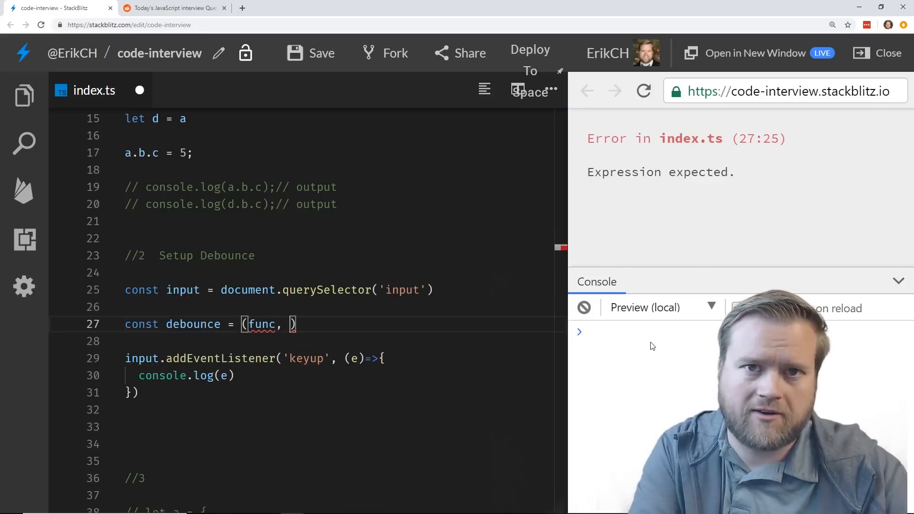
pyautogui.write('timer')
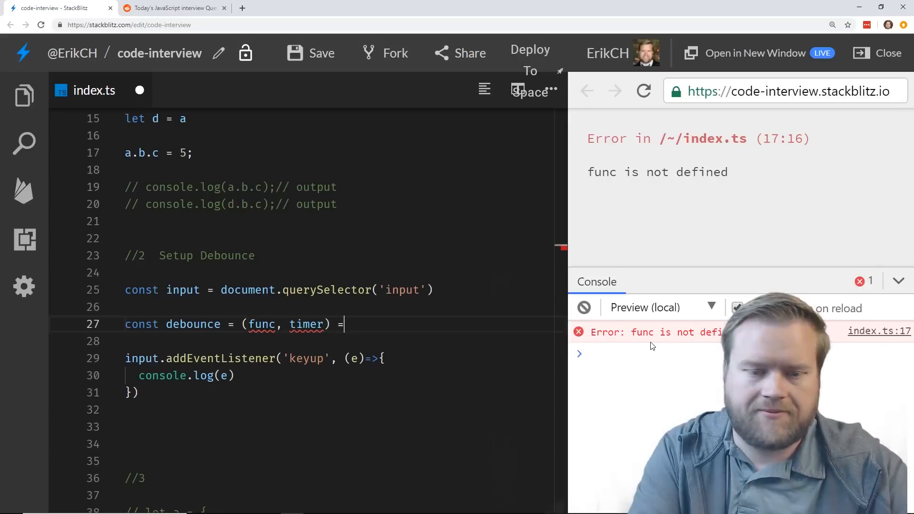
pyautogui.write('<')
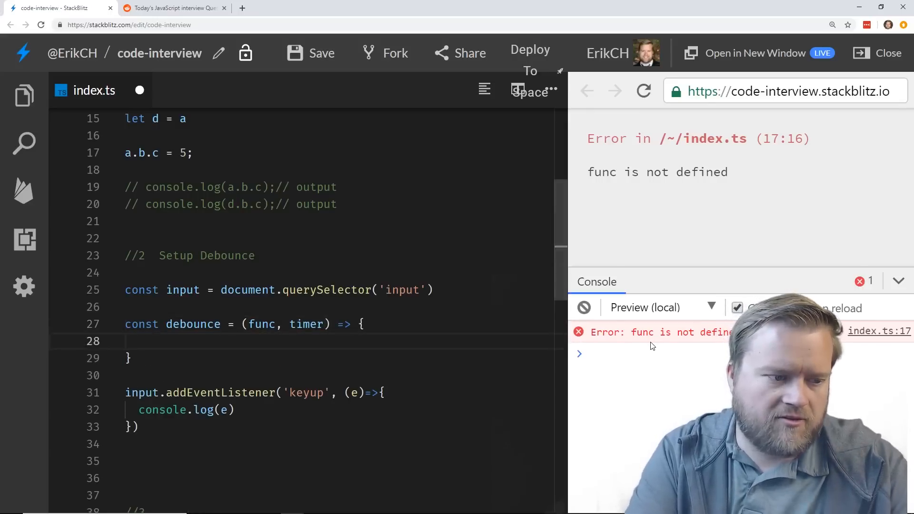
pyautogui.click(643, 91)
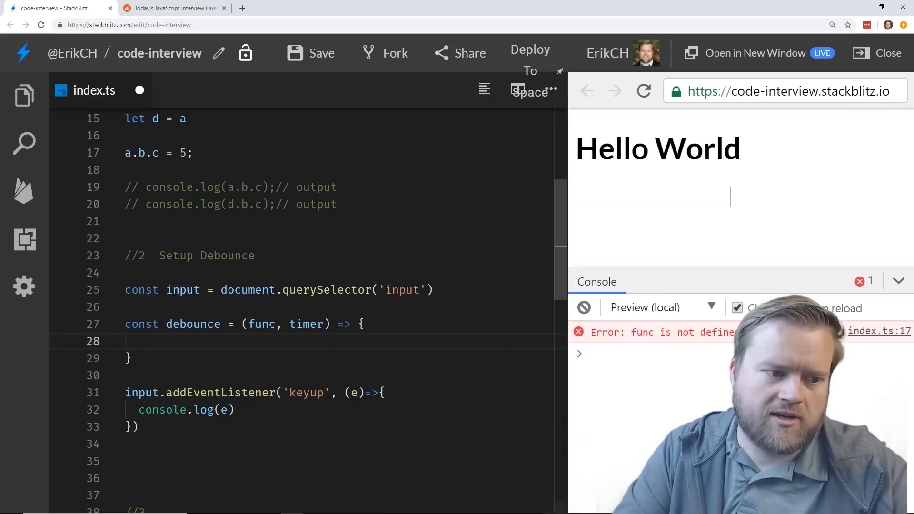
pyautogui.moveTo(261, 324)
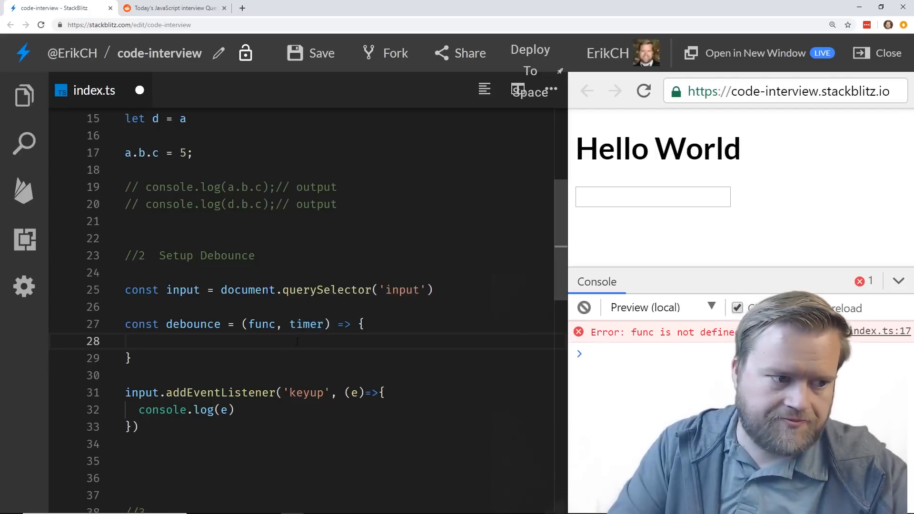
# Add let timeId = null and return a (...args) function body.
pyautogui.write('let')
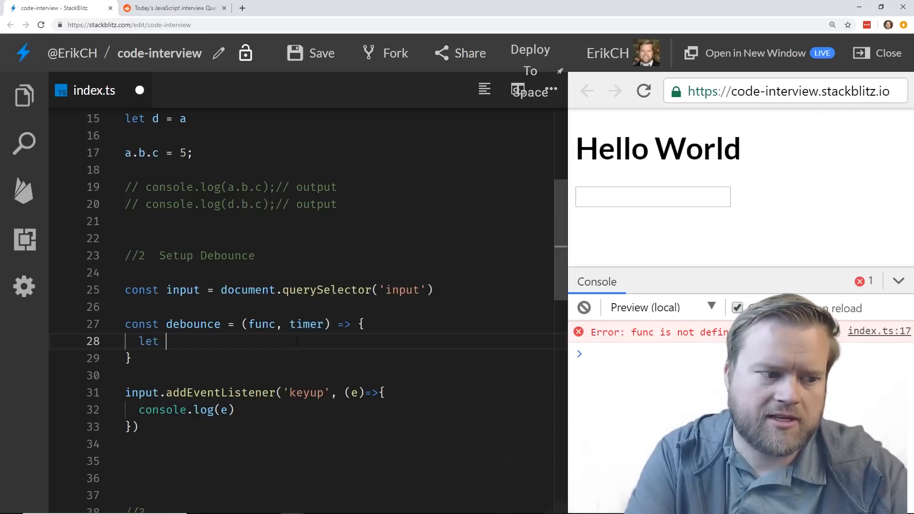
pyautogui.write('timeId')
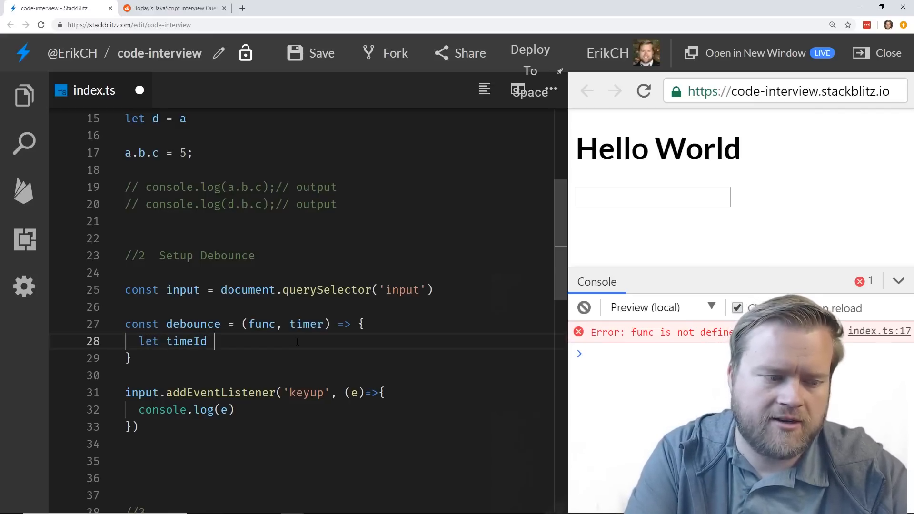
pyautogui.write('=')
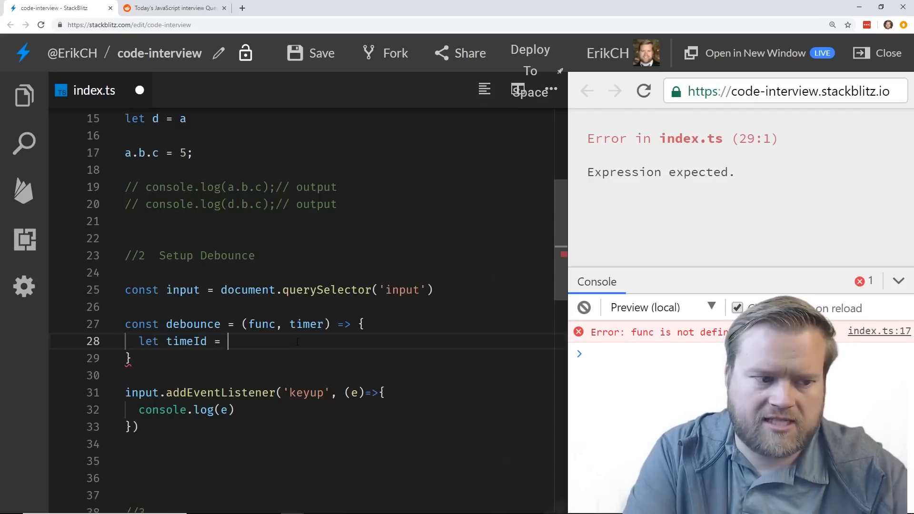
pyautogui.write('nul')
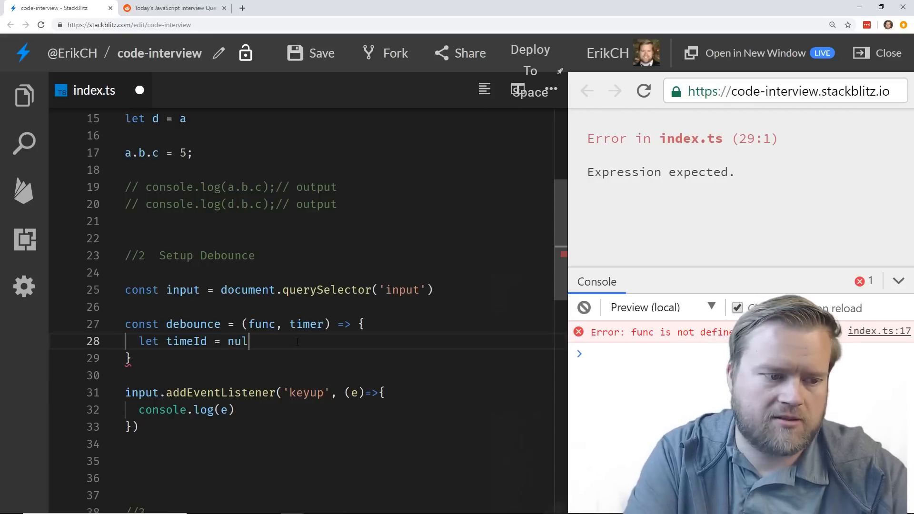
pyautogui.write('l;')
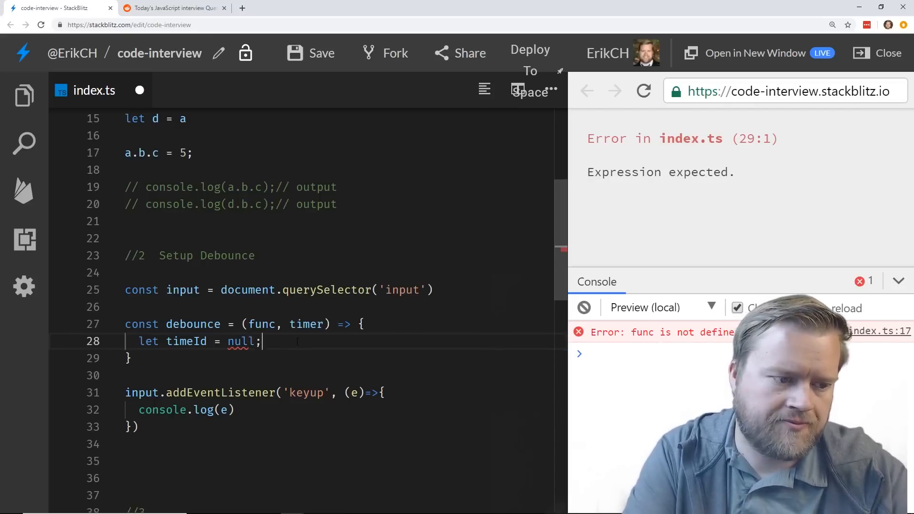
pyautogui.write('return')
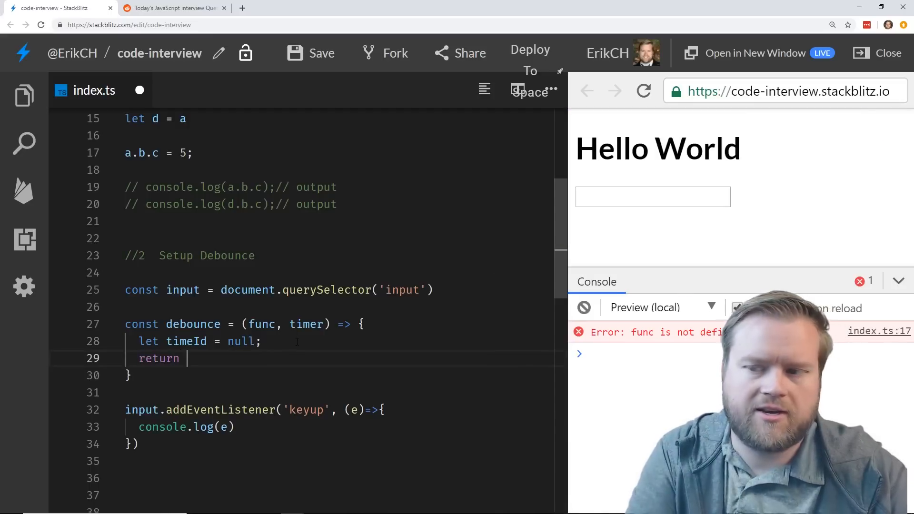
pyautogui.write('(..arg)')
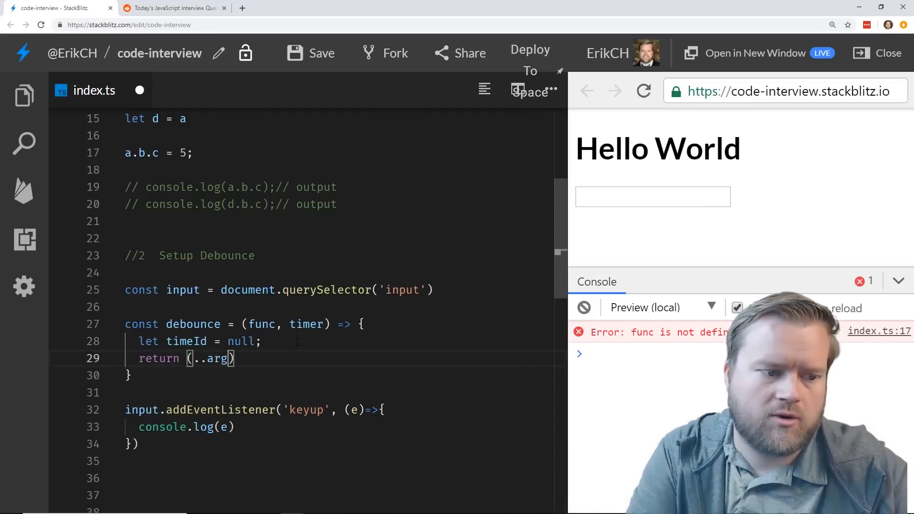
pyautogui.write('s')
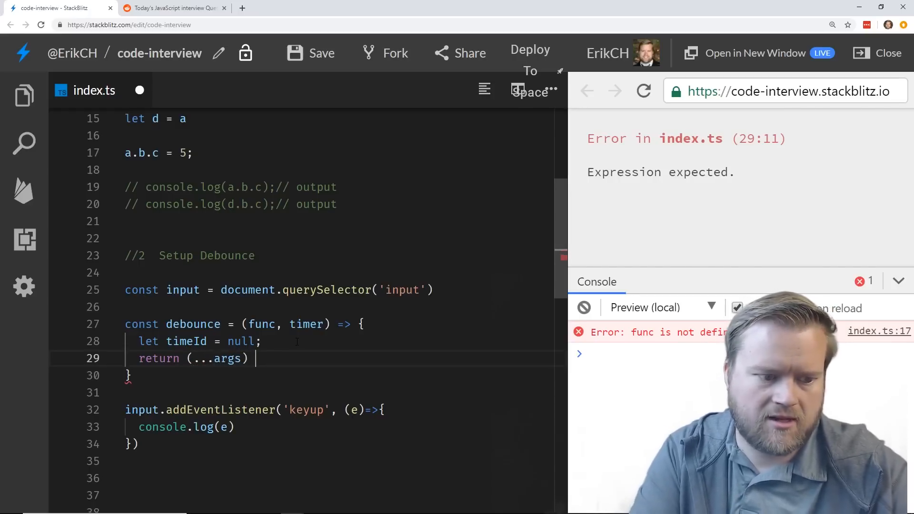
pyautogui.write('{')
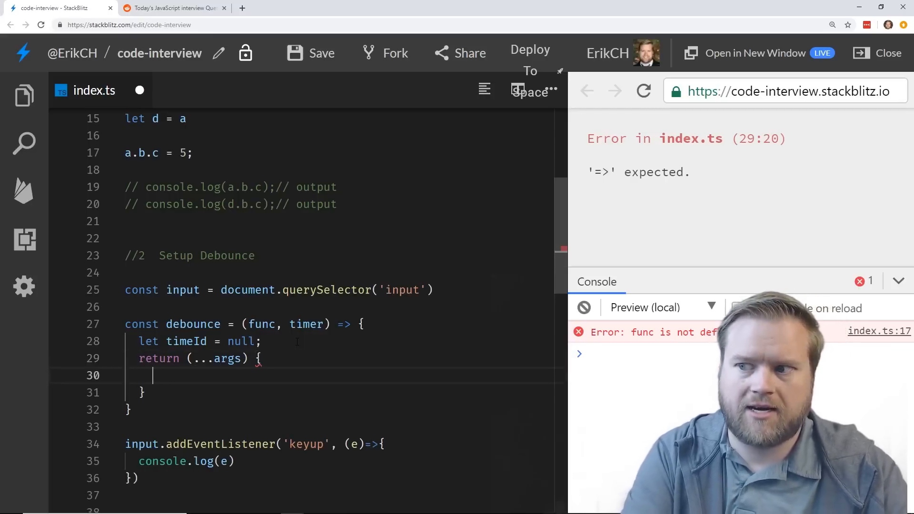
# Clear any pending timeId, then set timeId = setTimeout(() => func(...args), timer).
pyautogui.write('if(timer)')
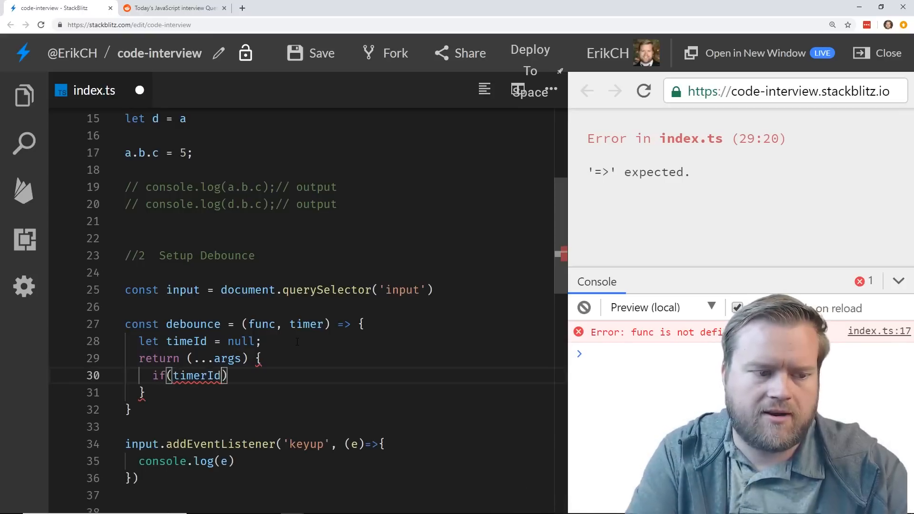
pyautogui.write('{')
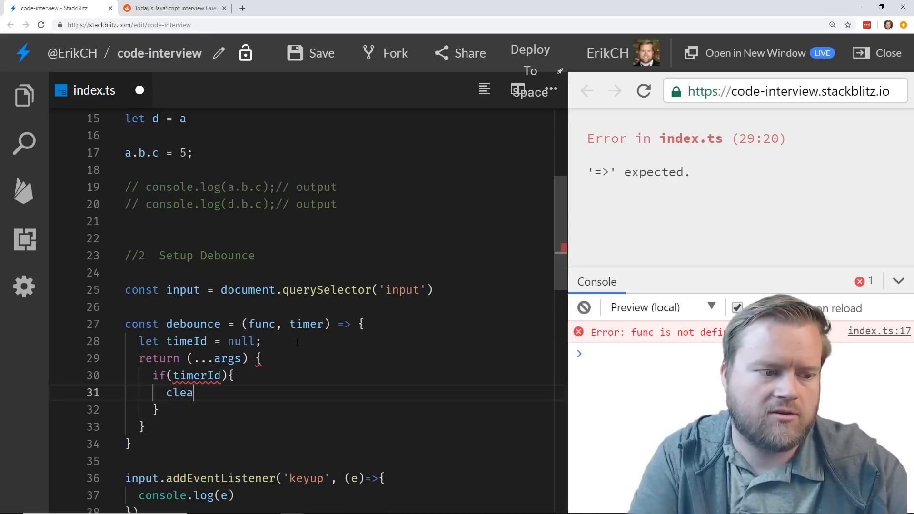
pyautogui.write('rTimeout(timeId);')
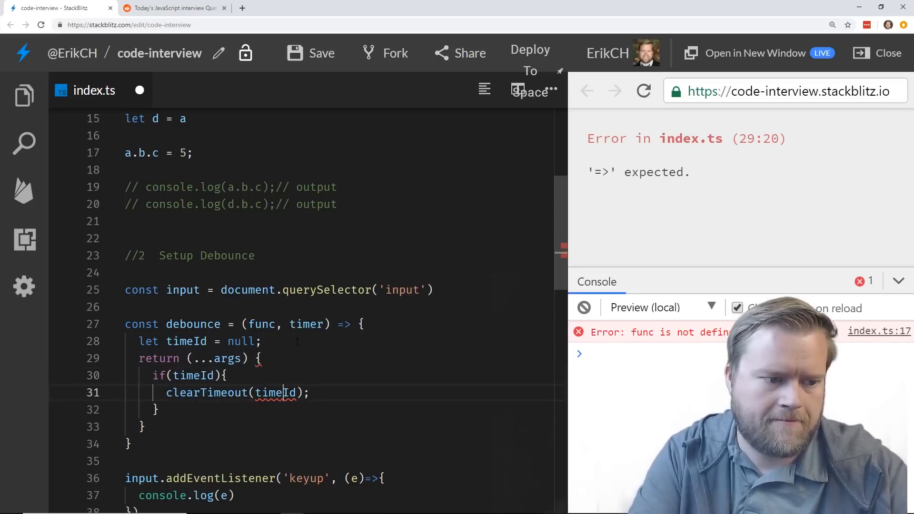
pyautogui.press('Enter')
pyautogui.write('timeId')
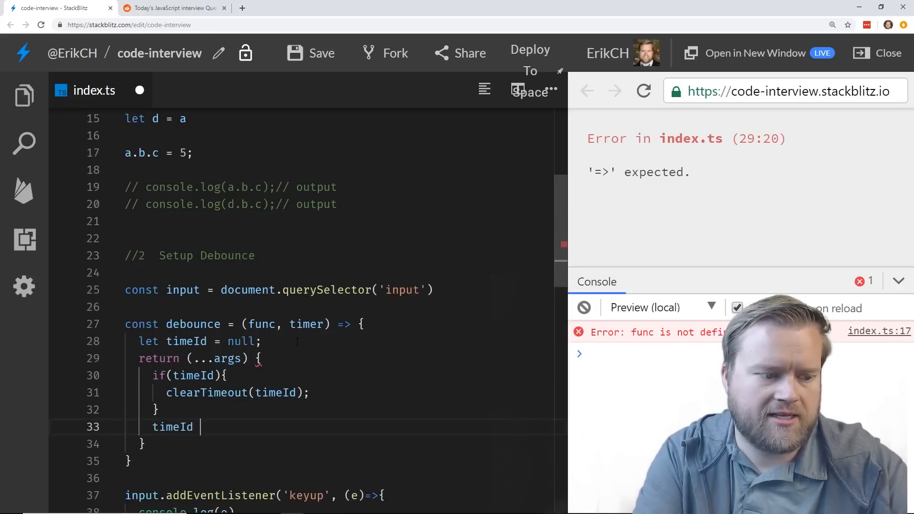
pyautogui.write('= setTimeout')
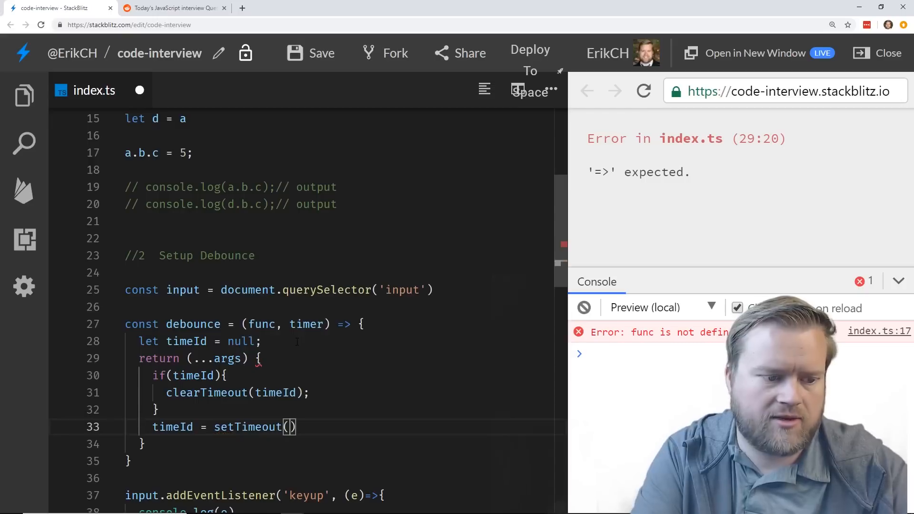
pyautogui.write('()')
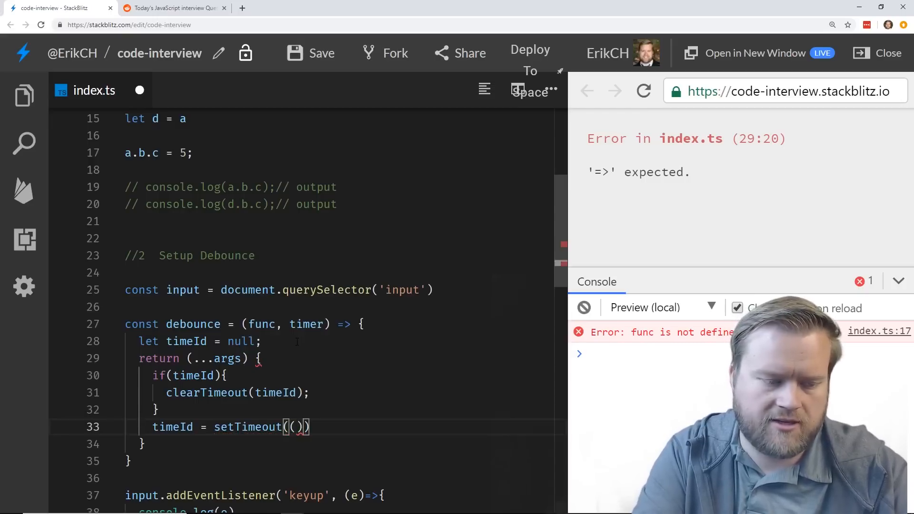
pyautogui.write('=> {')
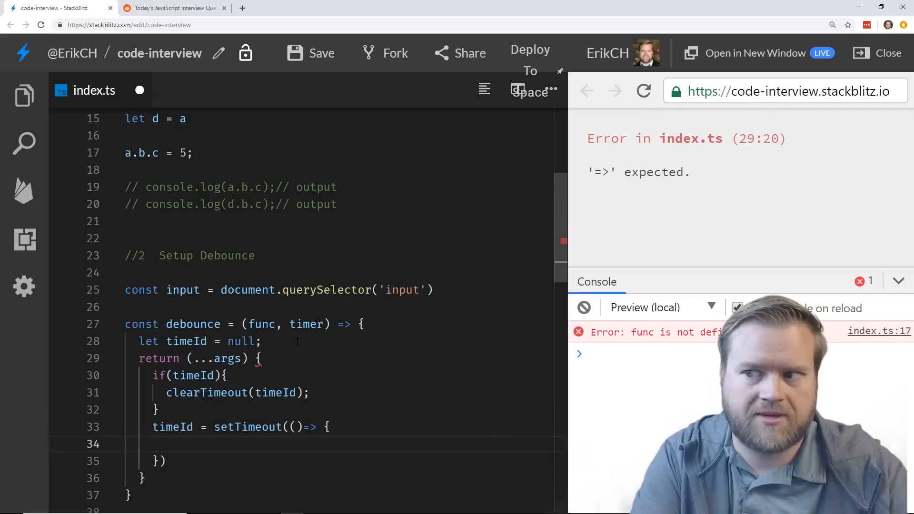
pyautogui.write('func()')
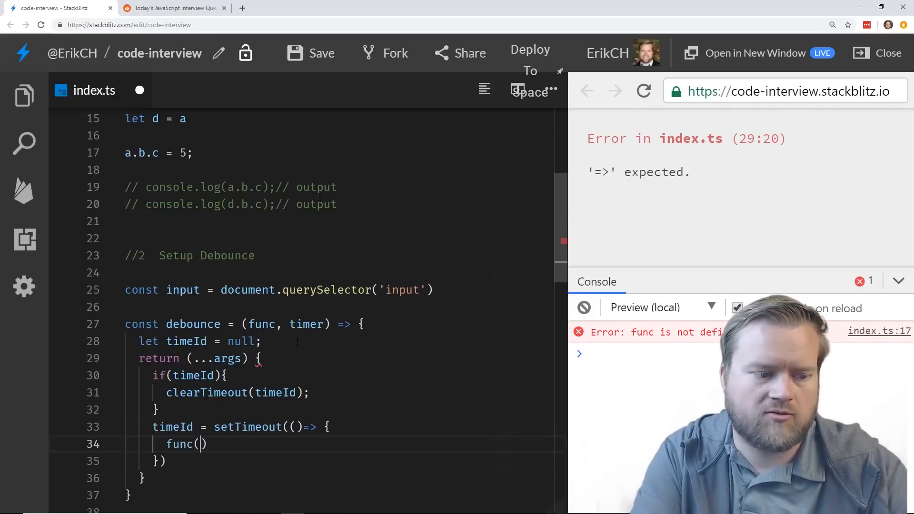
pyautogui.write('...ar')
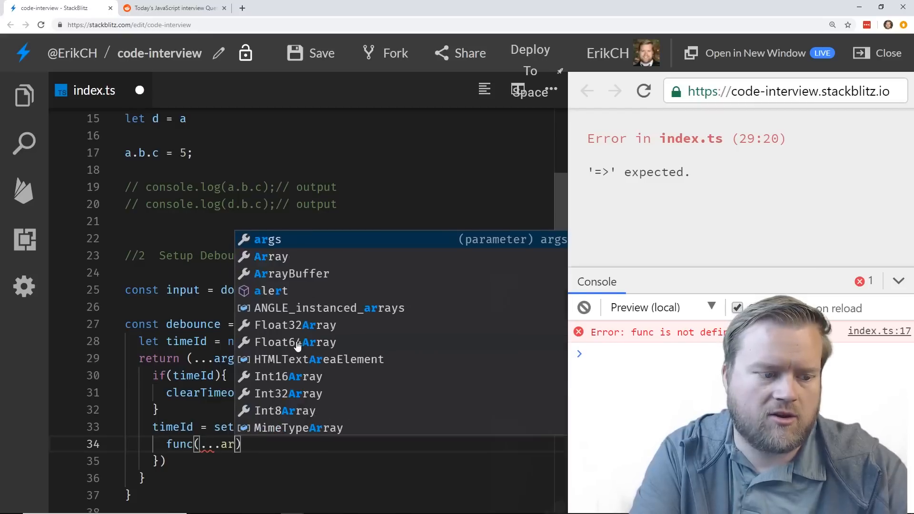
pyautogui.press('Escape')
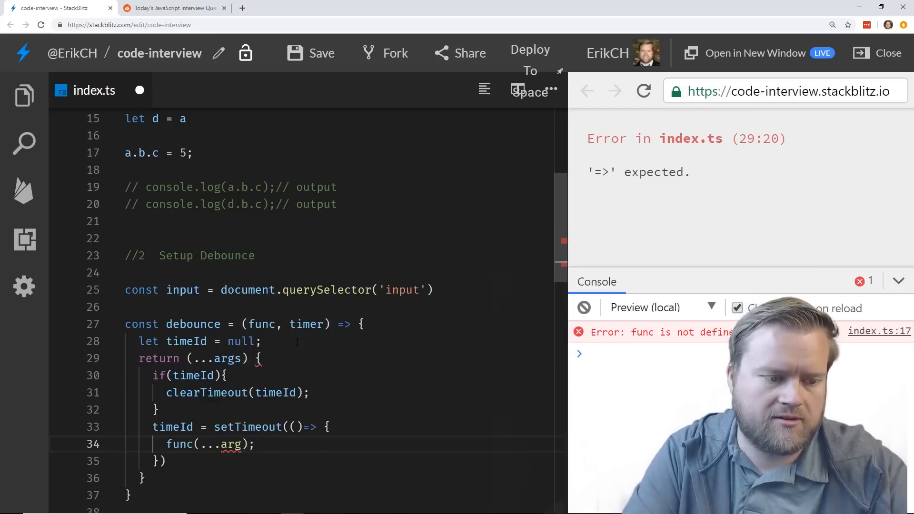
pyautogui.write('s')
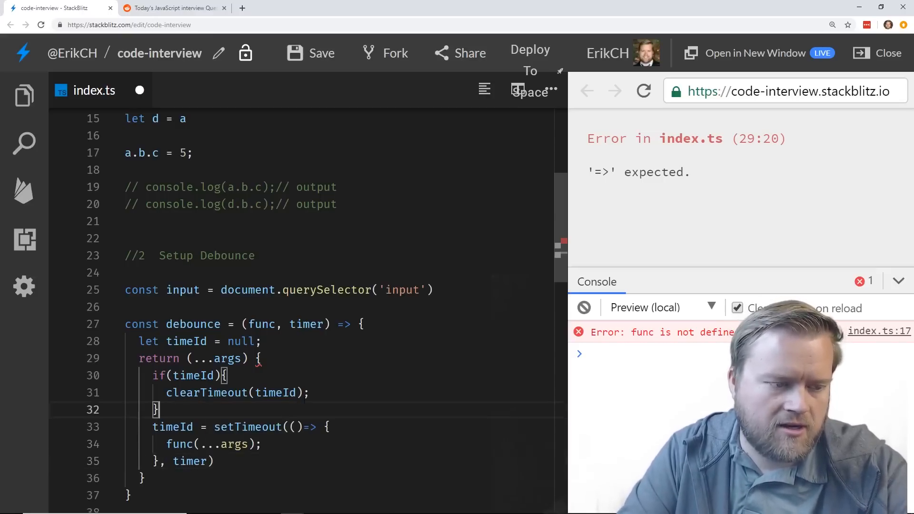
pyautogui.scroll(-3)
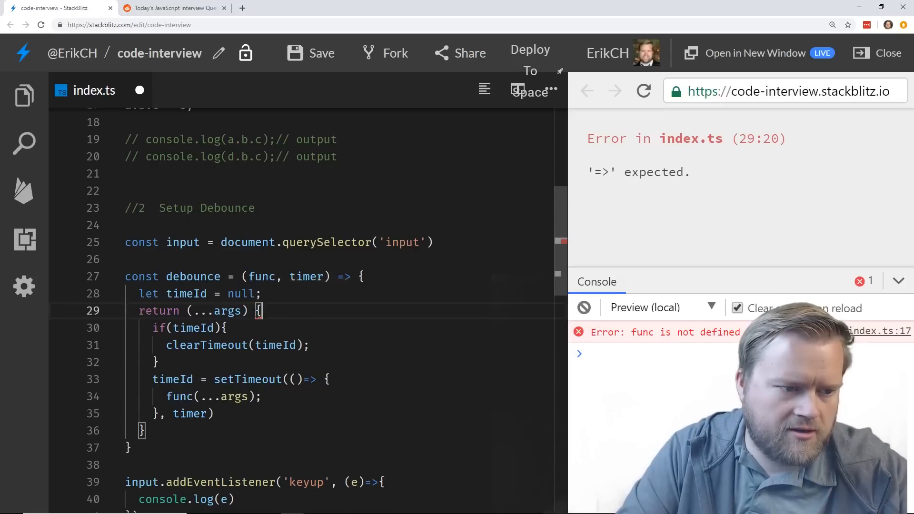
pyautogui.write('=>')
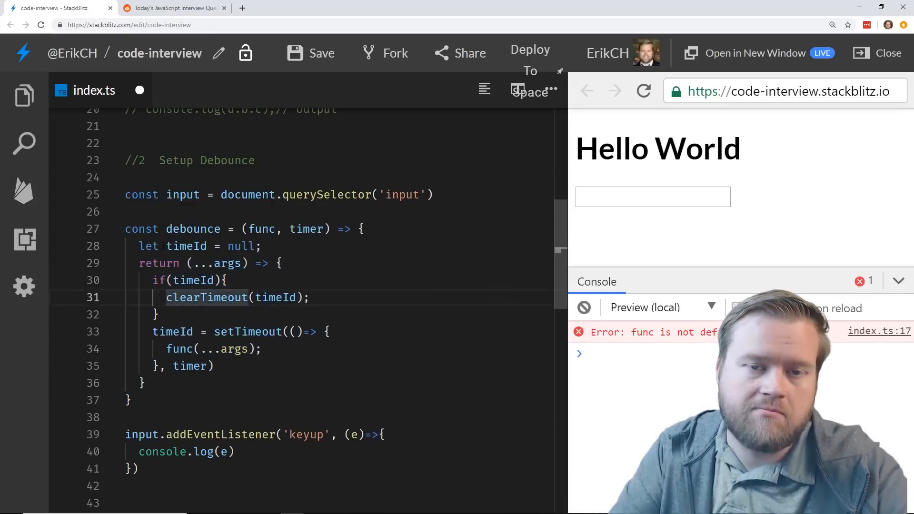
# Walk through the debounce code, highlighting clearTimeout, timeId and the ...args parameter.
pyautogui.doubleClick(186, 246)
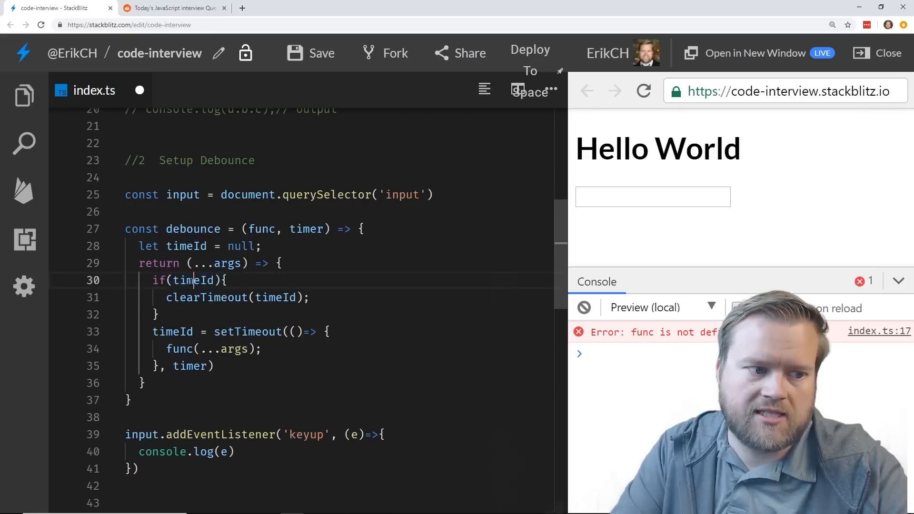
pyautogui.doubleClick(173, 331)
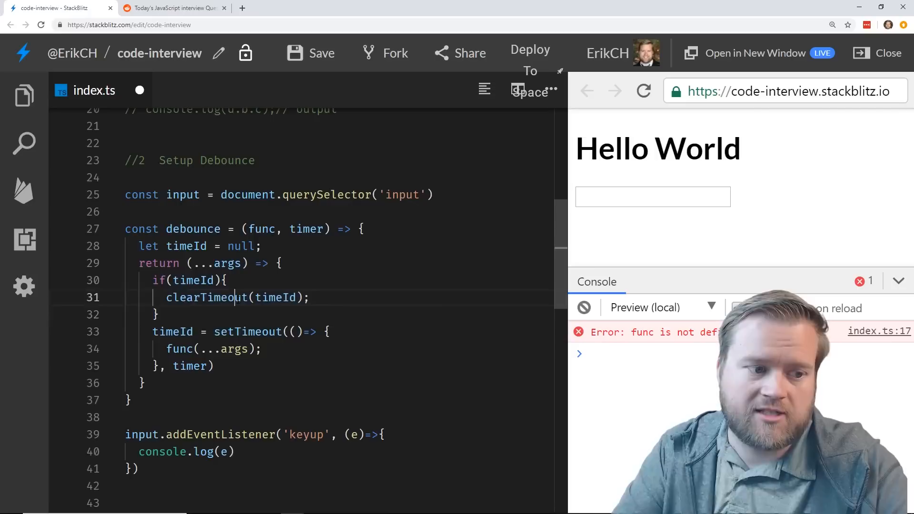
pyautogui.doubleClick(213, 349)
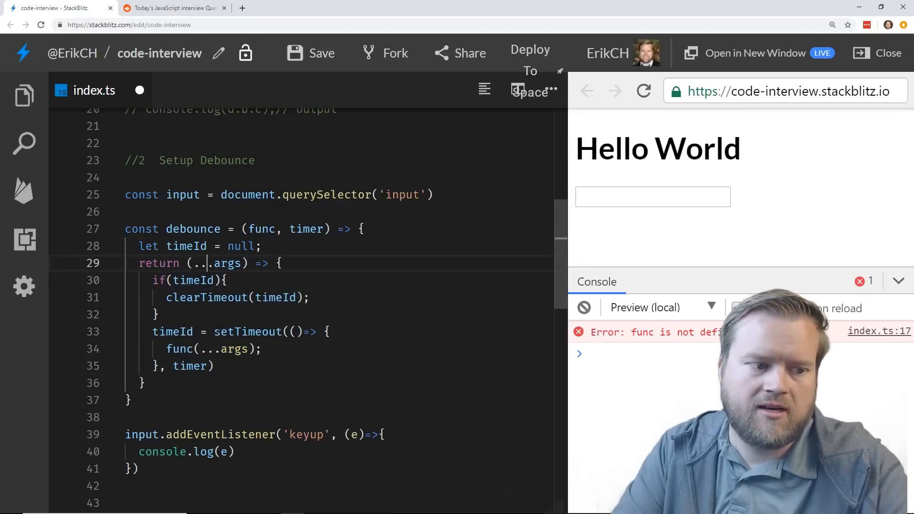
pyautogui.doubleClick(188, 366)
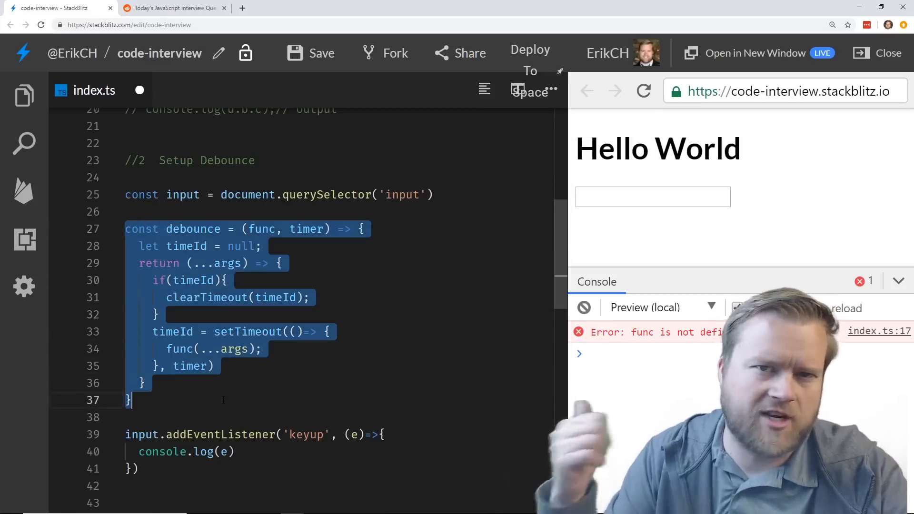
pyautogui.click(157, 314)
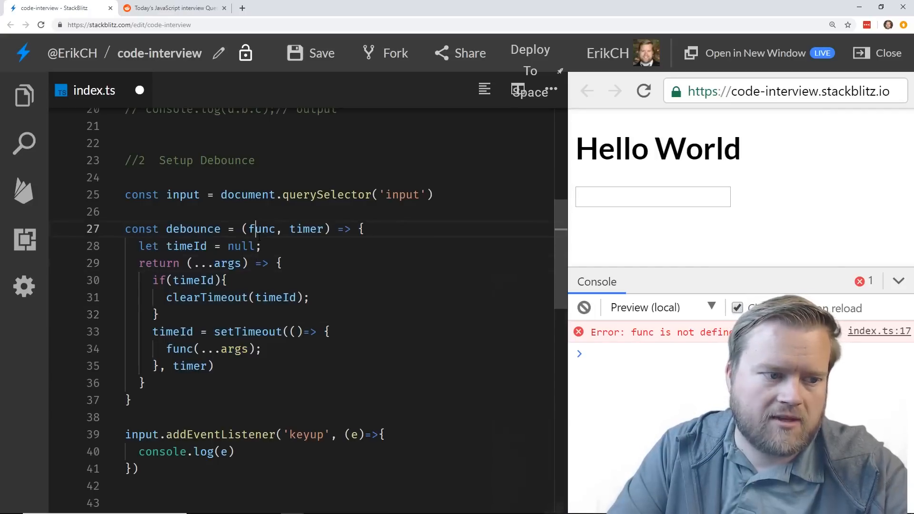
pyautogui.scroll(-3)
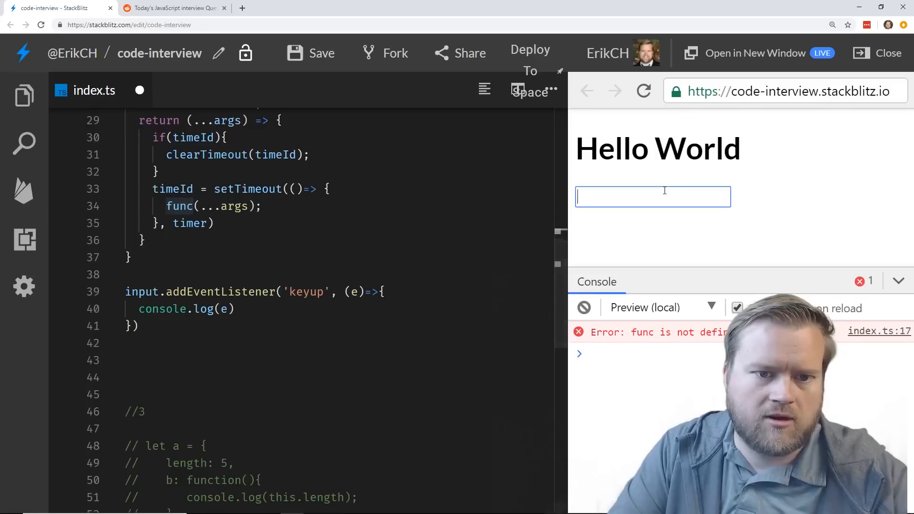
# Type test letters in the preview to log KeyboardEvents, then begin wrapping the callback in debounce.
pyautogui.write('asdfasf')
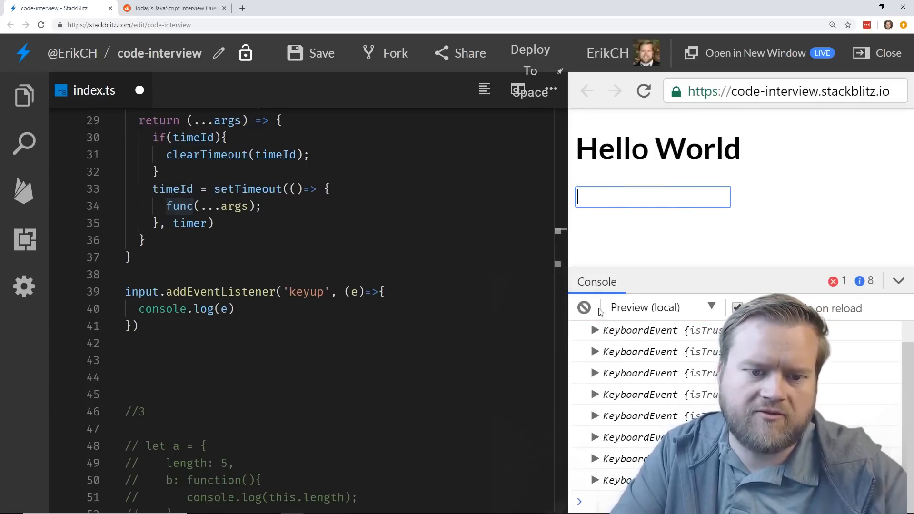
pyautogui.write('asdfa')
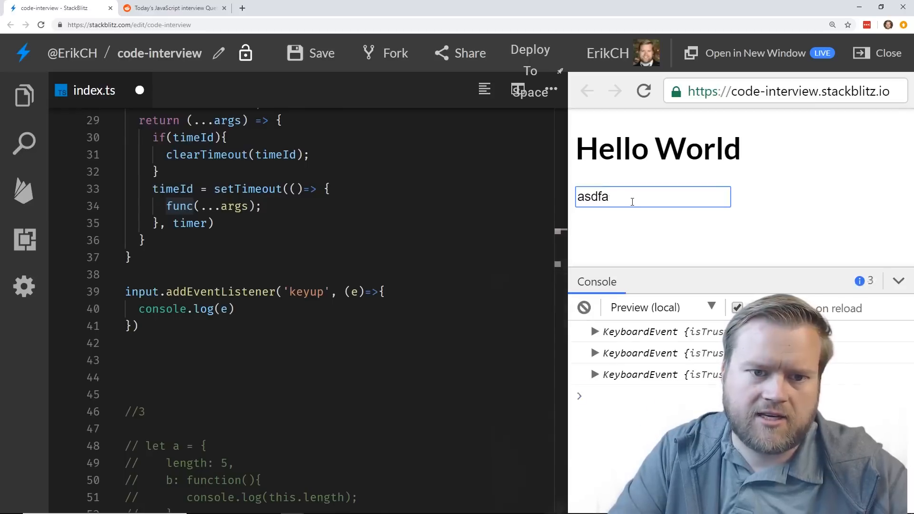
pyautogui.write('sf')
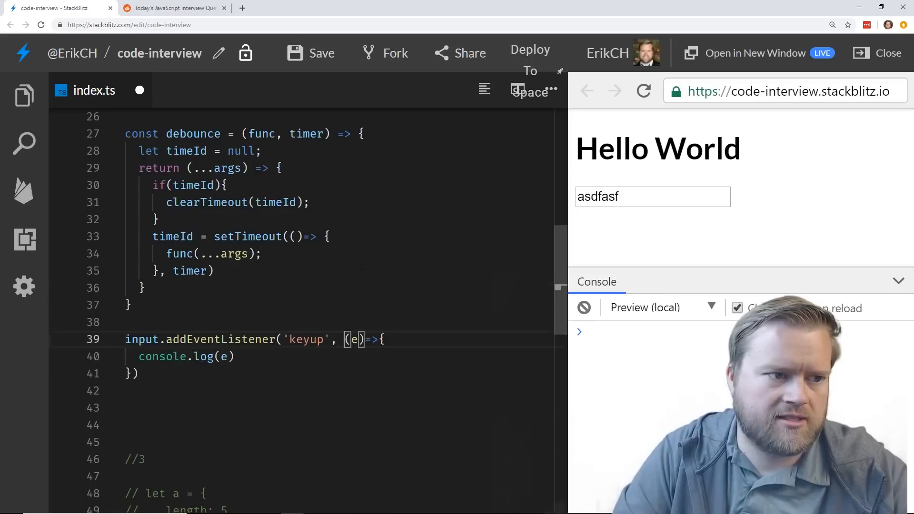
pyautogui.write('debounce(')
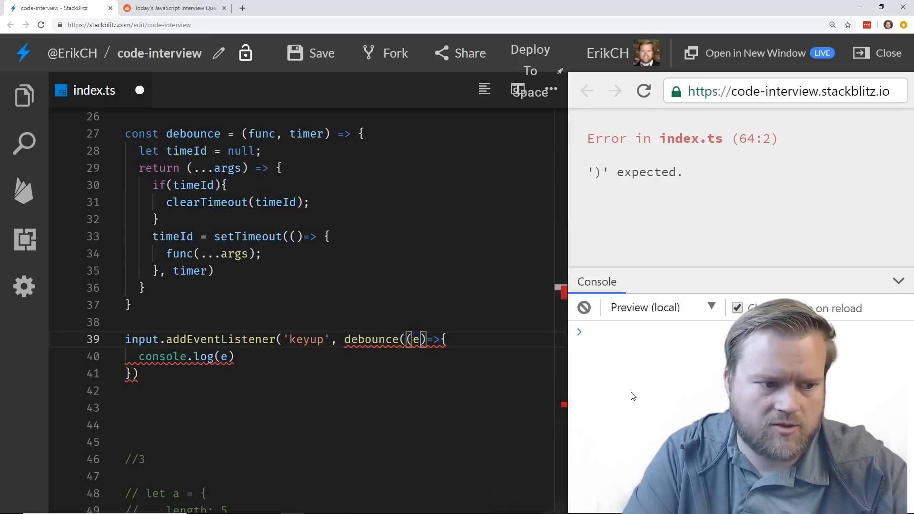
# Give debounce a 1000 ms delay, add the closing ')', and test typing in the preview.
pyautogui.write(',')
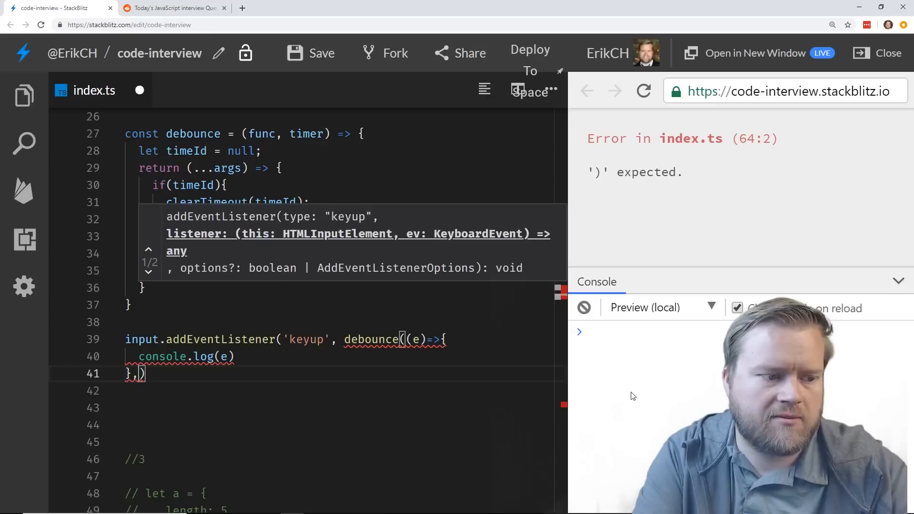
pyautogui.write('1000')
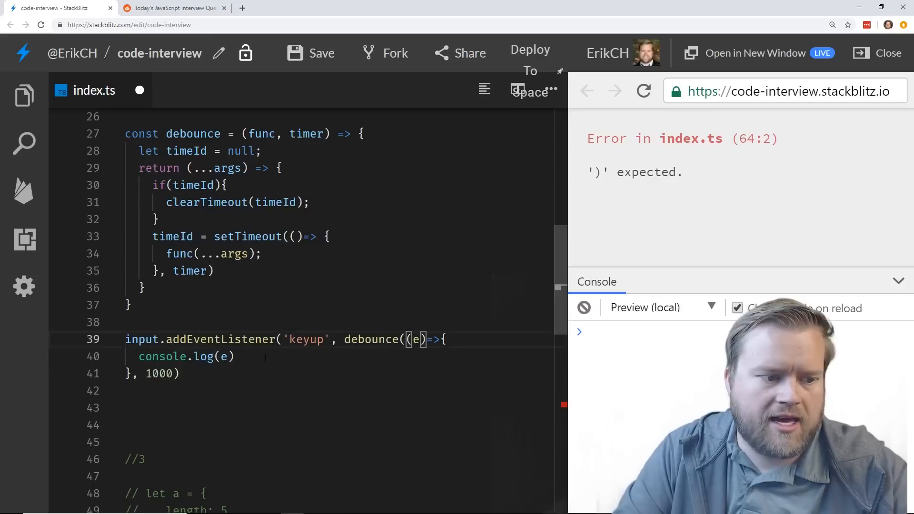
pyautogui.doubleClick(187, 356)
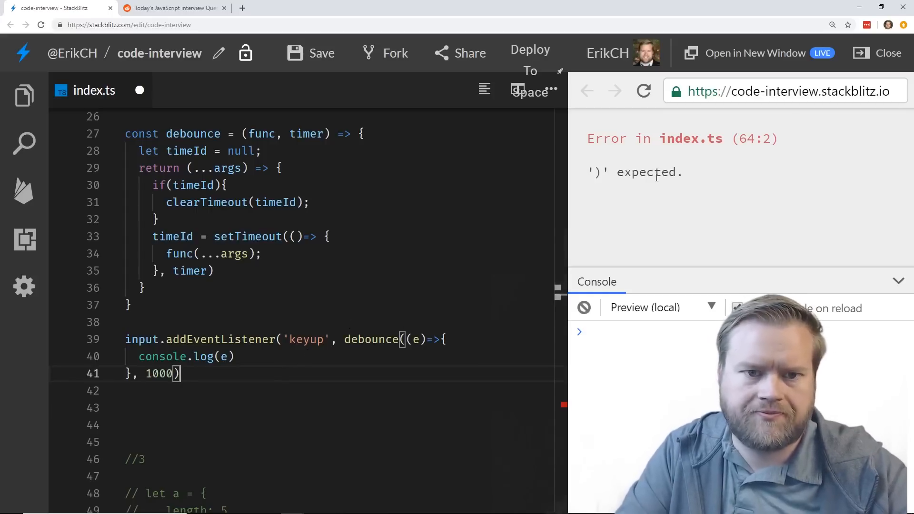
pyautogui.scroll(-3)
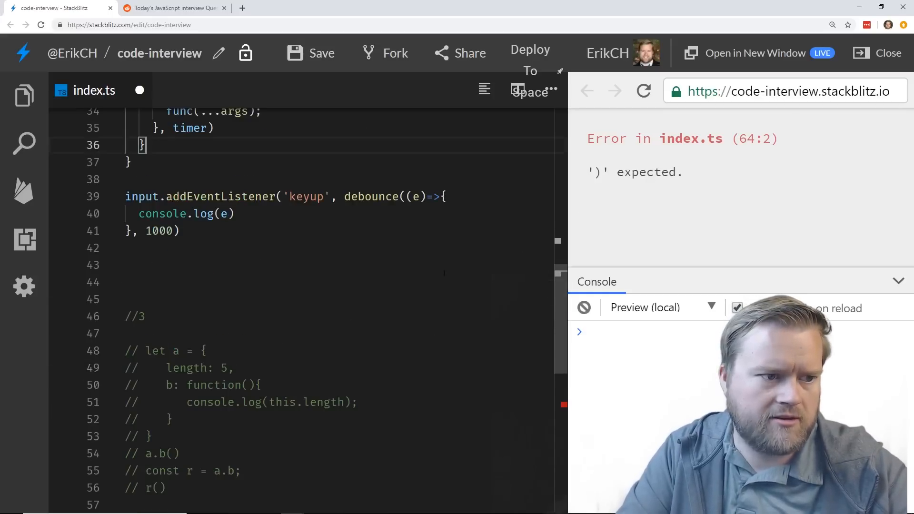
pyautogui.write(')')
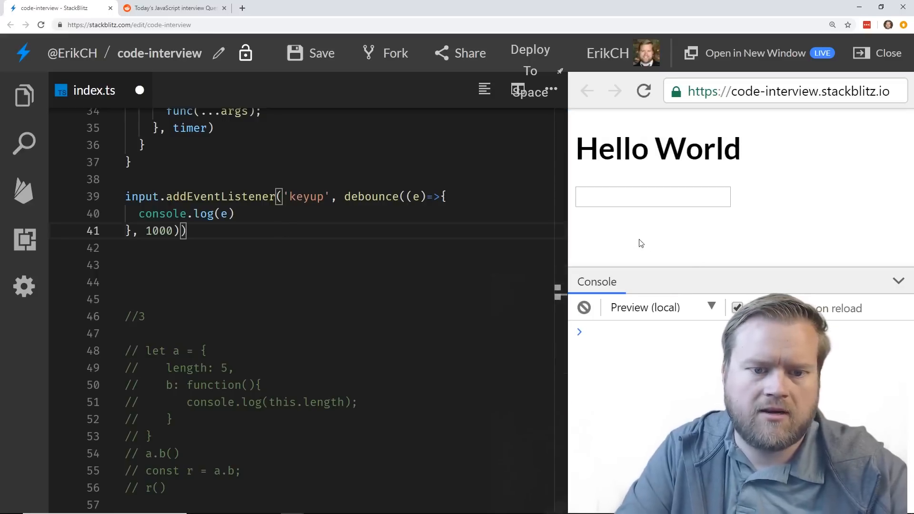
pyautogui.write('asdfasfd')
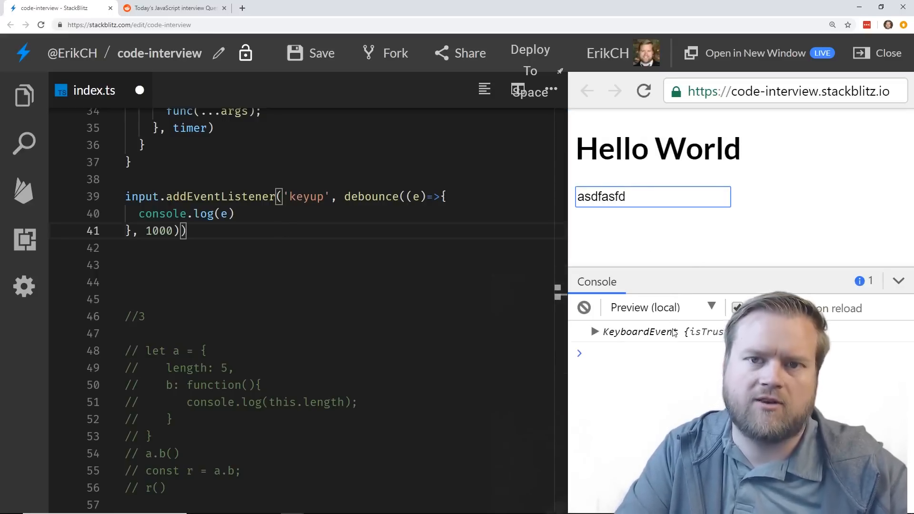
pyautogui.press('Backspace')
pyautogui.write('input')
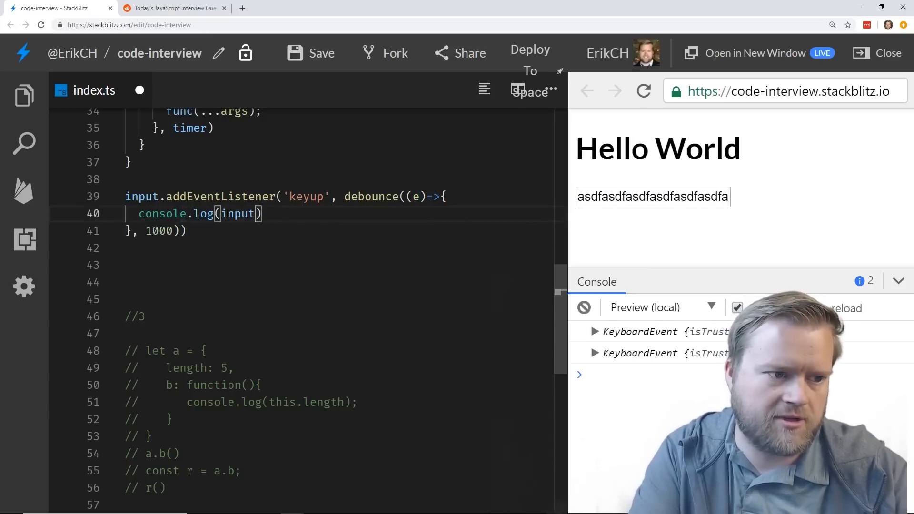
# Log input.value in the debounced callback and type 'asdfasdfasdf' to see it printed once.
pyautogui.write('.value')
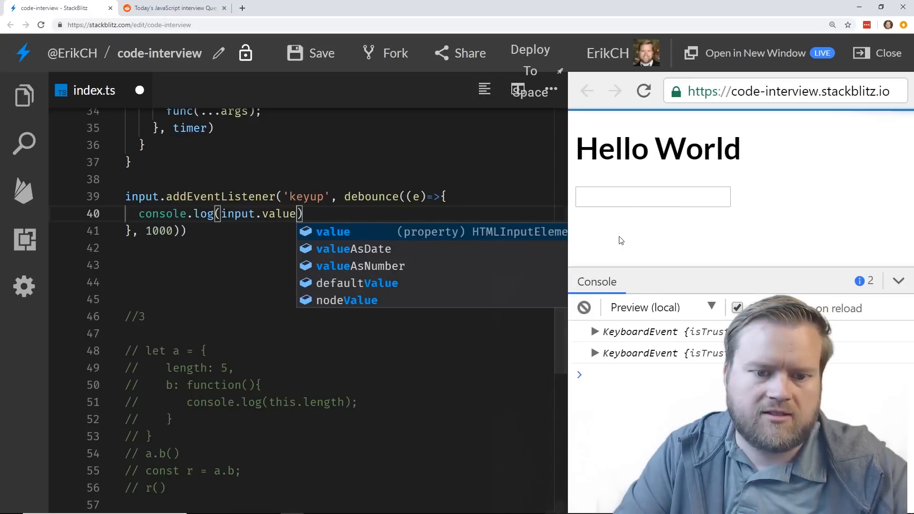
pyautogui.write('this is')
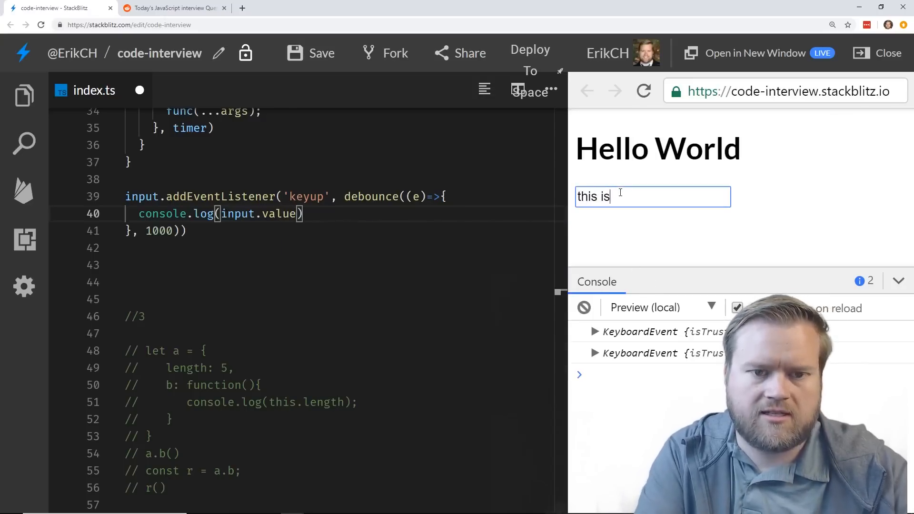
pyautogui.write('a string')
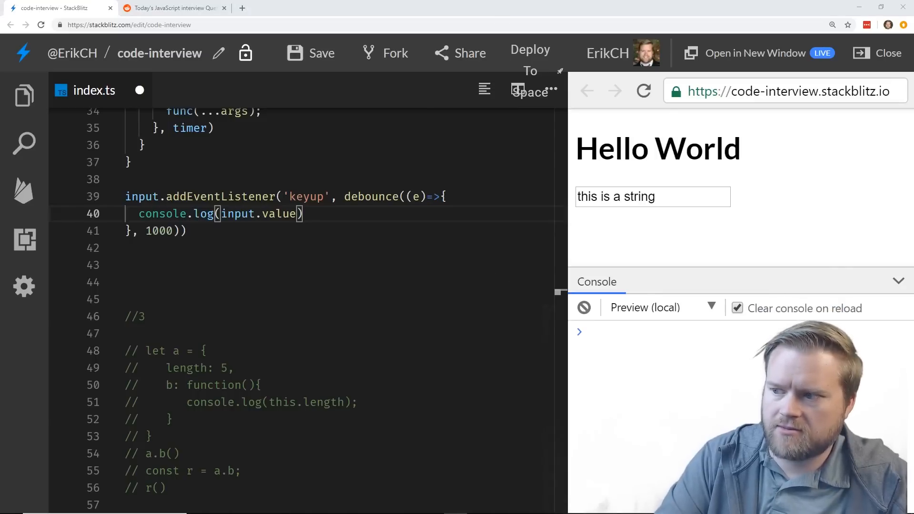
pyautogui.write('asdfasdf')
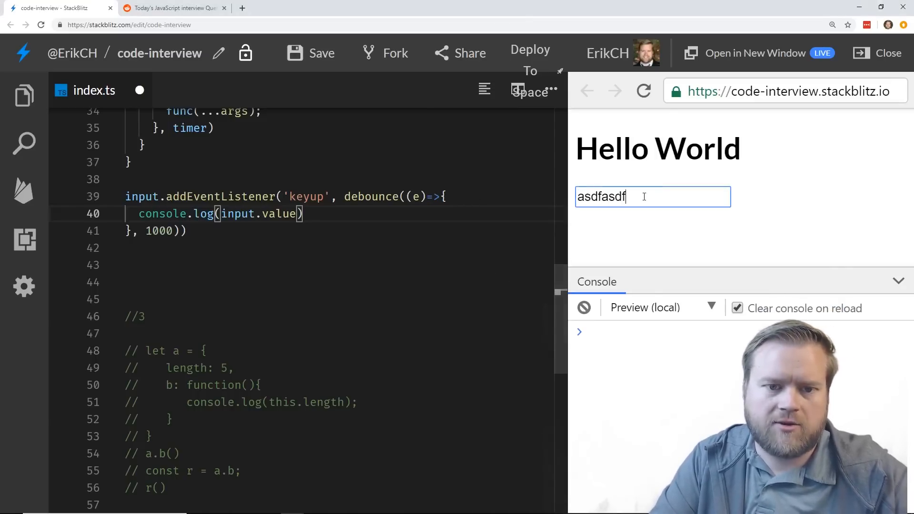
pyautogui.write('asdf')
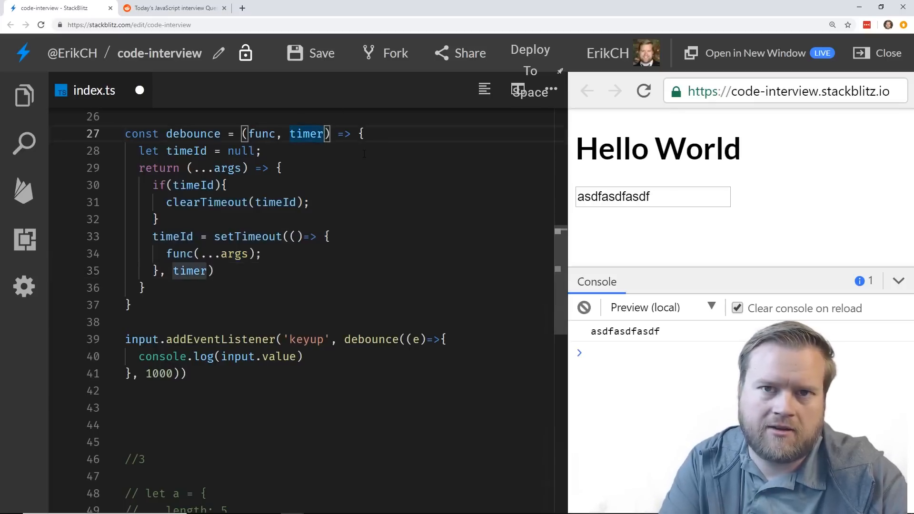
pyautogui.write(', im')
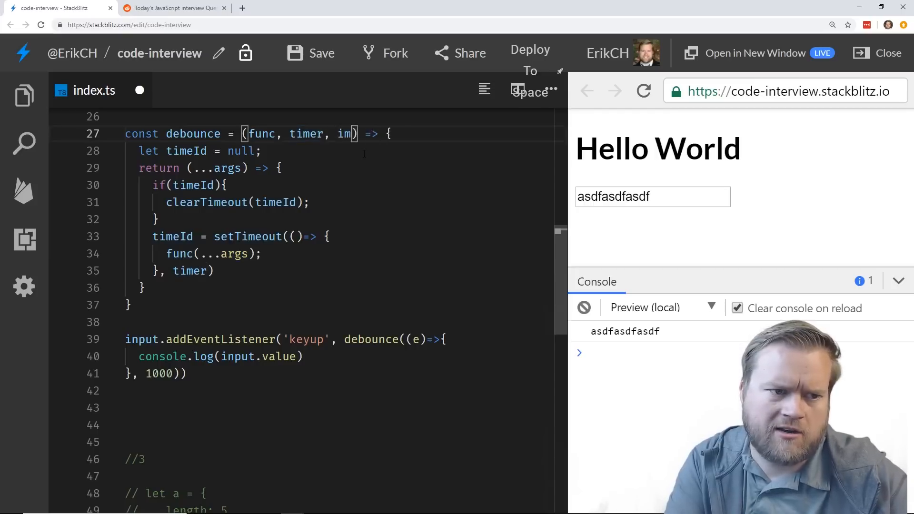
pyautogui.write('mediate')
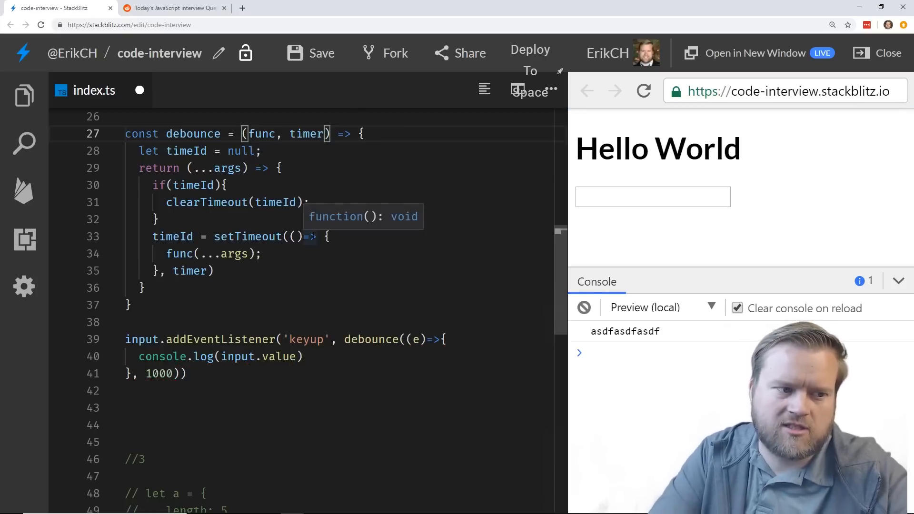
# Uncomment question 3's object a definition with Ctrl+/.
pyautogui.scroll(-3)
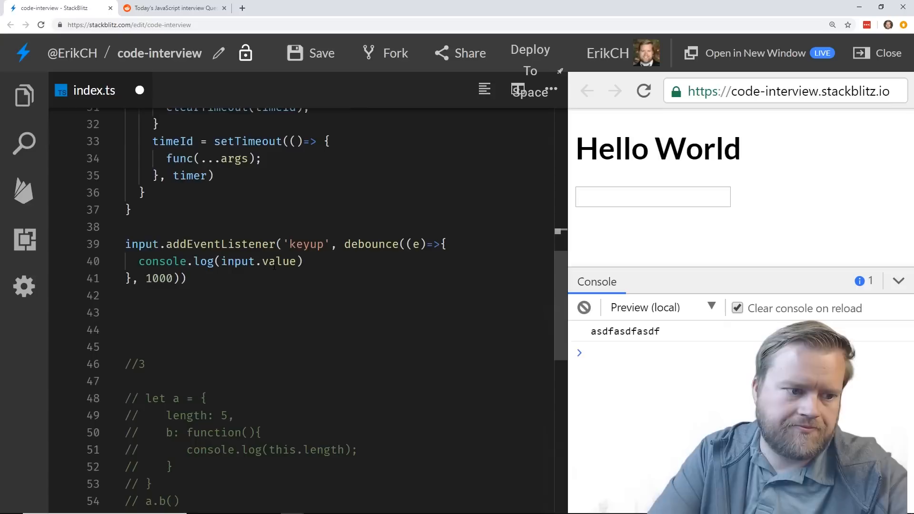
pyautogui.scroll(-3)
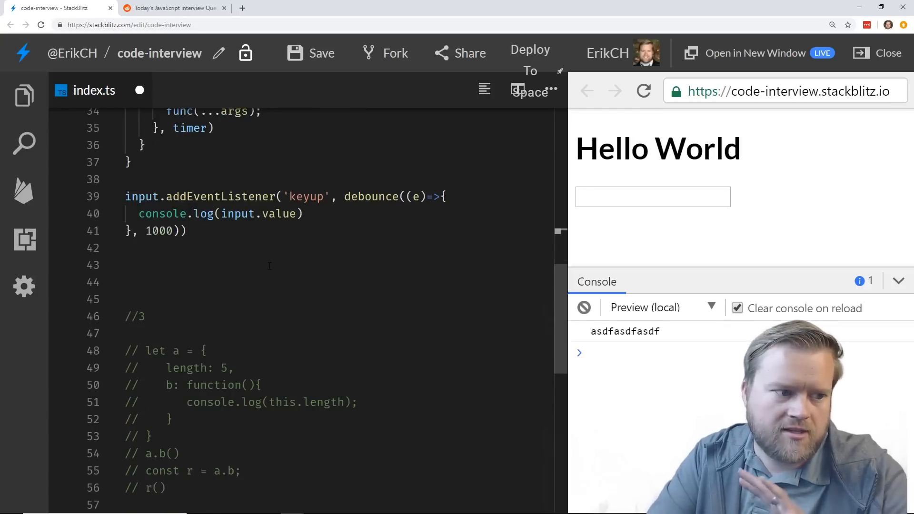
pyautogui.scroll(-3)
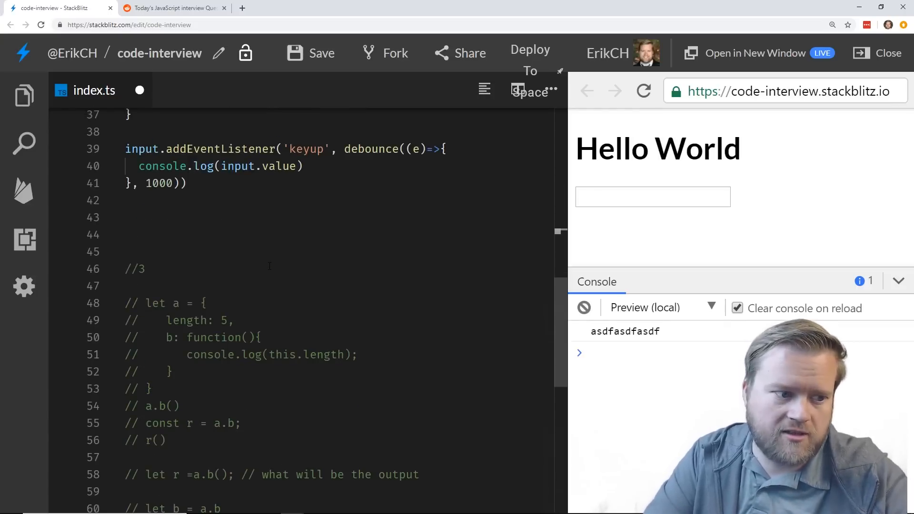
pyautogui.scroll(-3)
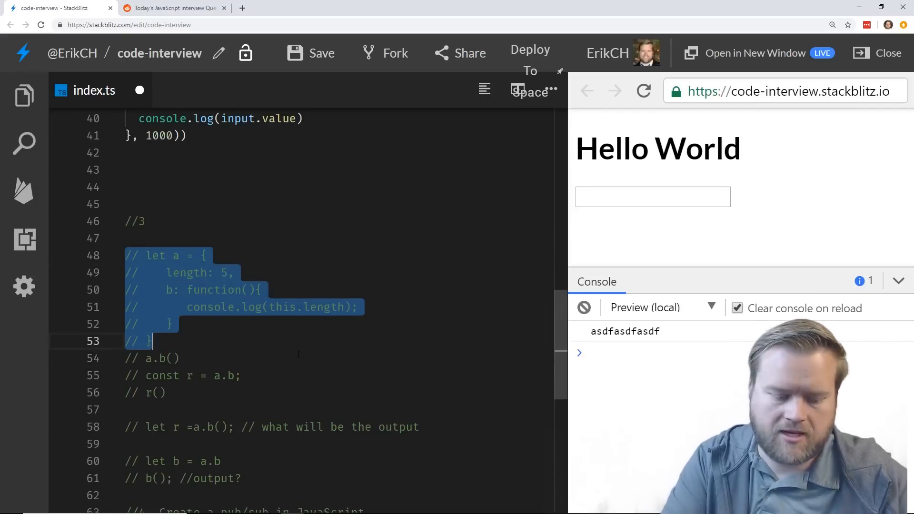
pyautogui.press('ctrl+/')
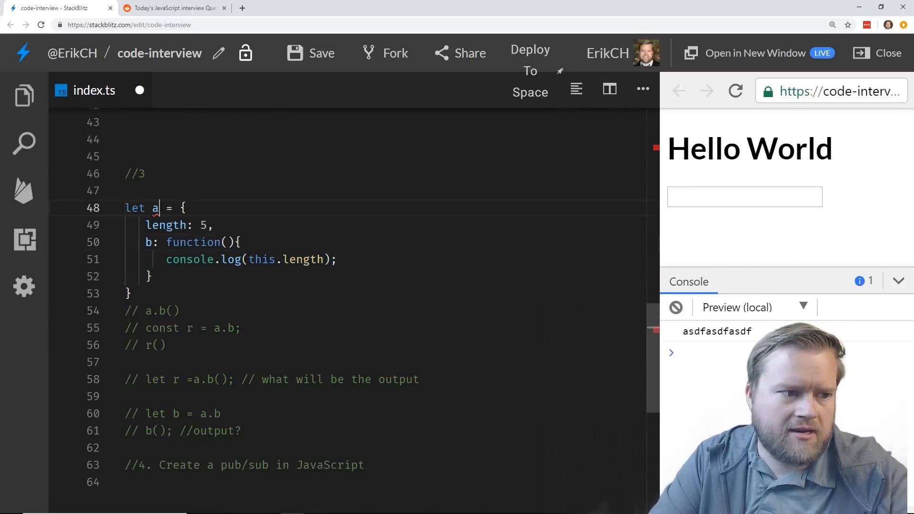
pyautogui.moveTo(154, 208)
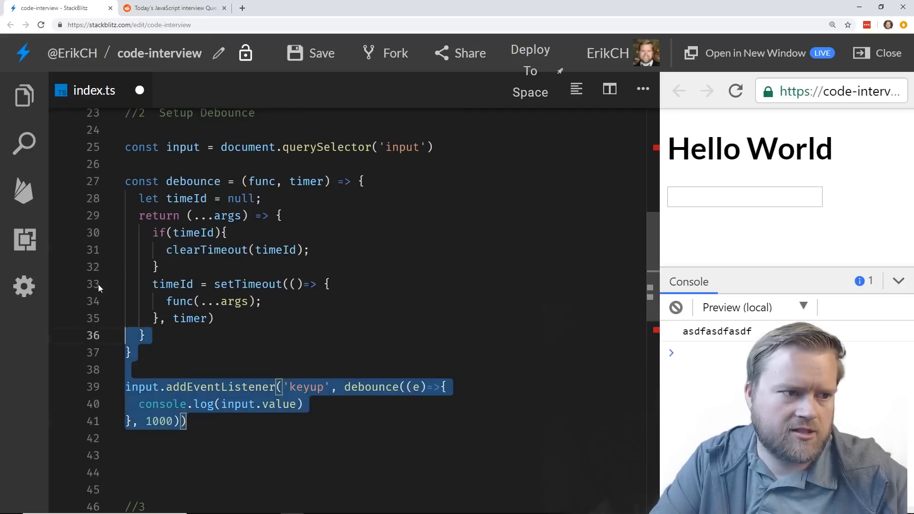
# Comment out the debounce question code and the question 1 code.
pyautogui.press('ctrl+/')
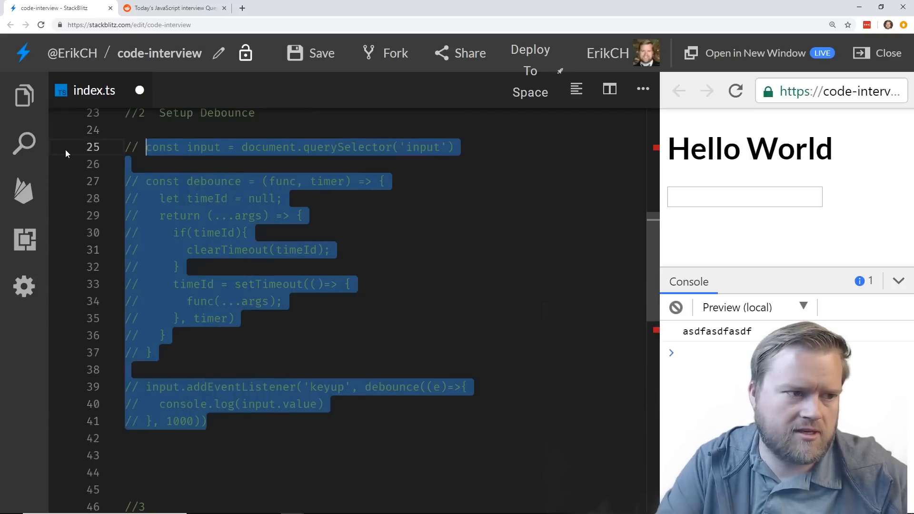
pyautogui.scroll(3)
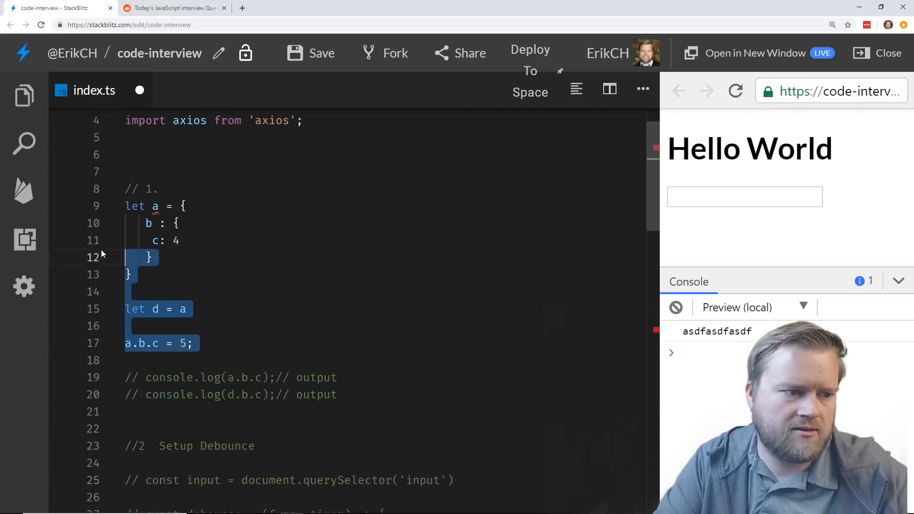
pyautogui.press('ctrl+/')
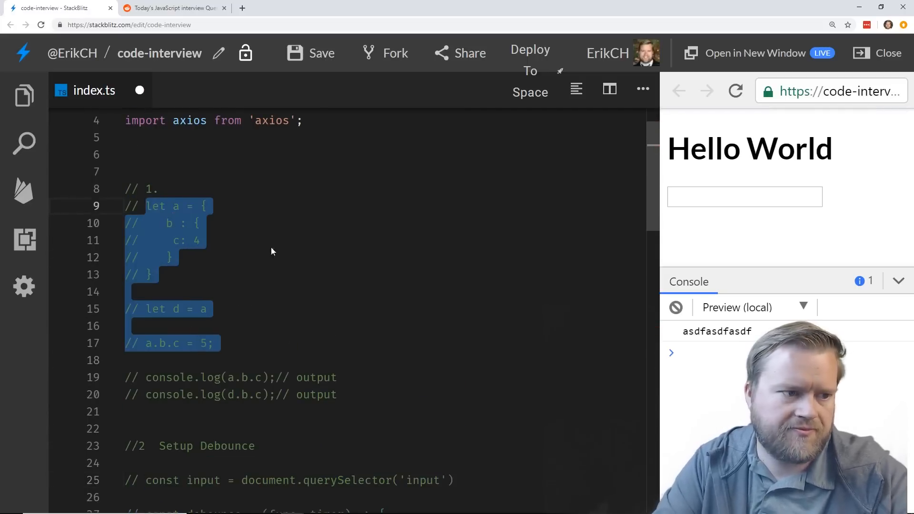
pyautogui.scroll(-3)
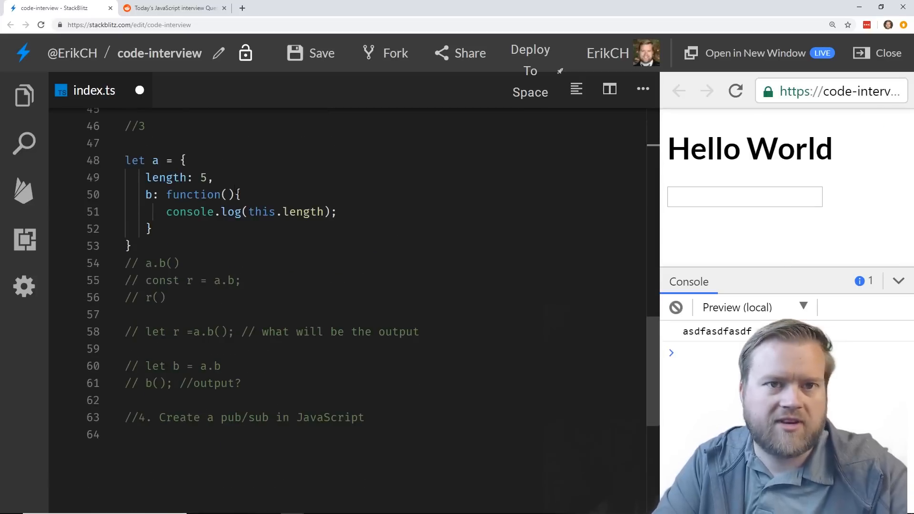
# Remove the // before a.b() on line 54 and confirm the console logs 5.
pyautogui.doubleClick(179, 177)
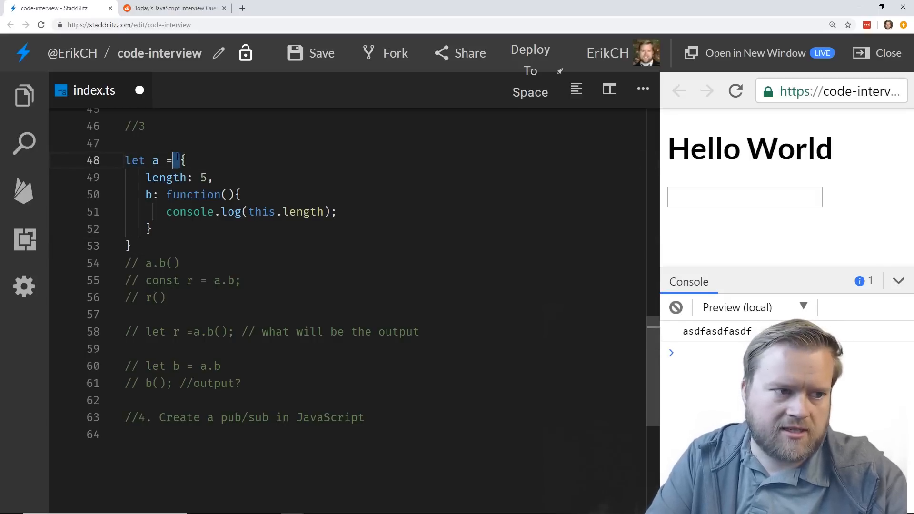
pyautogui.doubleClick(167, 178)
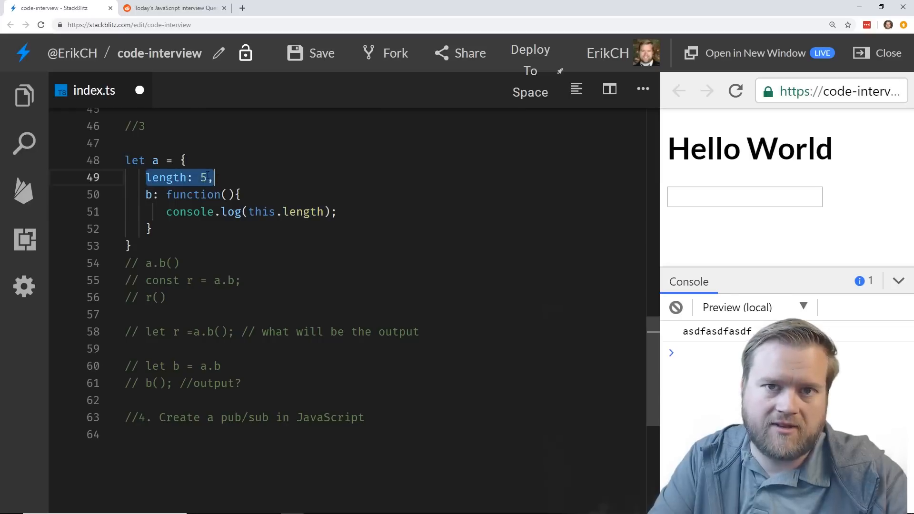
pyautogui.scroll(-3)
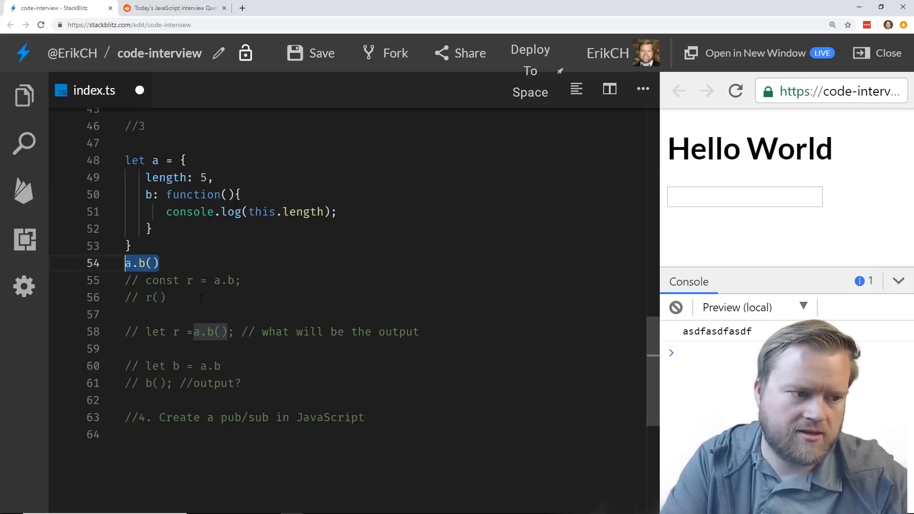
pyautogui.click(675, 307)
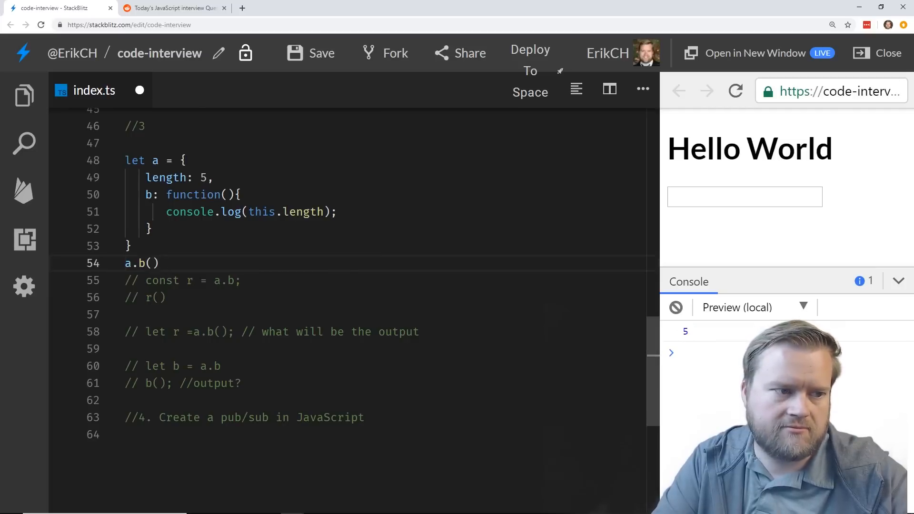
pyautogui.click(167, 297)
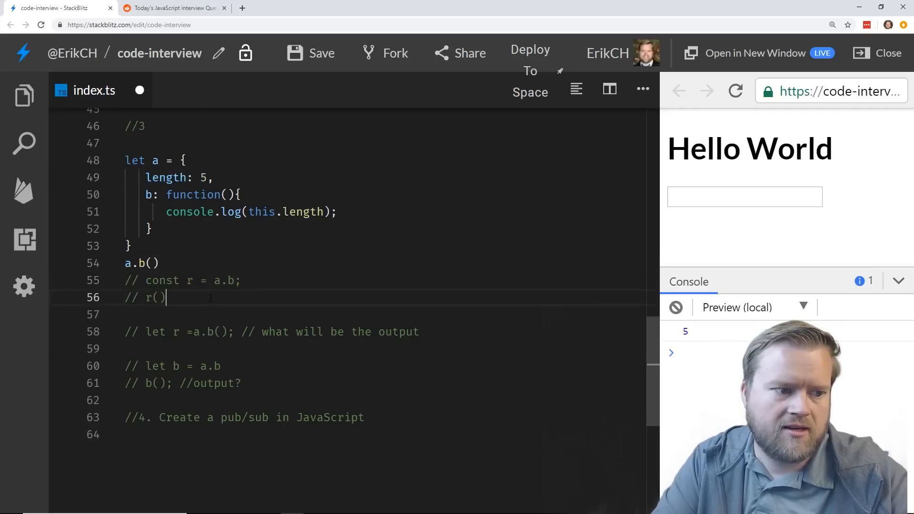
pyautogui.scroll(3)
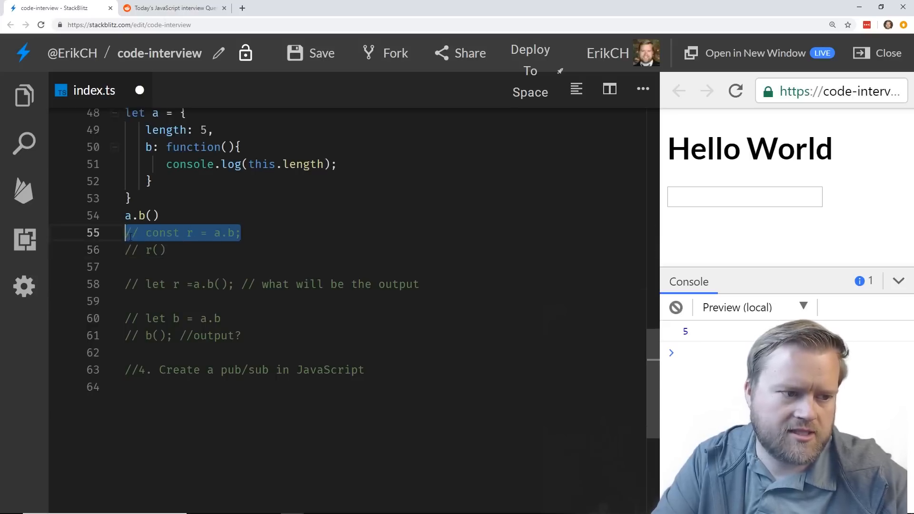
# Uncomment 'const r = a.b;' on line 55, keeping r() and let r commented.
pyautogui.click(166, 250)
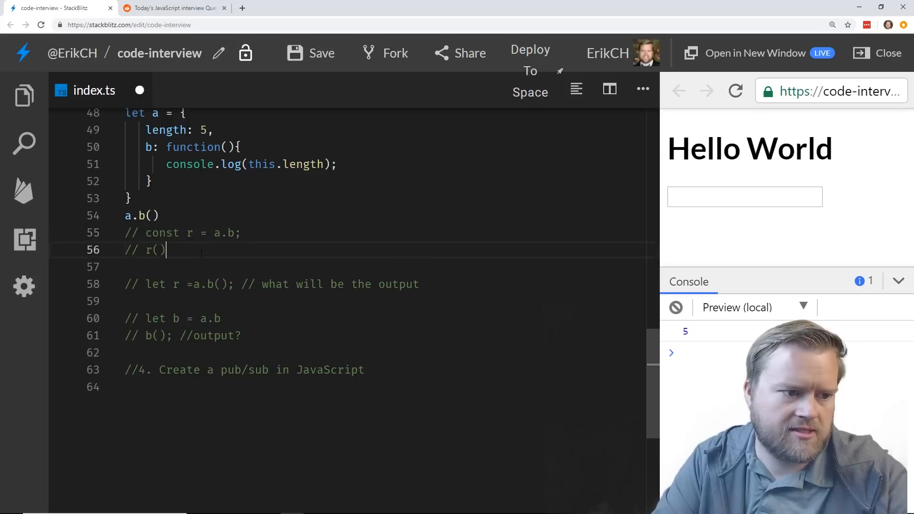
pyautogui.press('Backspace')
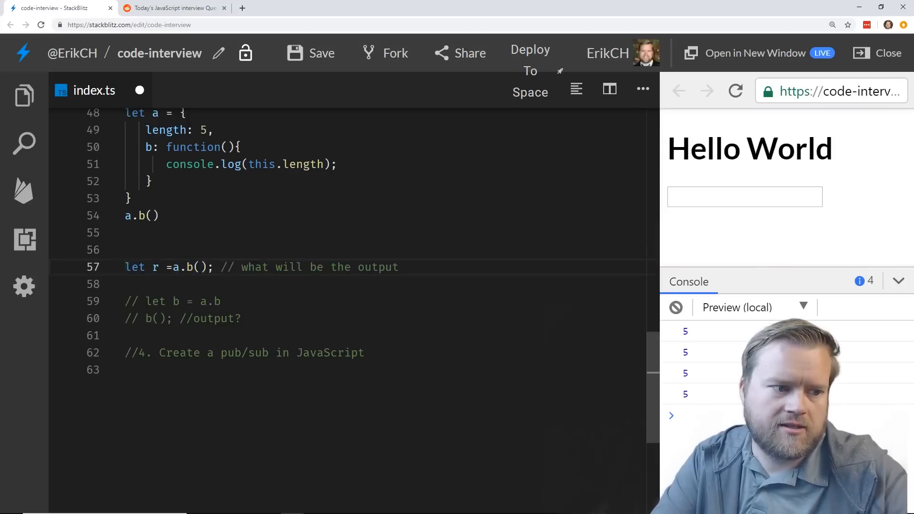
pyautogui.click(198, 267)
pyautogui.write('const r = a.b;')
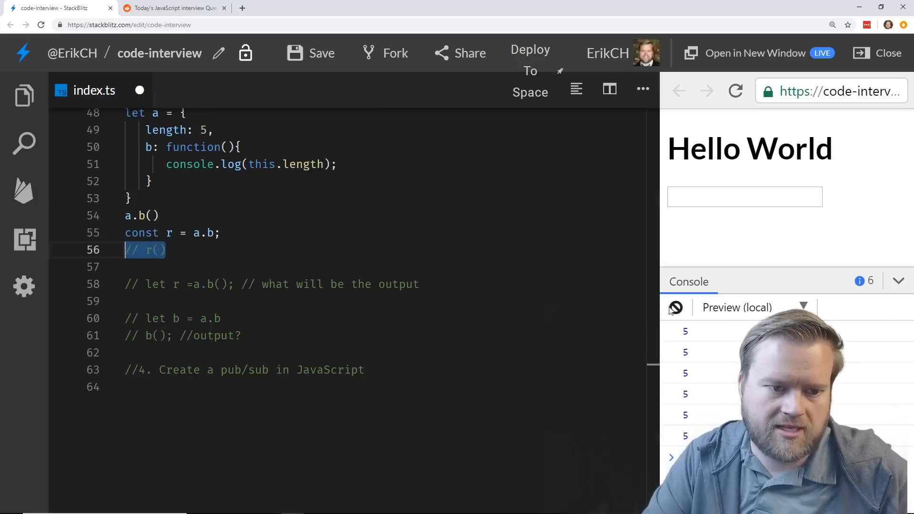
# Select the const r and r() lines after the detached call's length error.
pyautogui.click(675, 307)
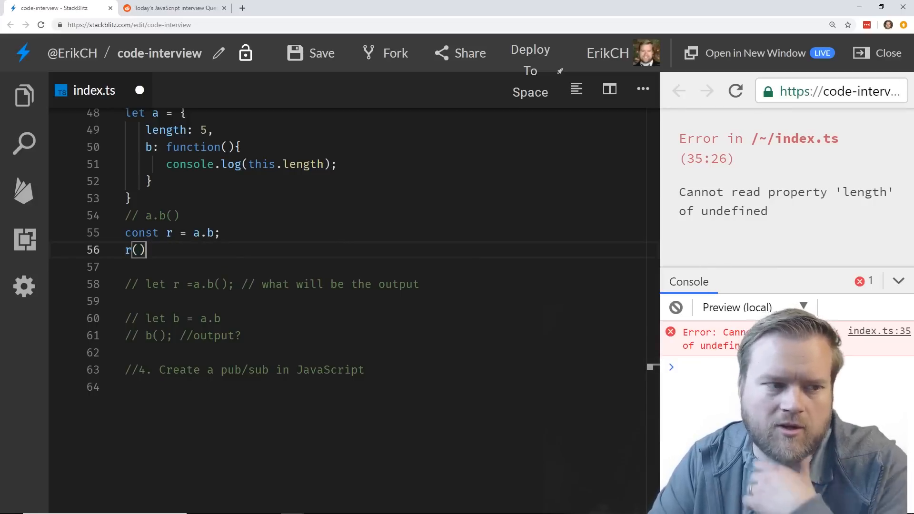
pyautogui.scroll(3)
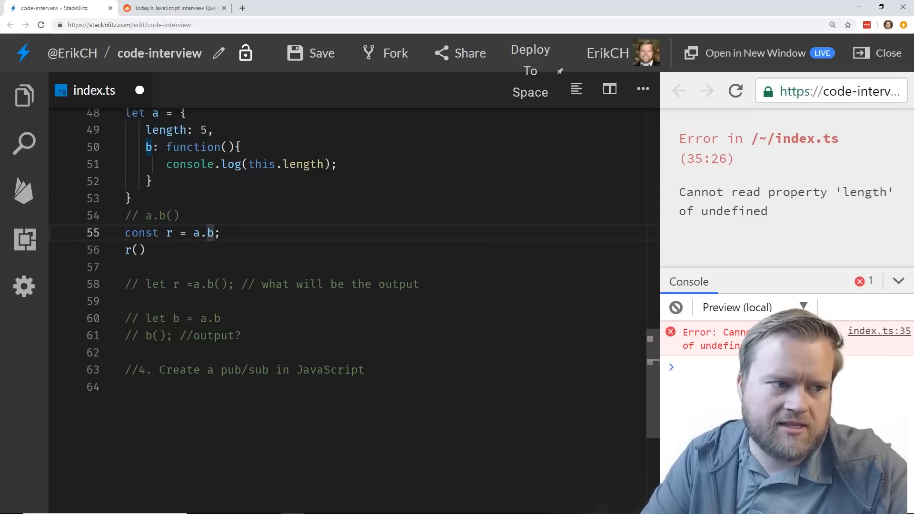
pyautogui.moveTo(165, 147); pyautogui.dragTo(150, 181)
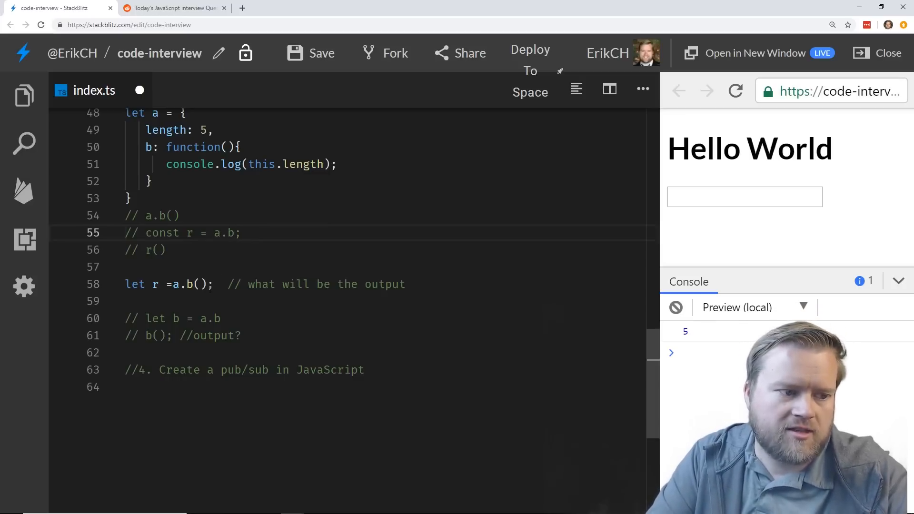
# Add console.log('r', r) after the let r = a.b() line and rerun.
pyautogui.doubleClick(186, 283)
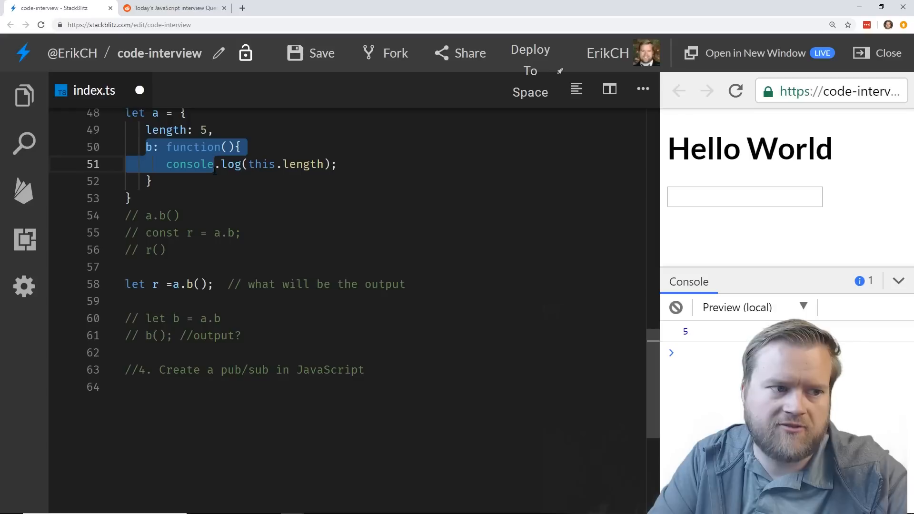
pyautogui.click(251, 164)
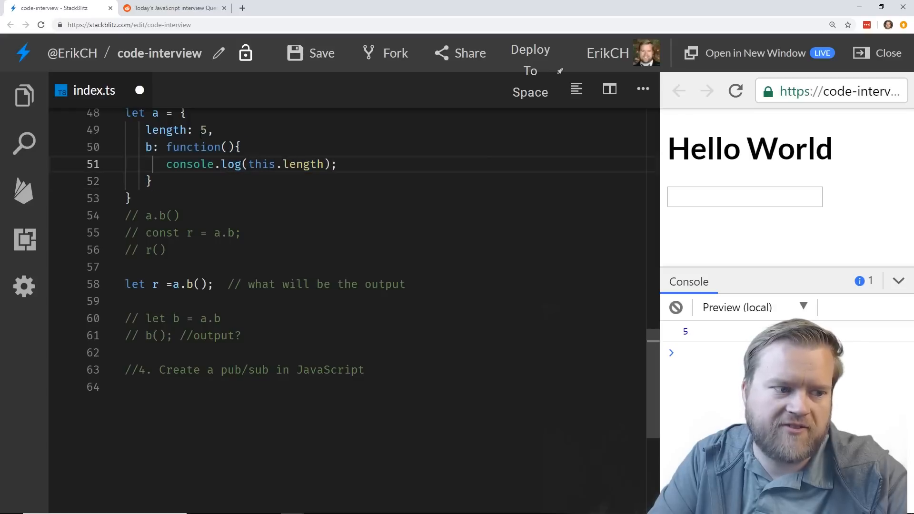
pyautogui.click(171, 284)
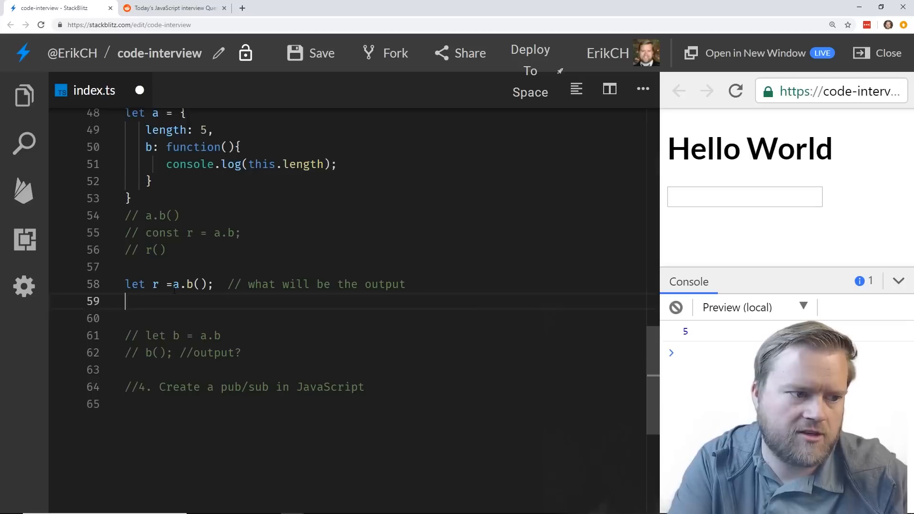
pyautogui.write('consol')
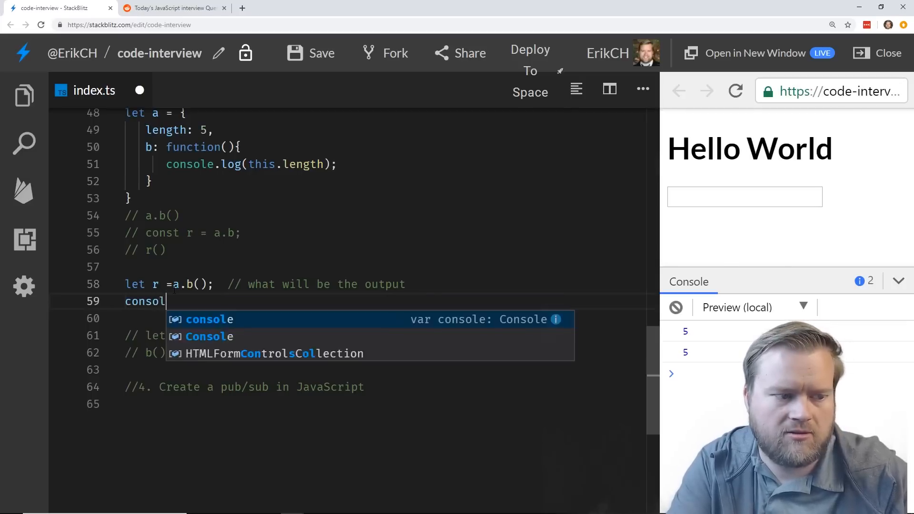
pyautogui.write("e.log('r')")
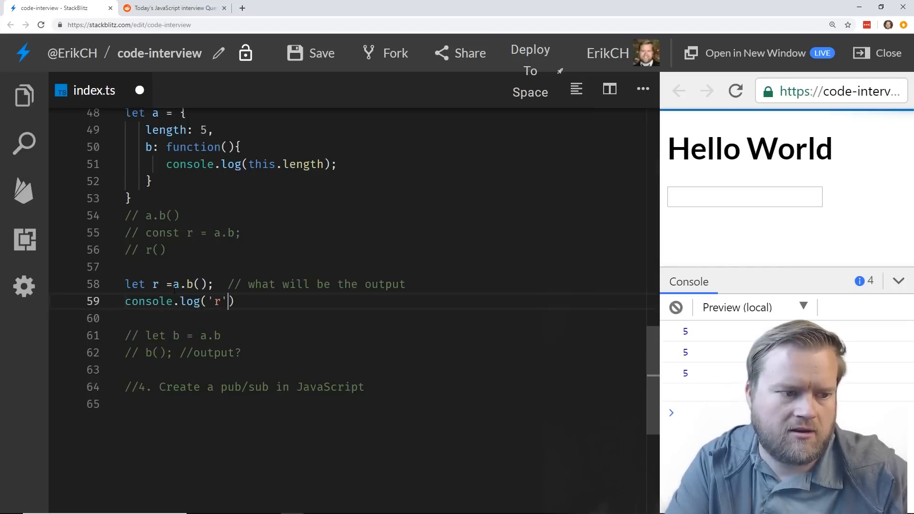
pyautogui.write(', r')
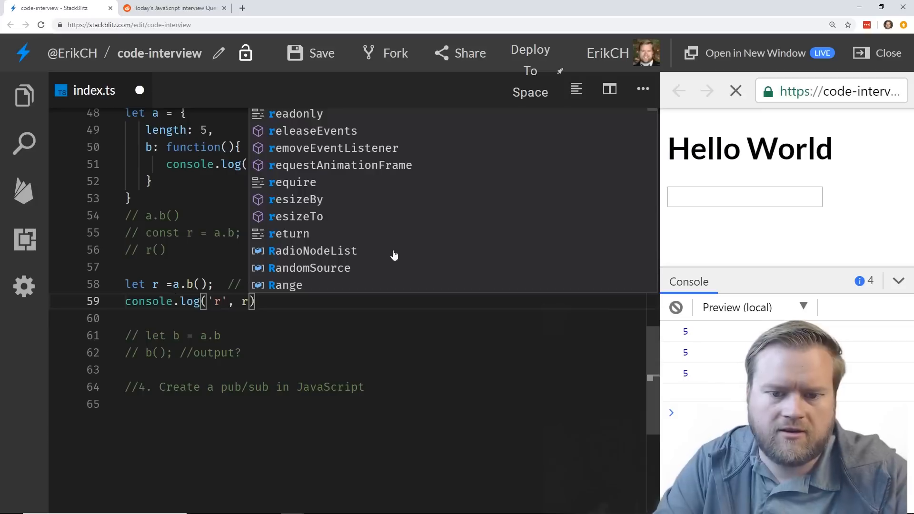
pyautogui.press('Escape')
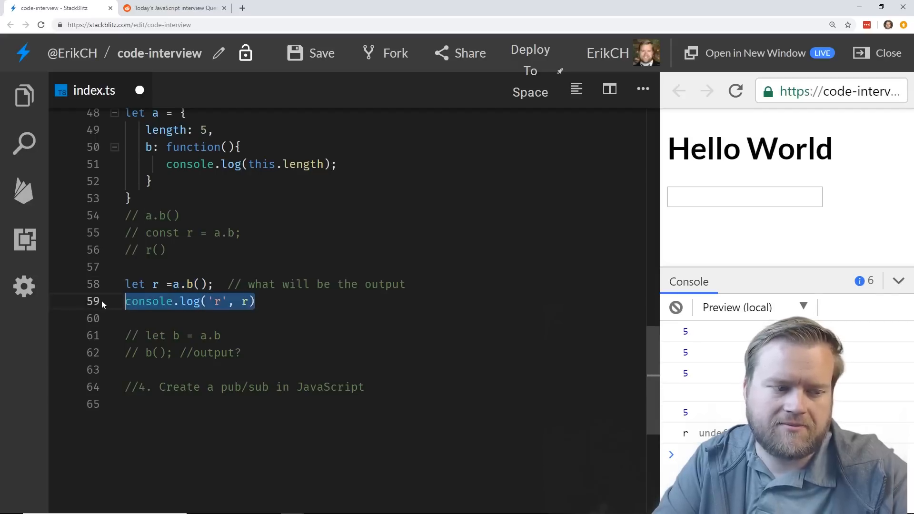
# Delete and retype console.log('r', r) directly after let r = a.b().
pyautogui.press('Delete')
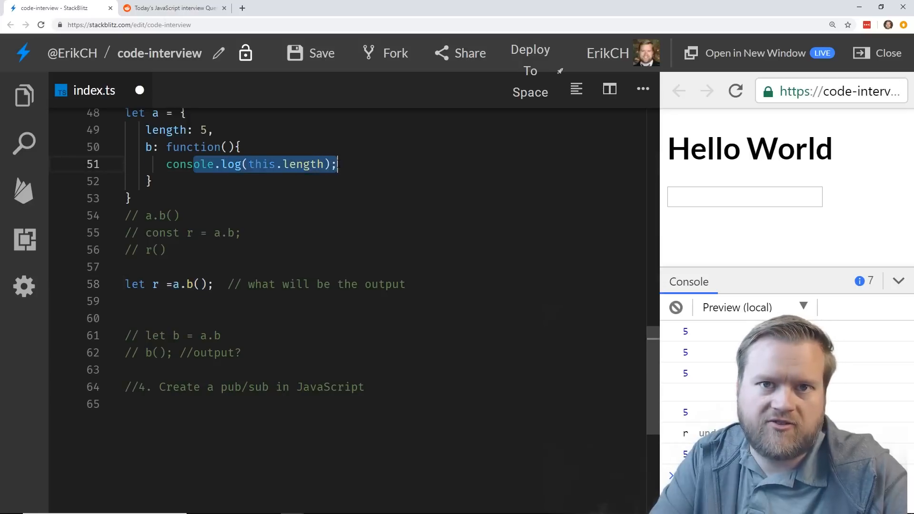
pyautogui.click(187, 283)
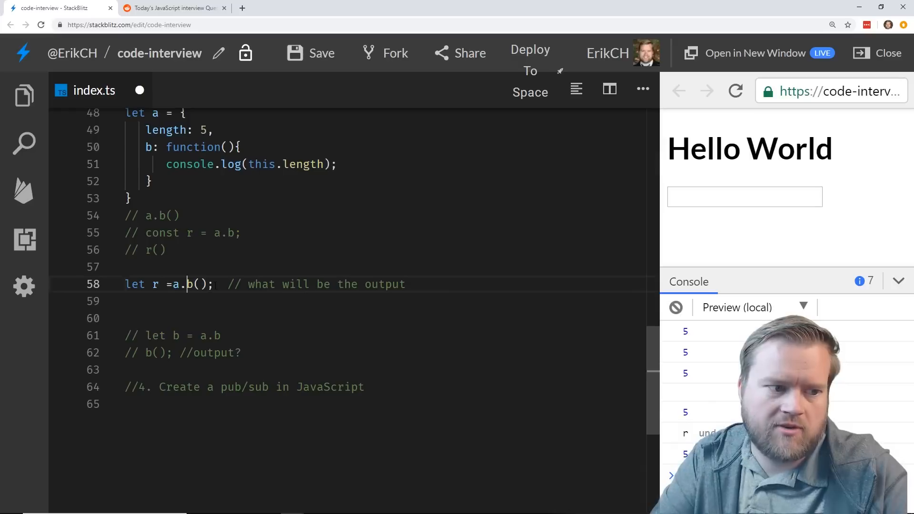
pyautogui.write("console.log('r', r)")
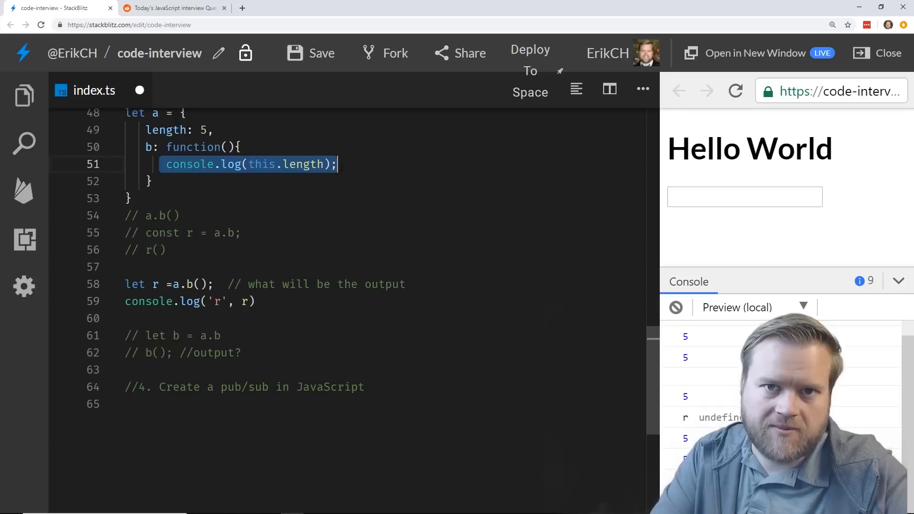
pyautogui.click(675, 307)
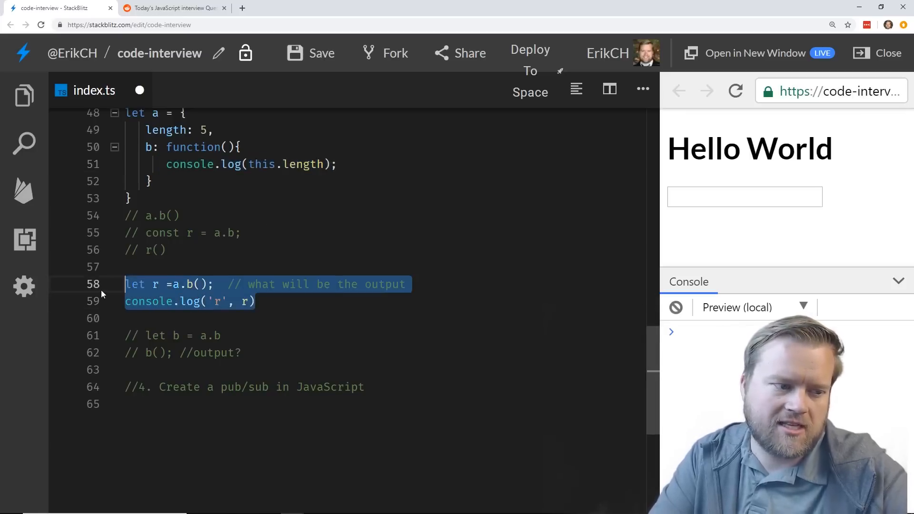
# Toggle comments on a.b(), const r/r(), then let r with its log, rerunning each.
pyautogui.press('ctrl+/')
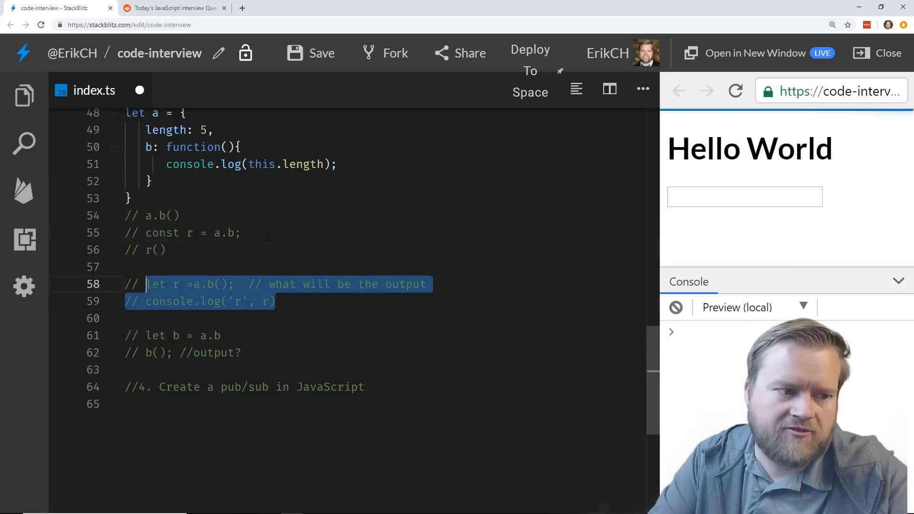
pyautogui.scroll(3)
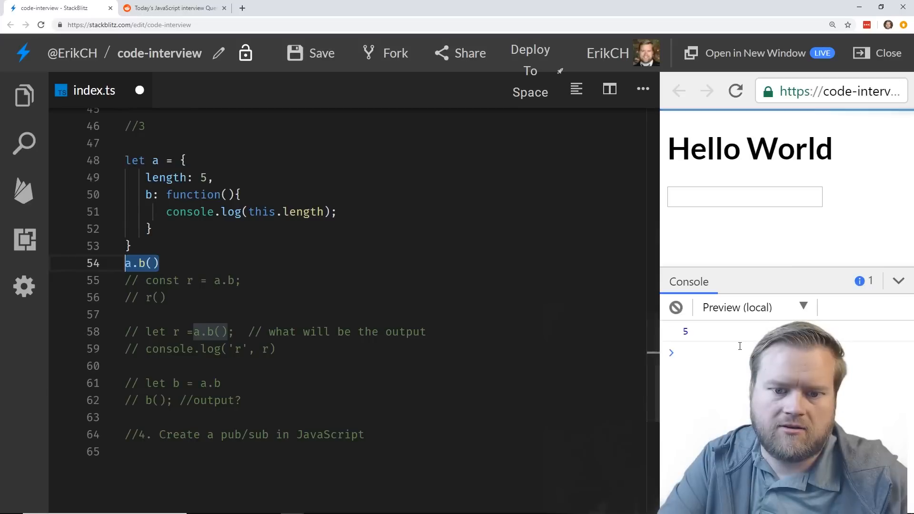
pyautogui.press('ctrl+/')
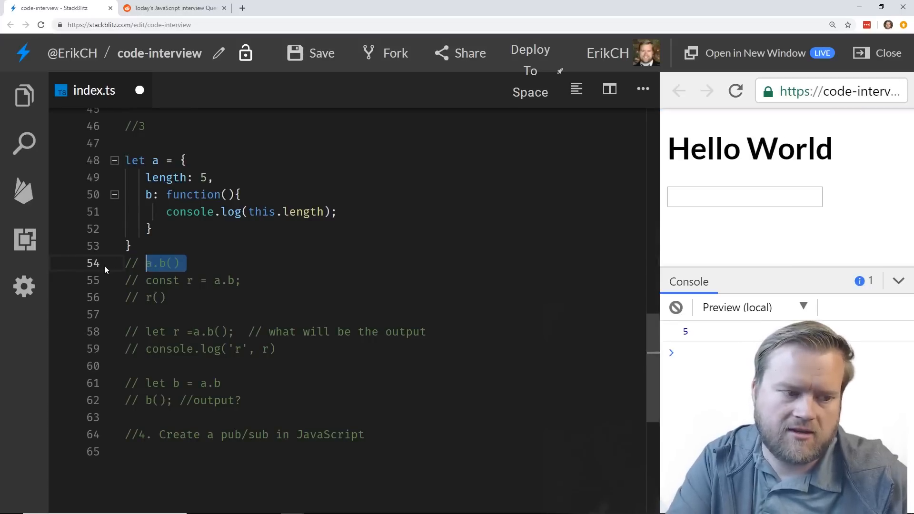
pyautogui.click(193, 280)
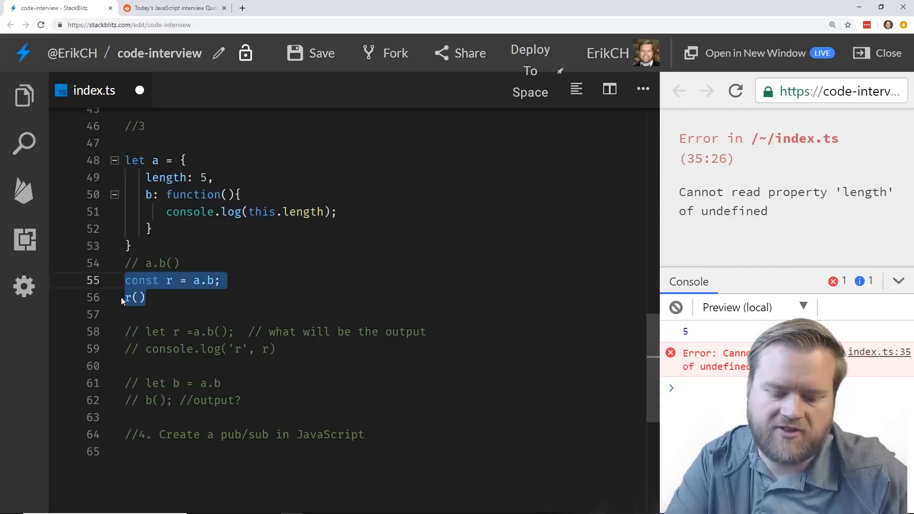
pyautogui.press('ctrl+/')
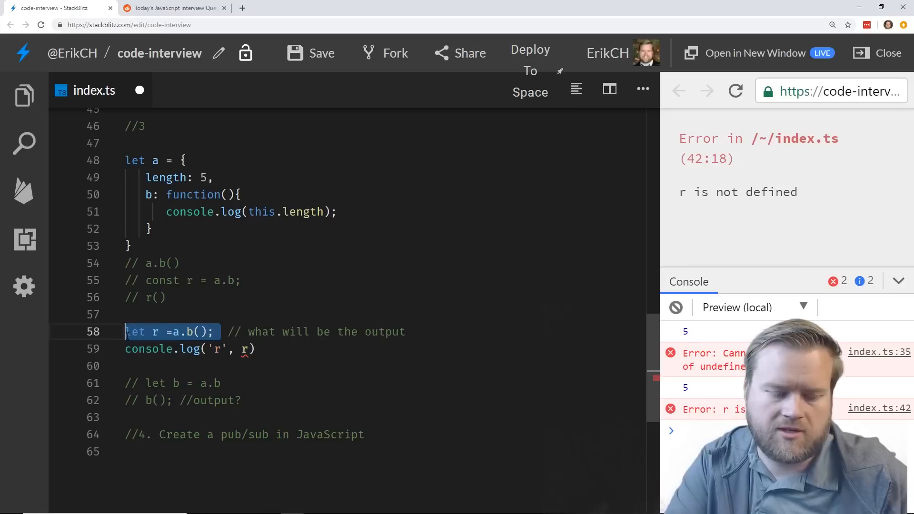
pyautogui.click(735, 91)
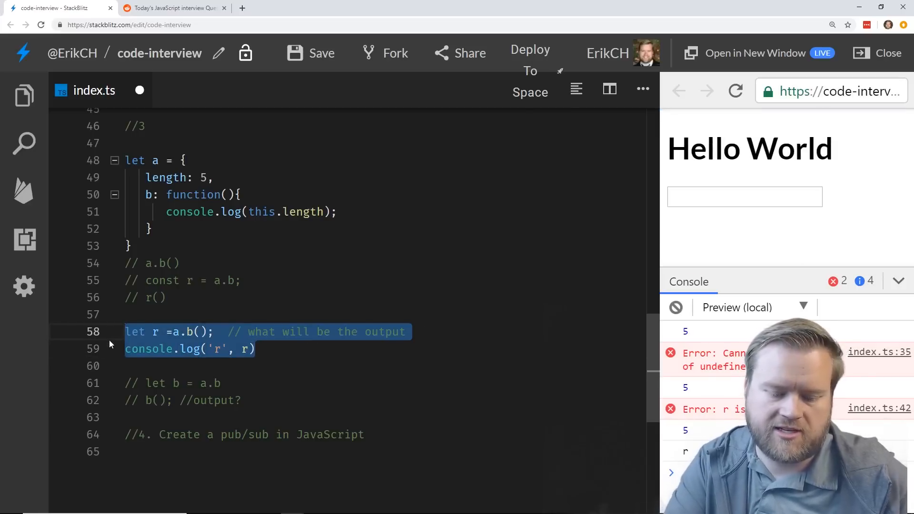
pyautogui.press('ctrl+/')
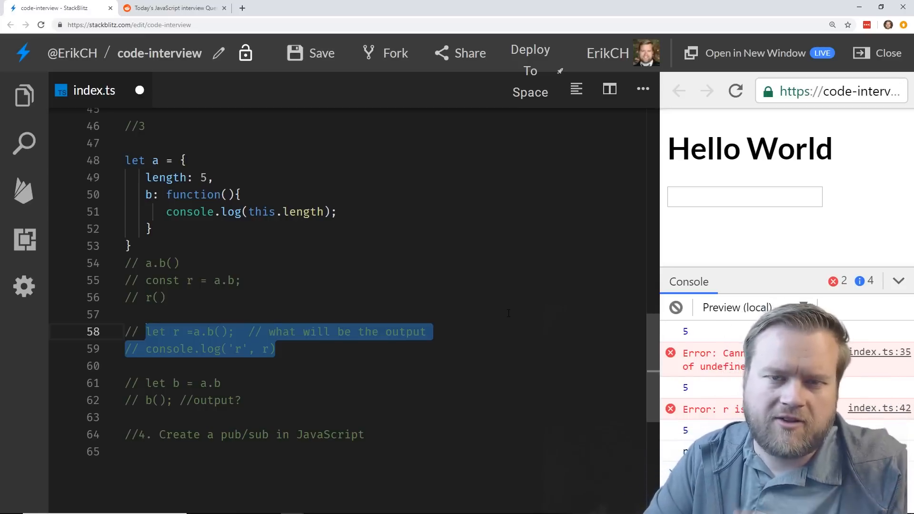
# Review the commented-out let r = a.b() demo and save index.ts with question 4 unanswered.
pyautogui.scroll(3)
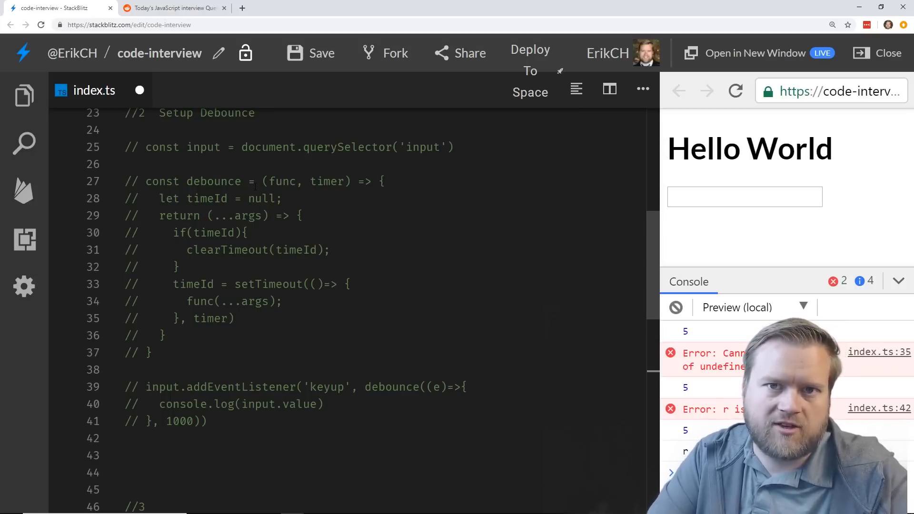
pyautogui.scroll(-3)
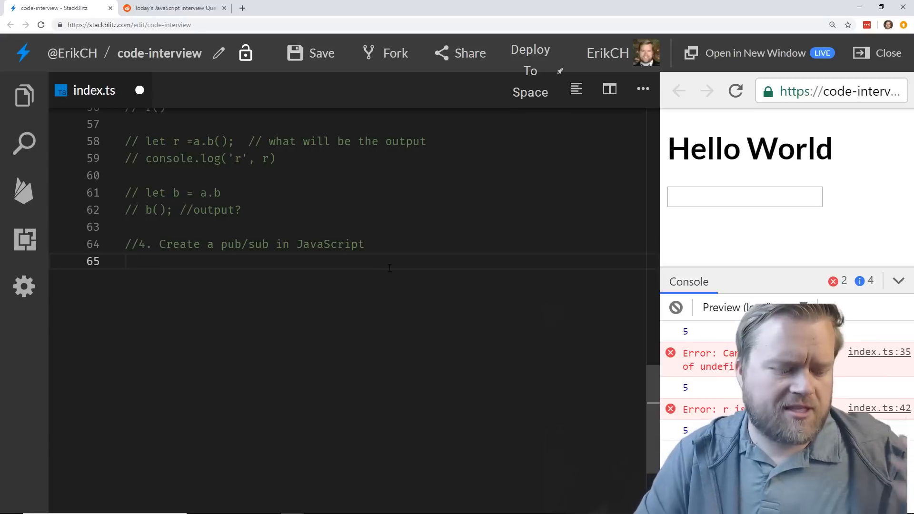
pyautogui.click(310, 53)
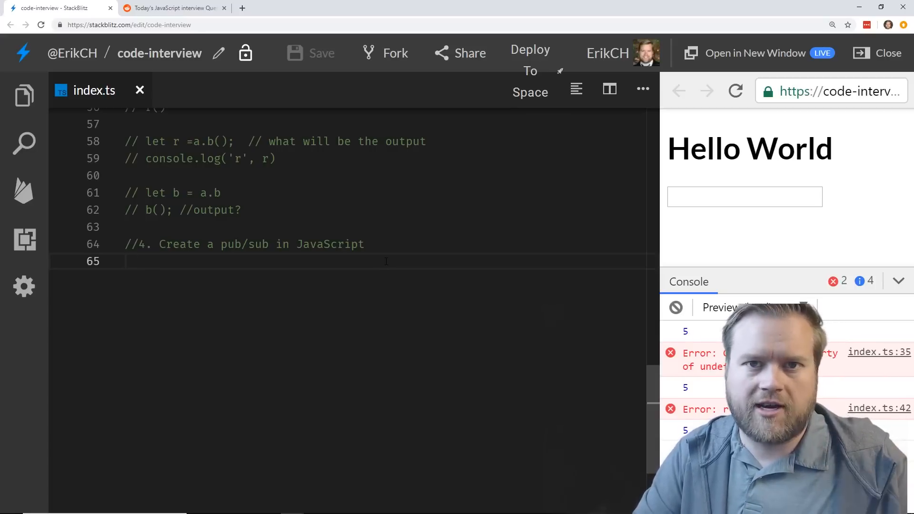